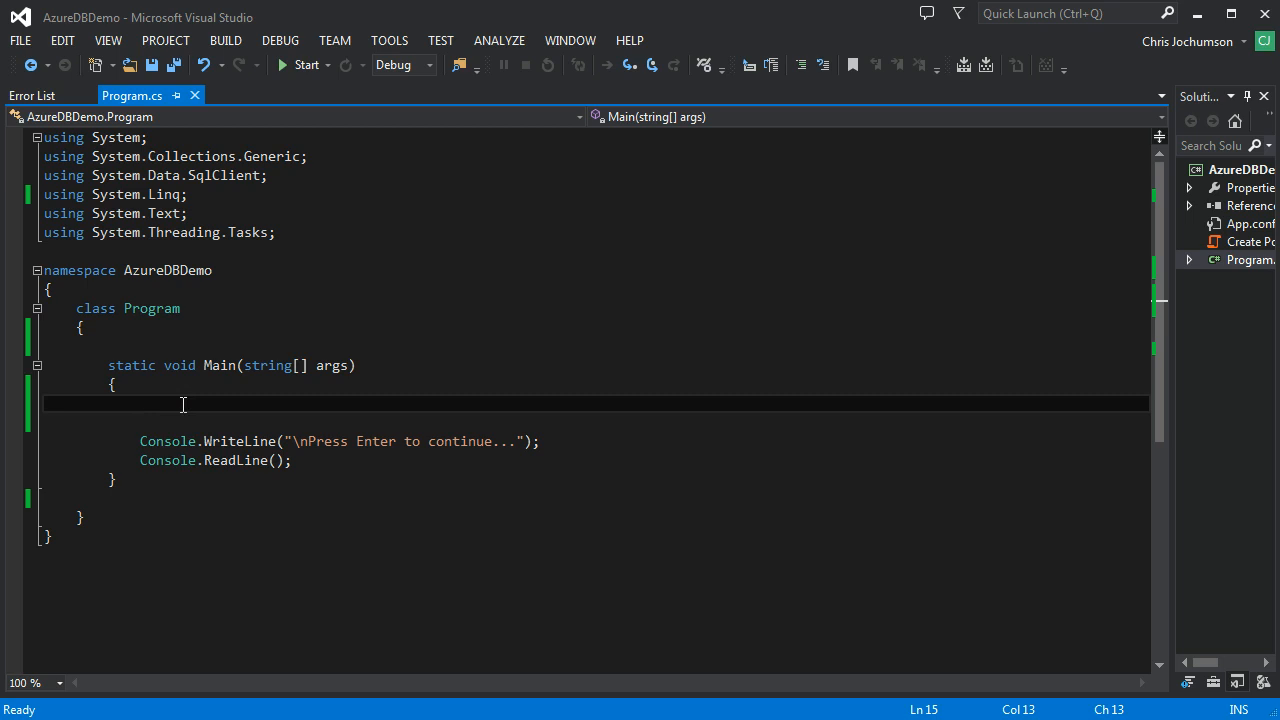
In Main, start a string[] names array holding "chris" and "dan".
type("strings")
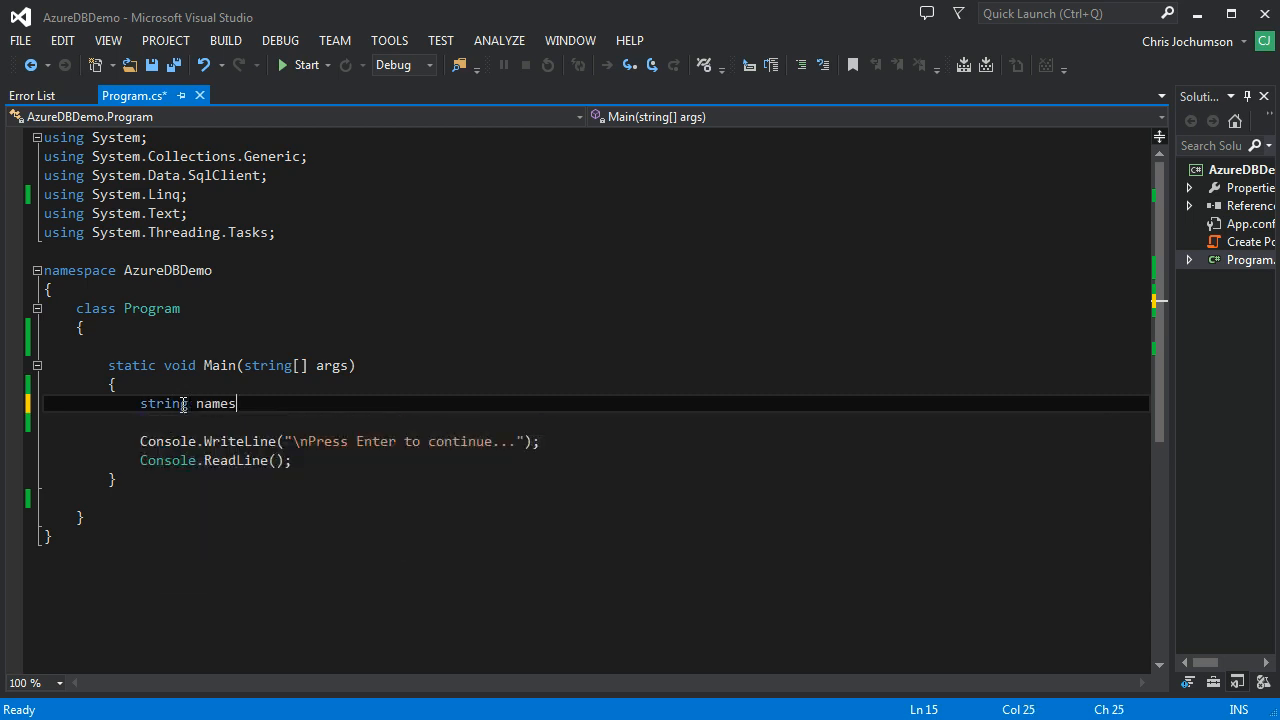
key("BackSpace")
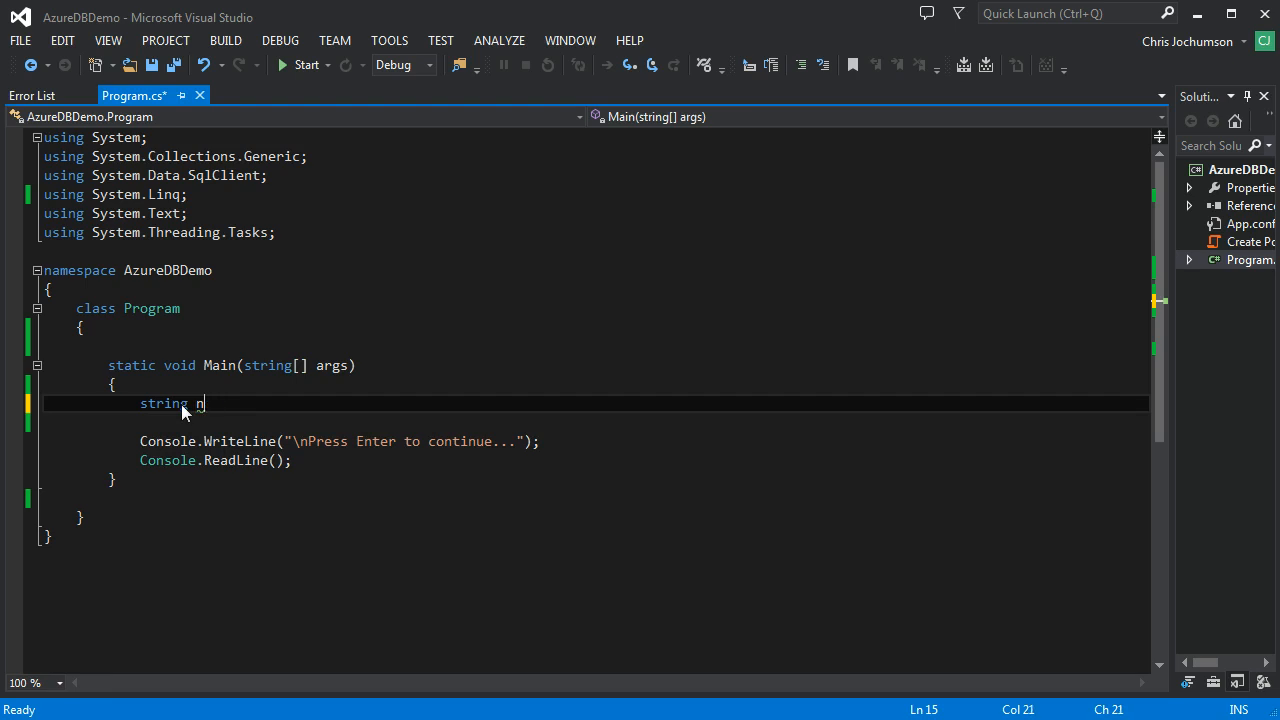
type("[]")
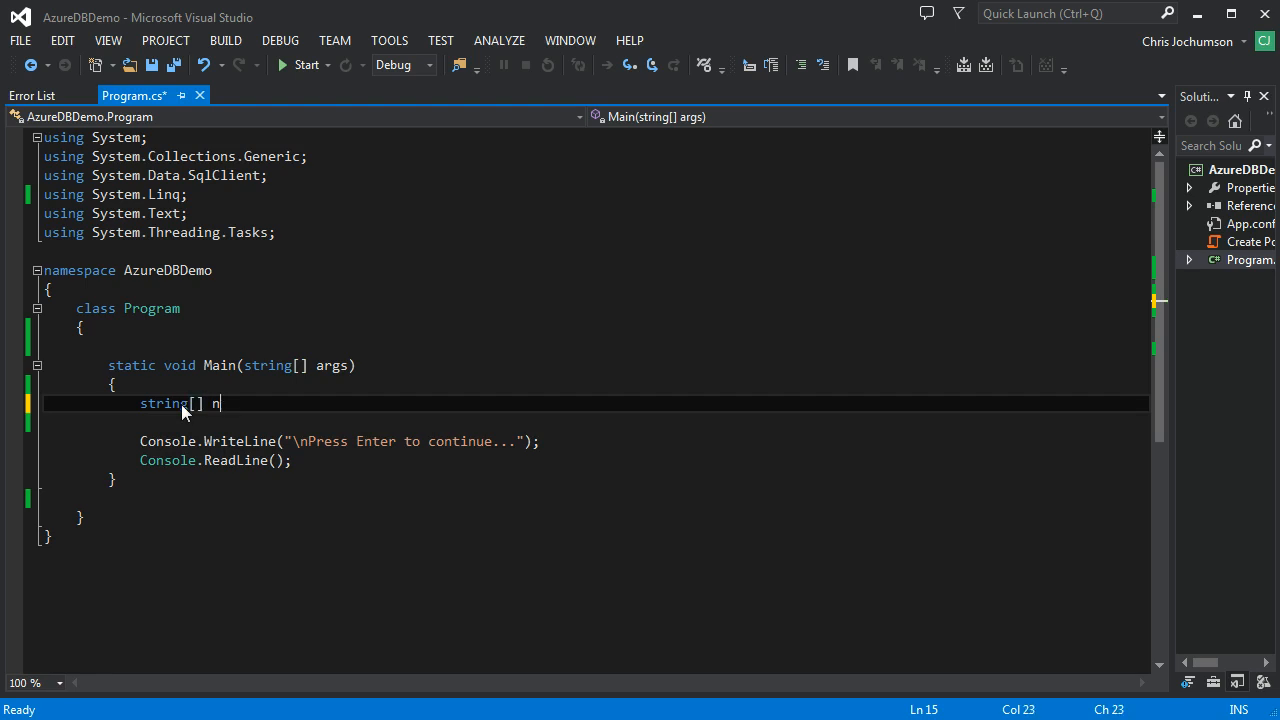
type("ames =")
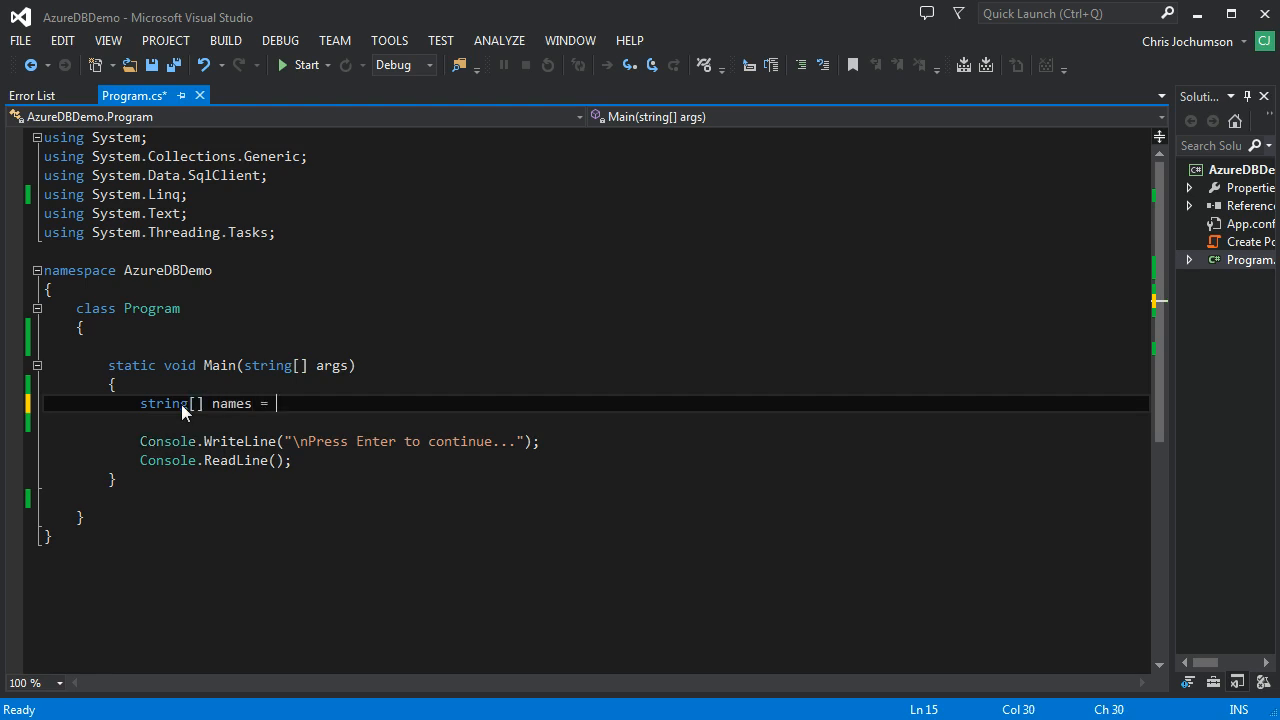
type("{")
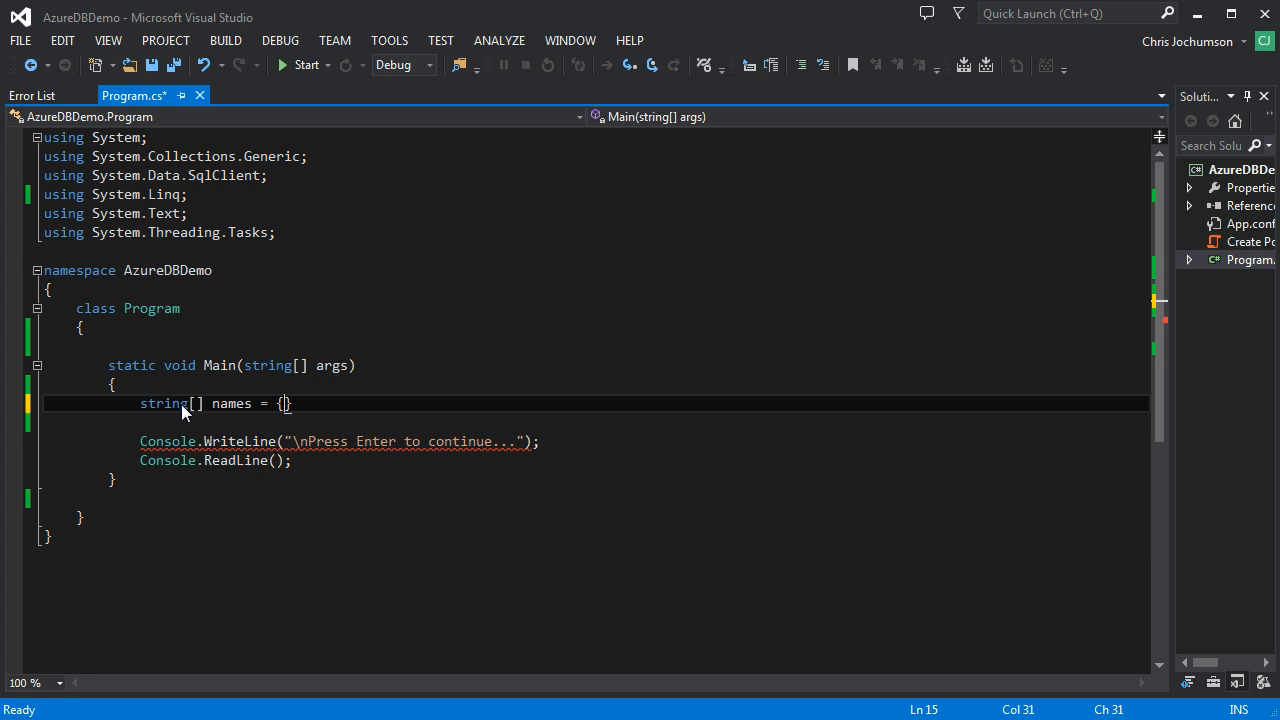
type("\"c\"")
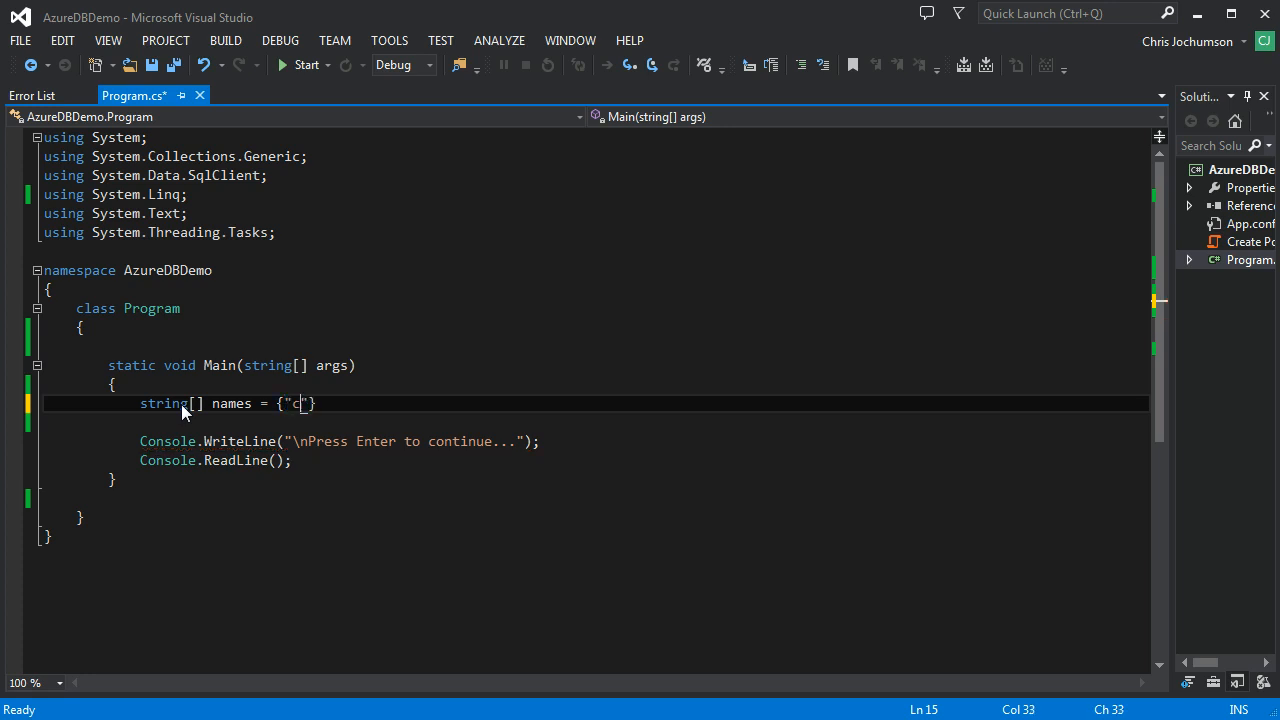
type("hris\",")
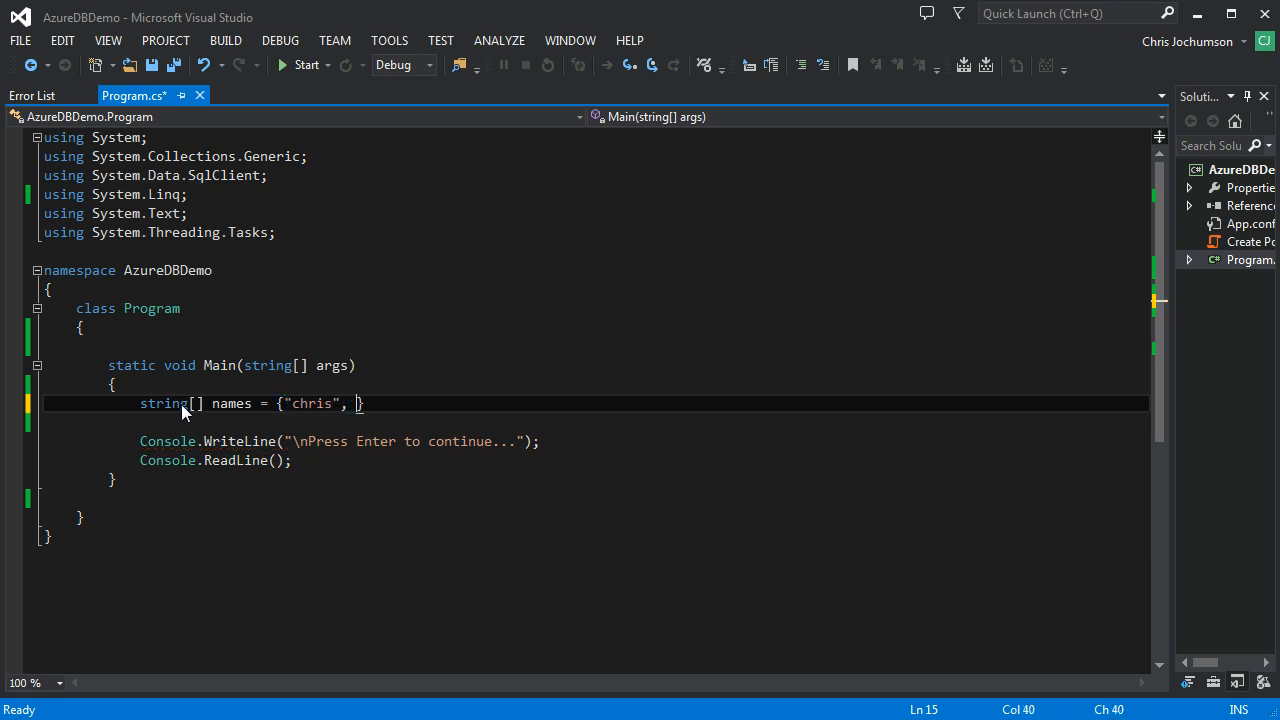
type("\"dan\"")
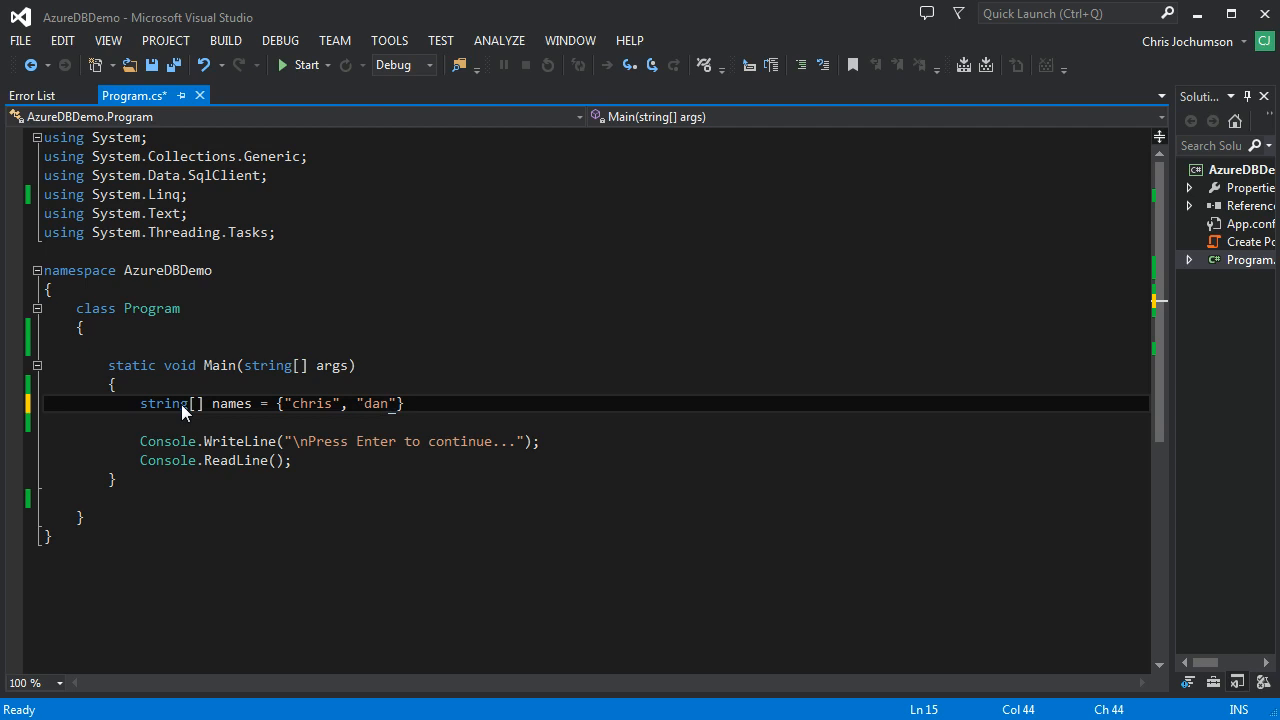
Finish the array with doug, harry and evan, and save Program.cs.
type(", \"d\"")
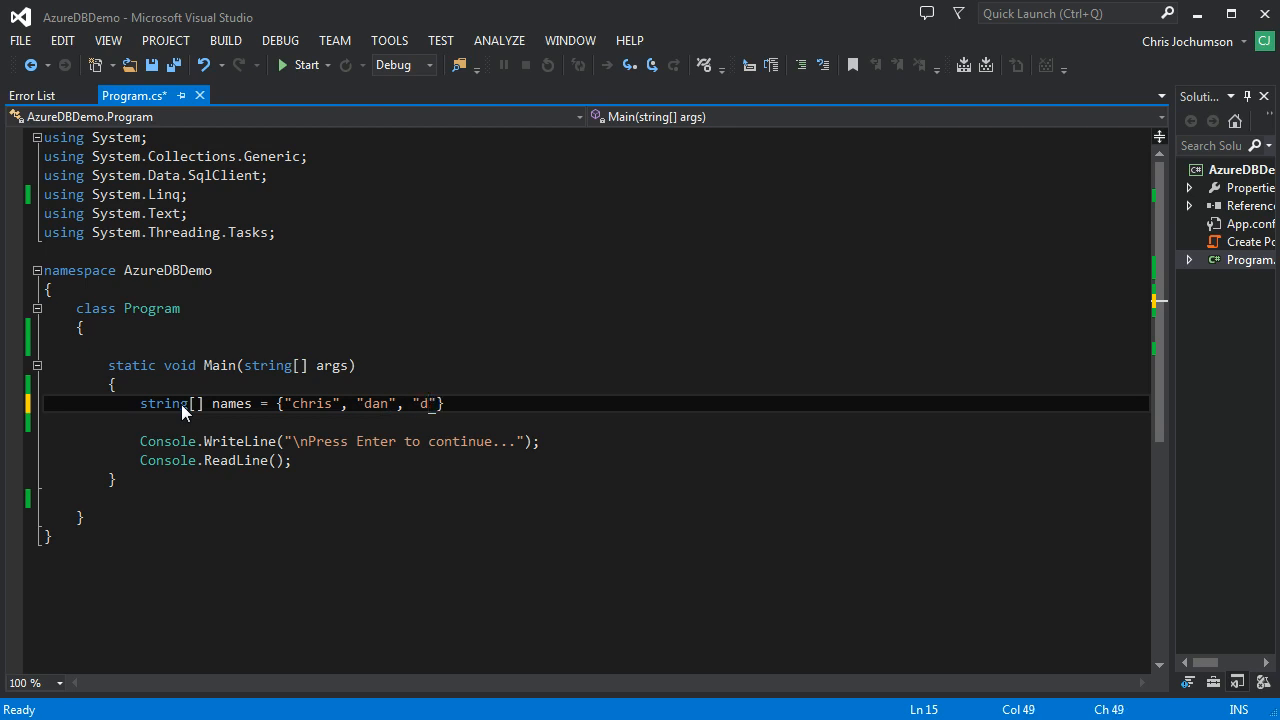
type("oug")
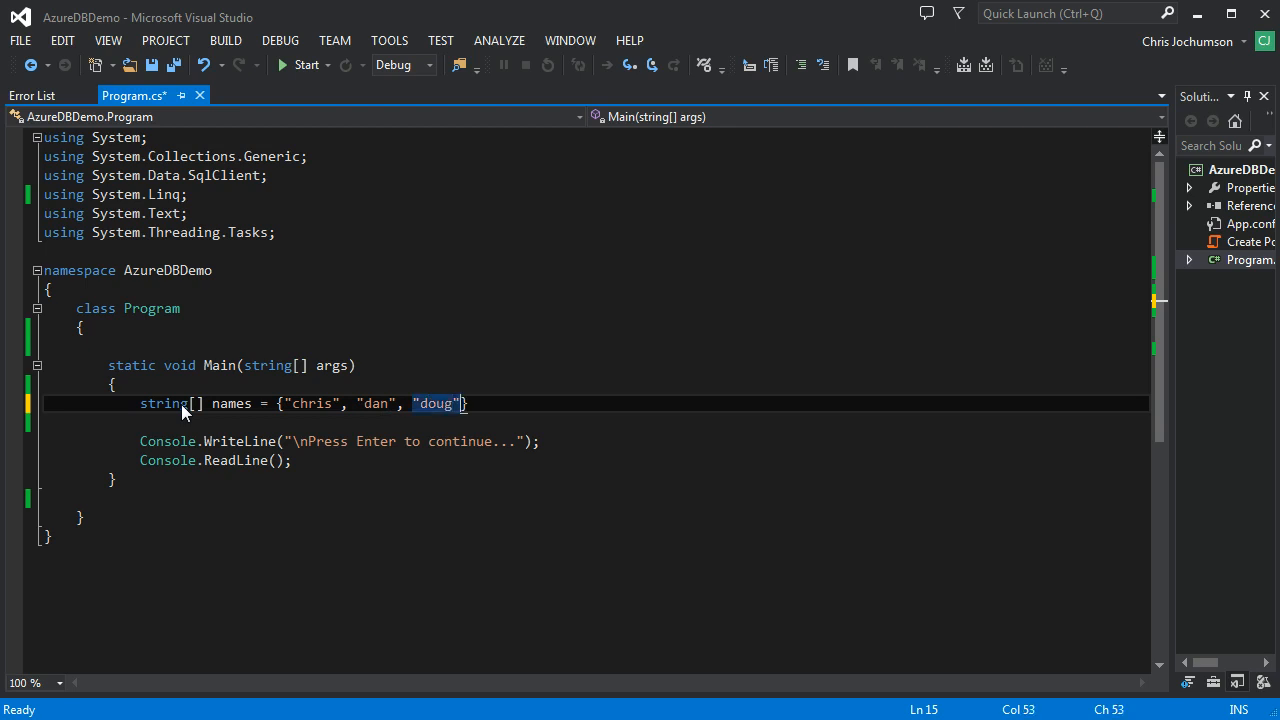
type(",\"H\"")
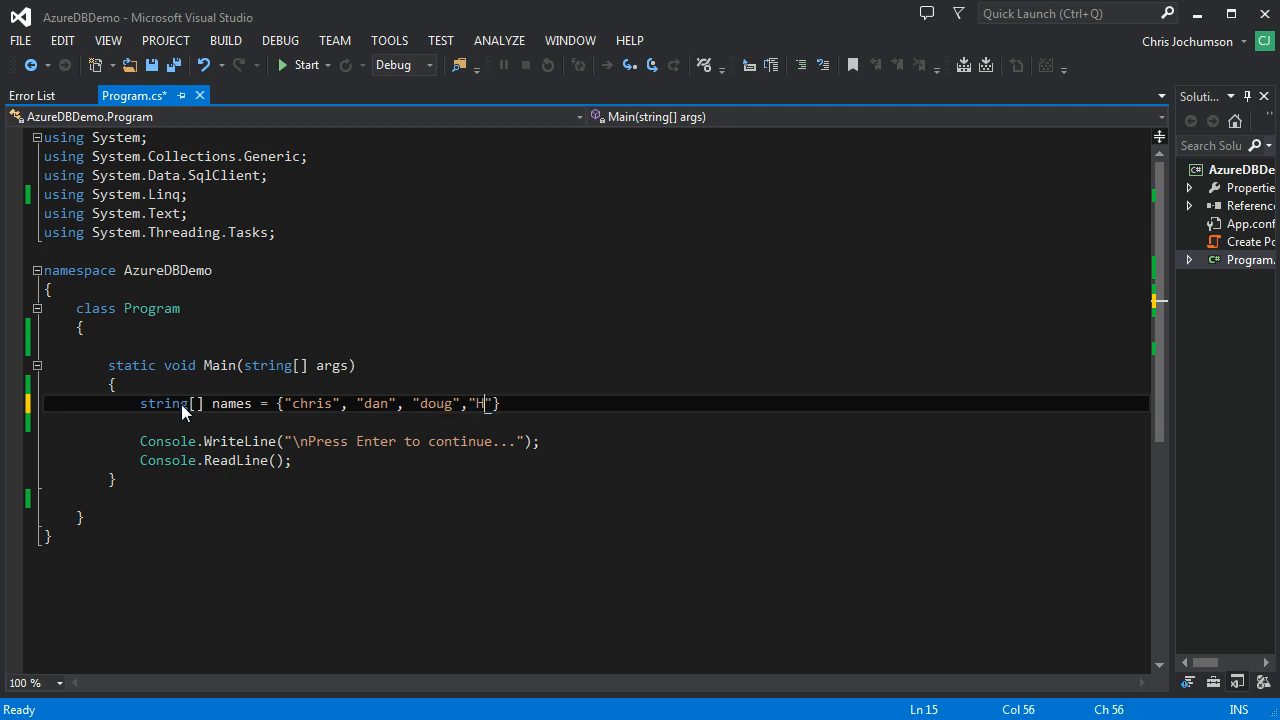
type("ar")
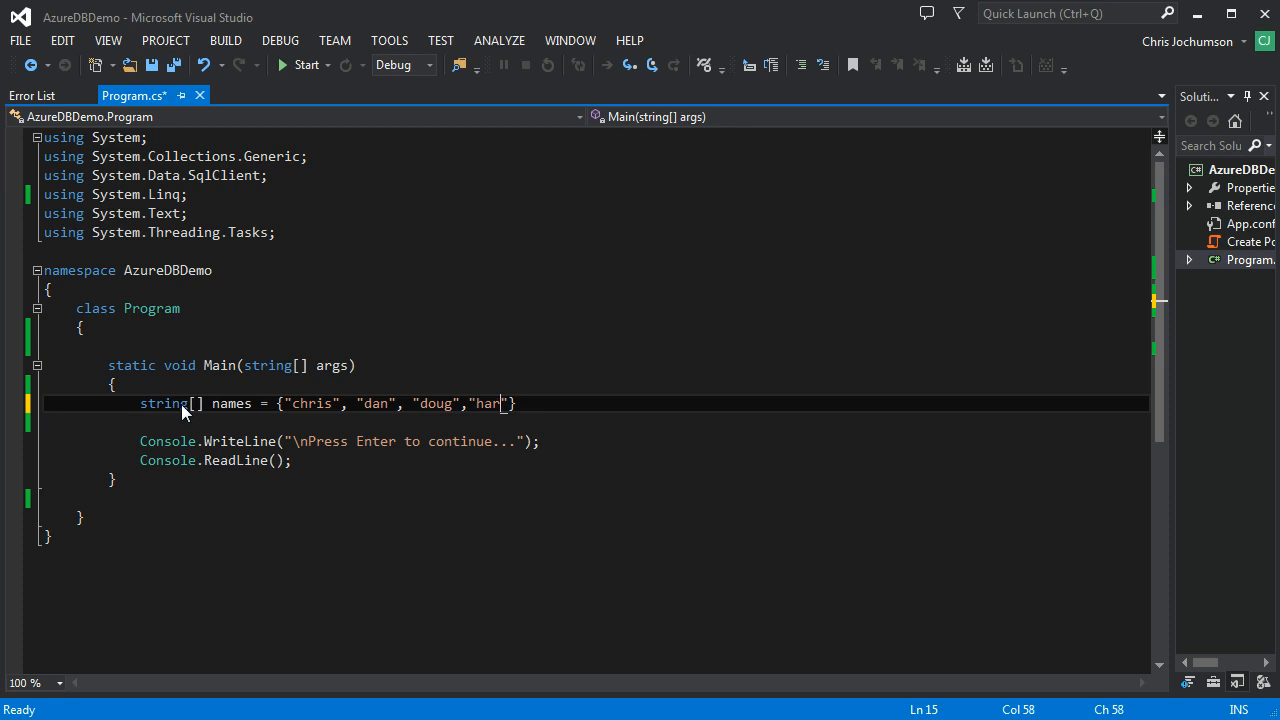
type("ry\",")
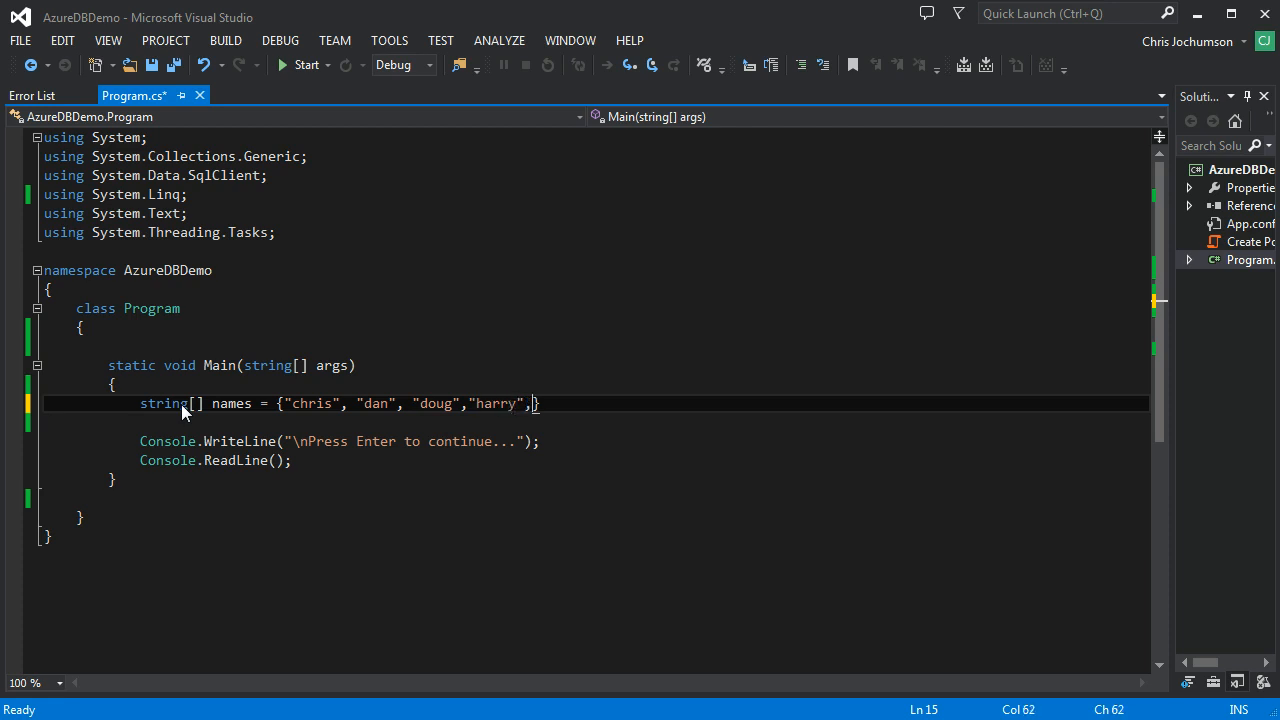
type("\"even\"")
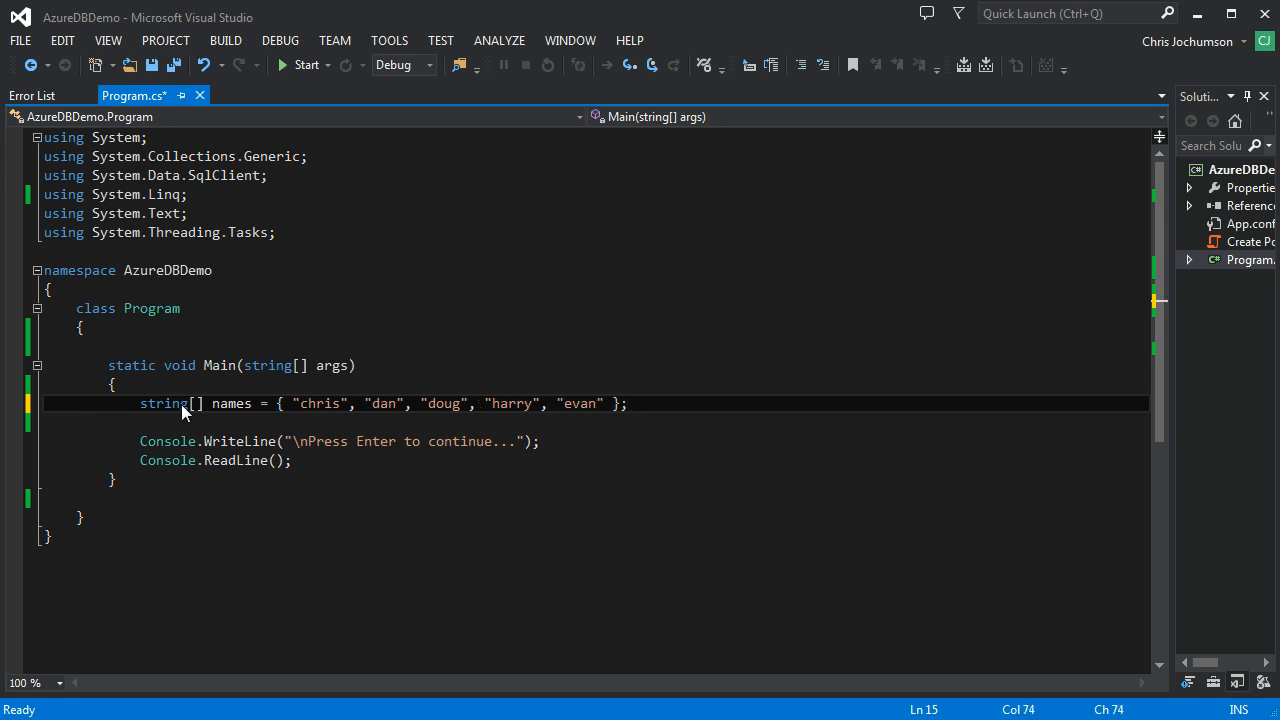
key("ctrl+s")
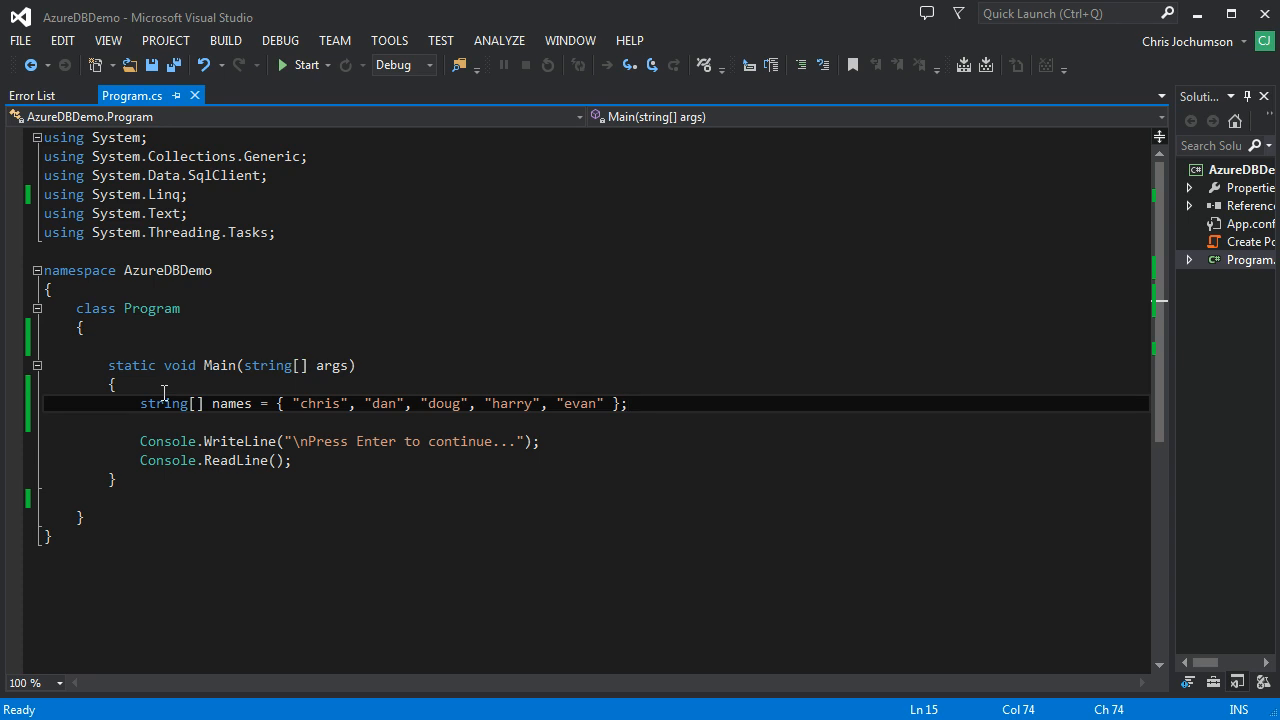
Add a blank line below the names array, trying names. before removing it.
left_click(627, 403)
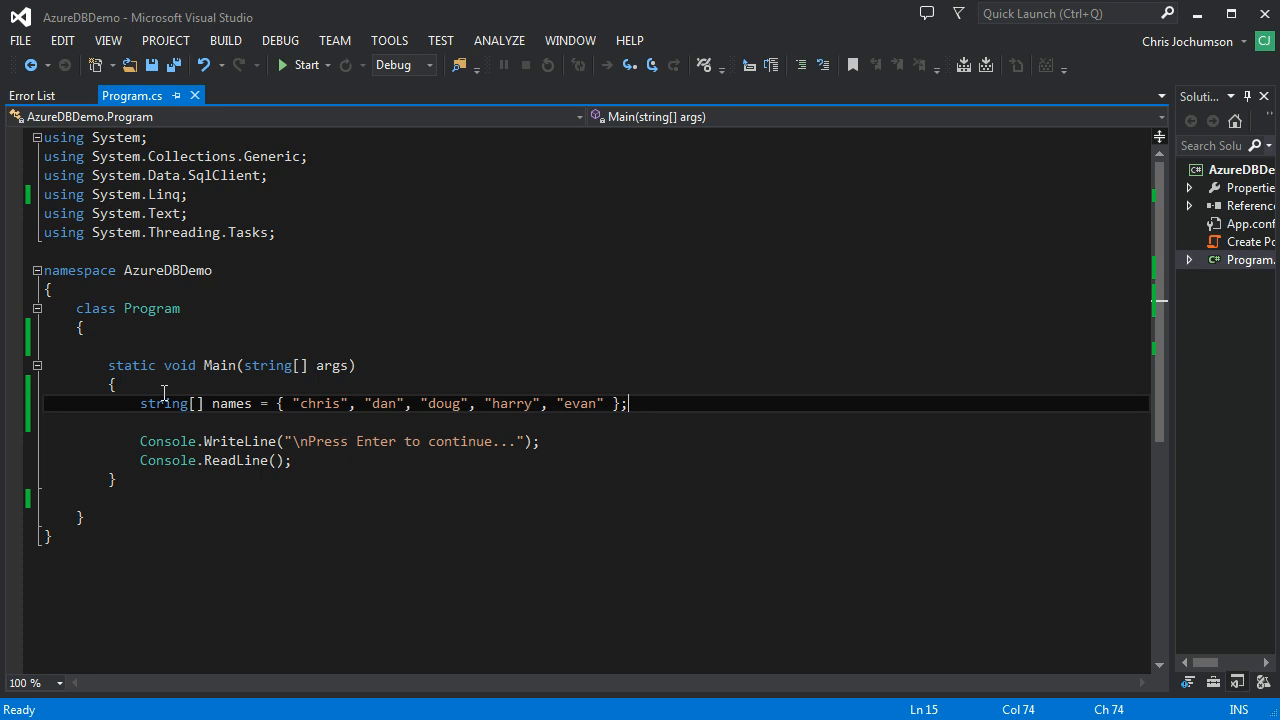
key("enter")
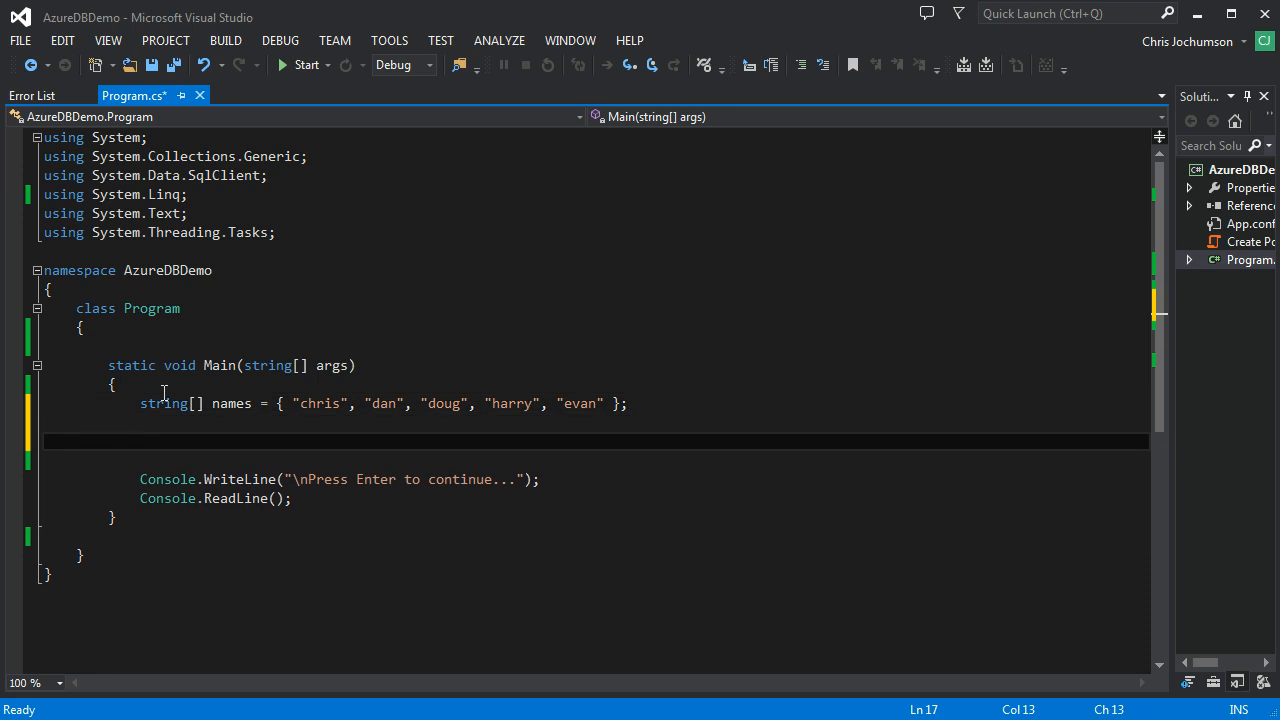
type("names.")
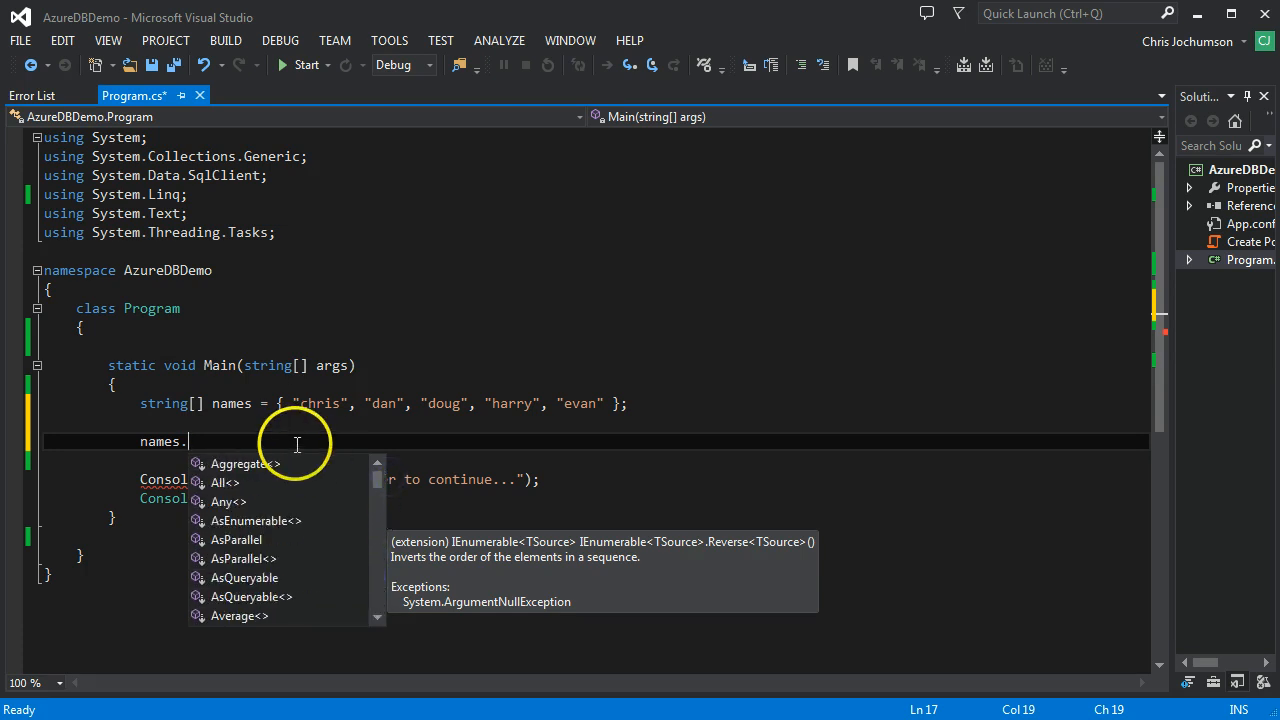
key("Escape")
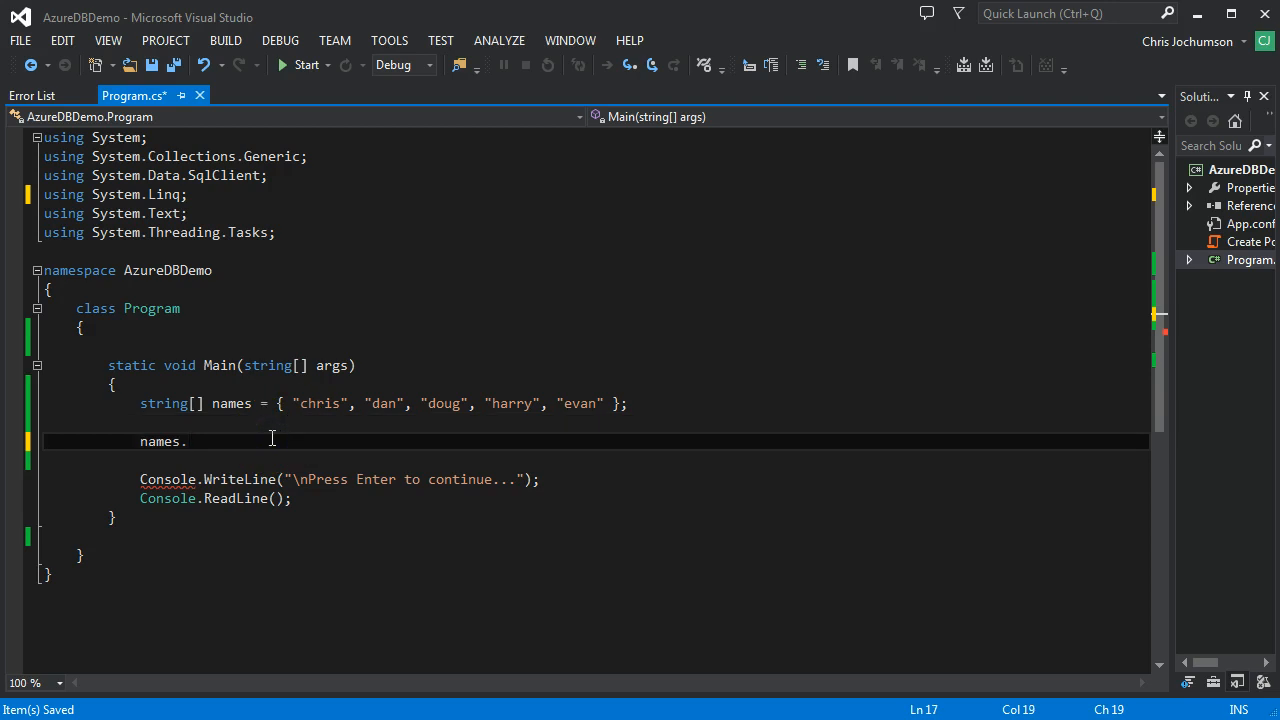
type(".")
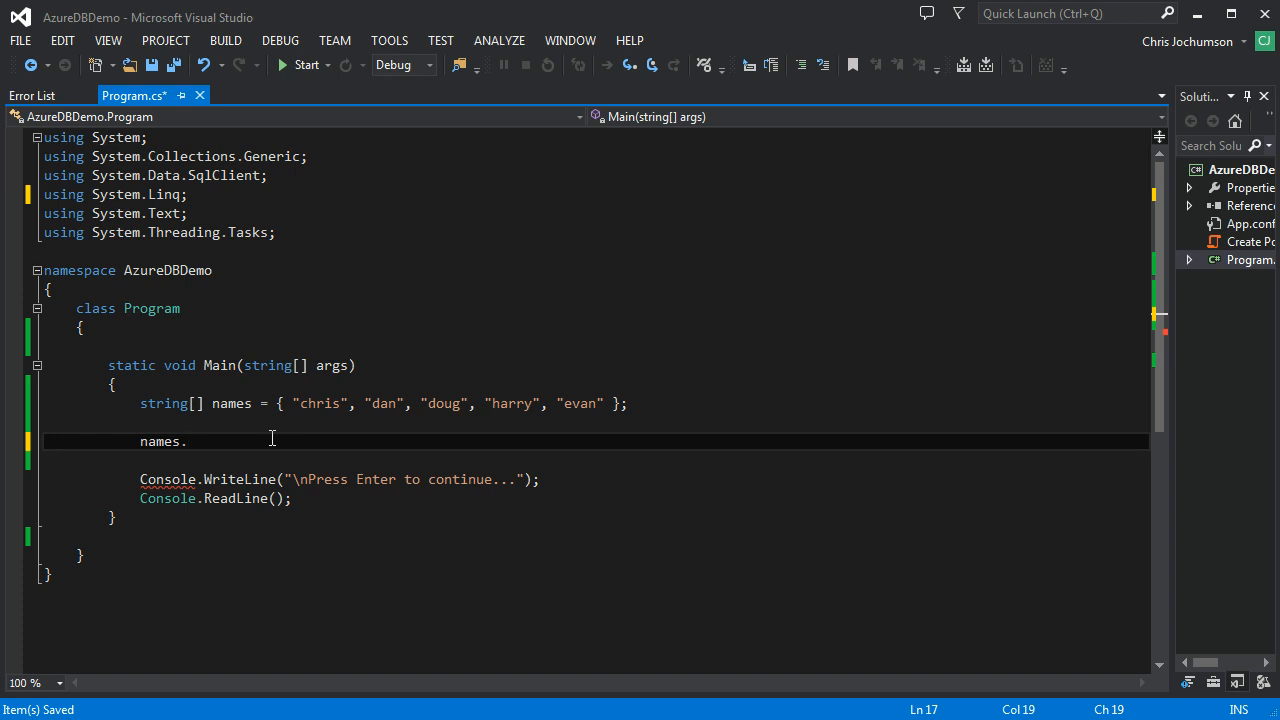
type(".")
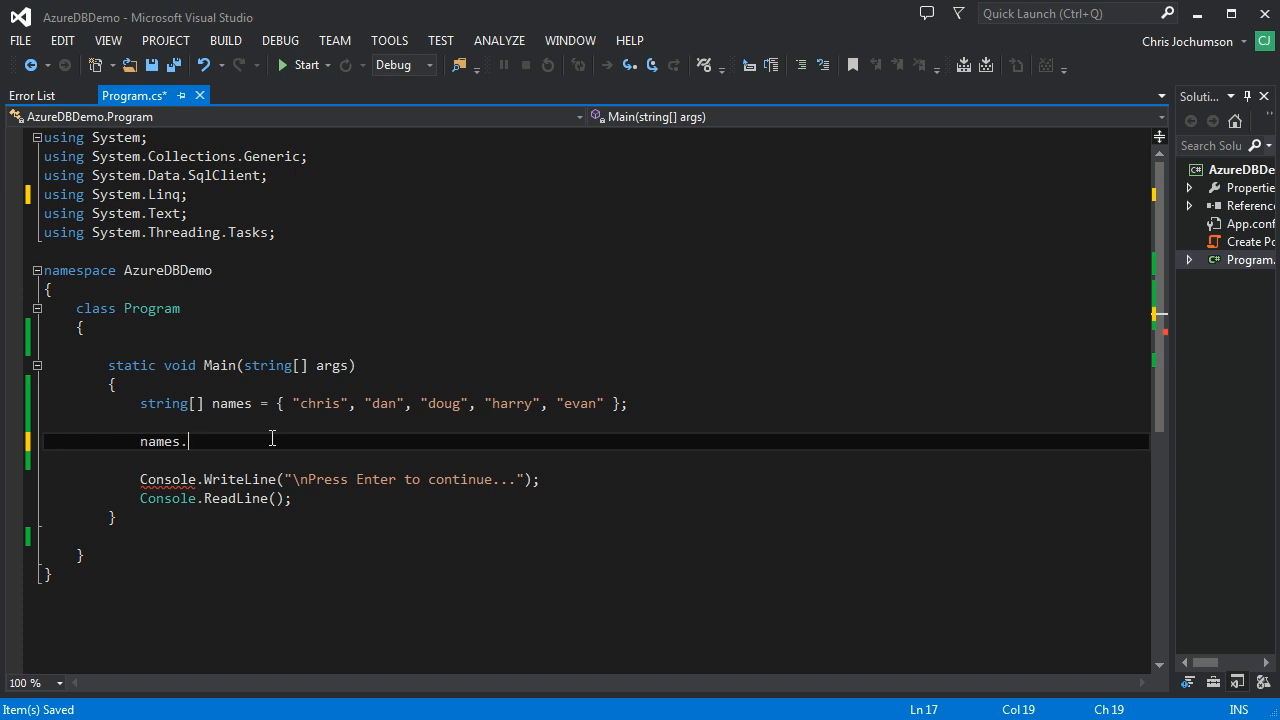
key("Backspace")
type("var ")
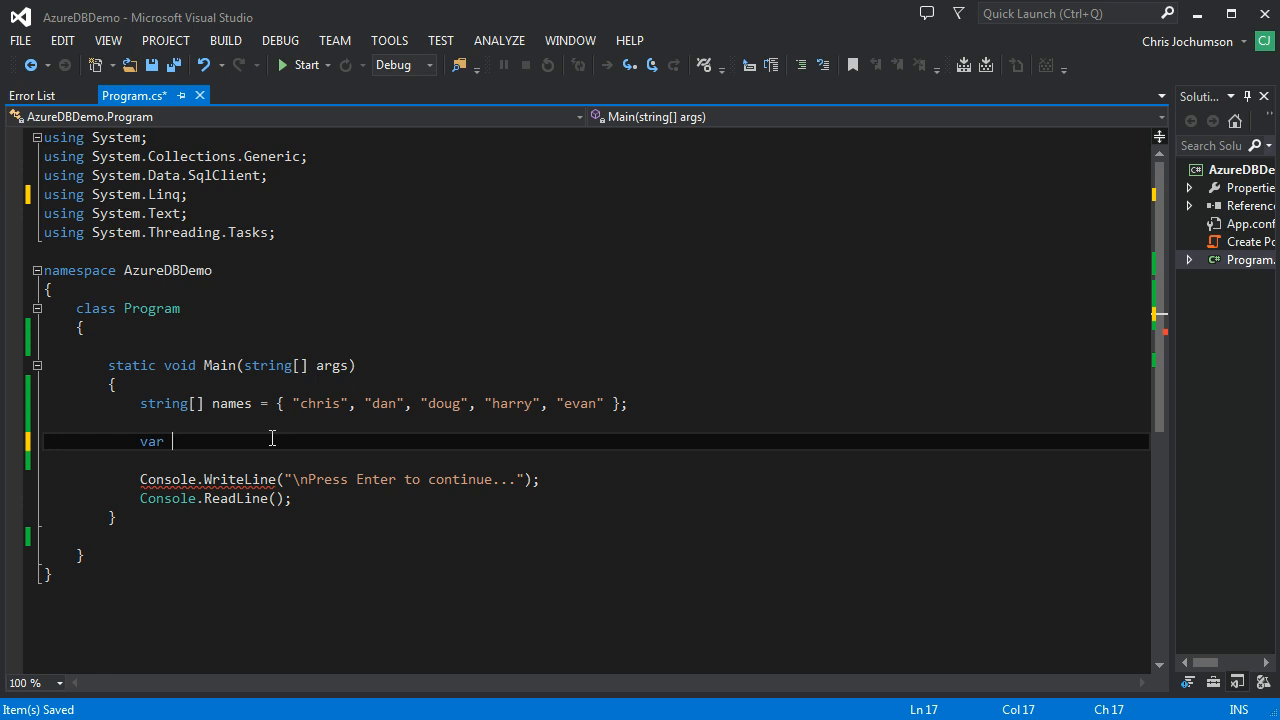
Write the query var results = from name in names orderby name select name.
type("results =")
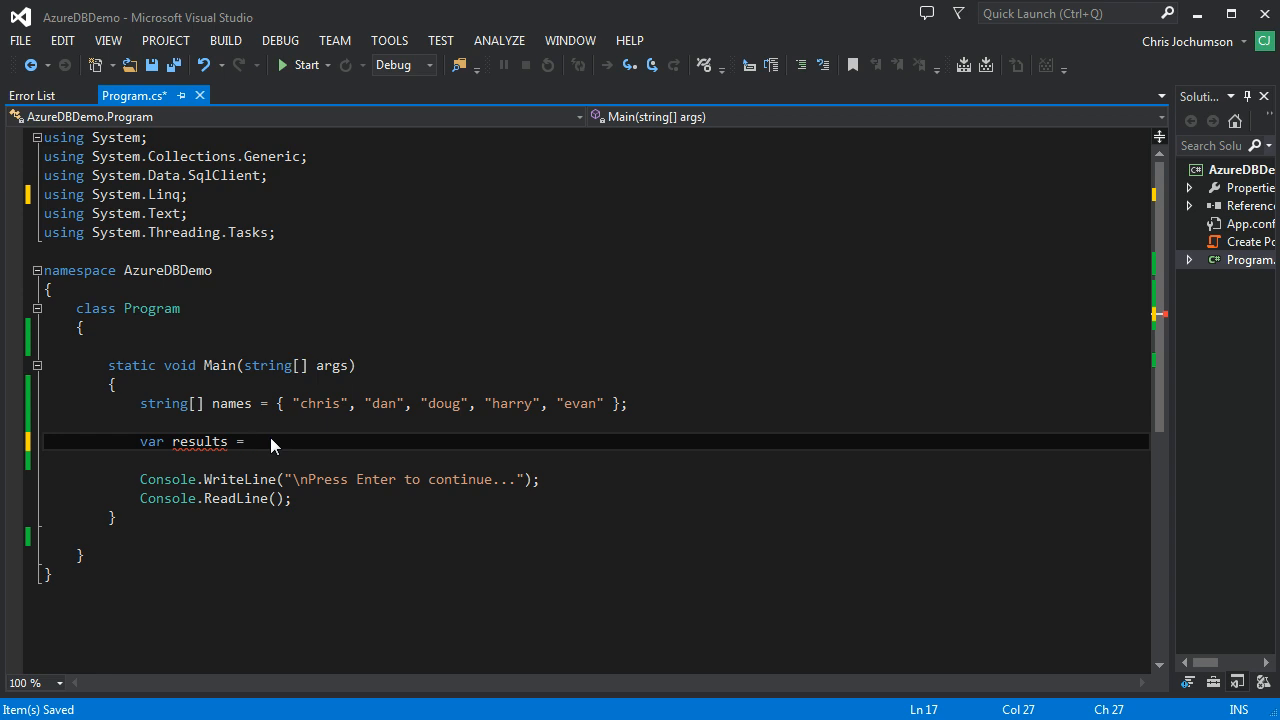
type("from")
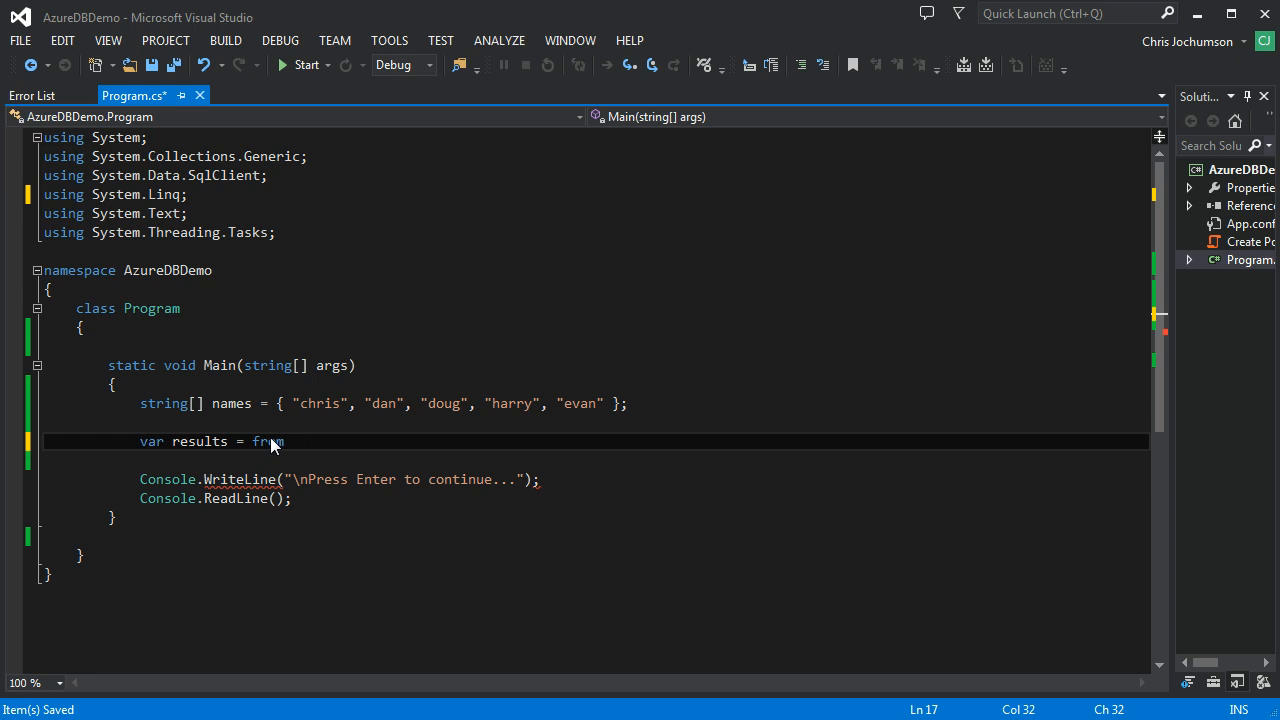
type("name in names")
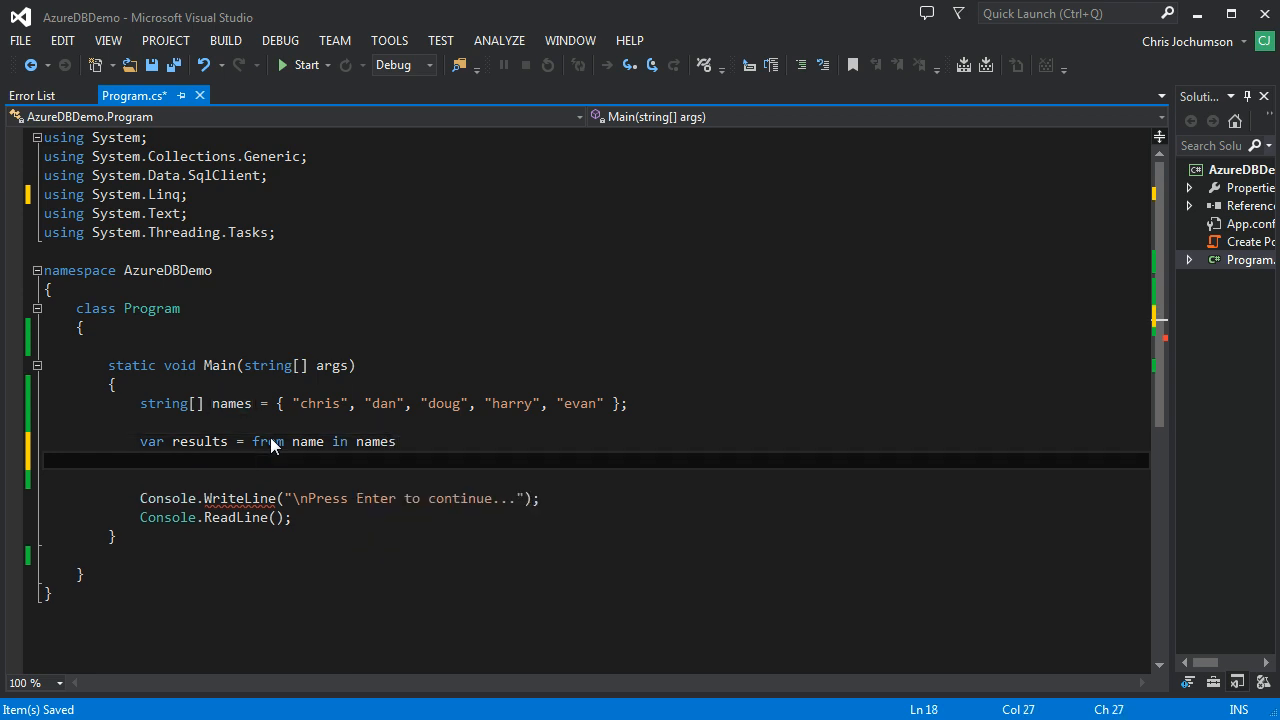
type("orderby name")
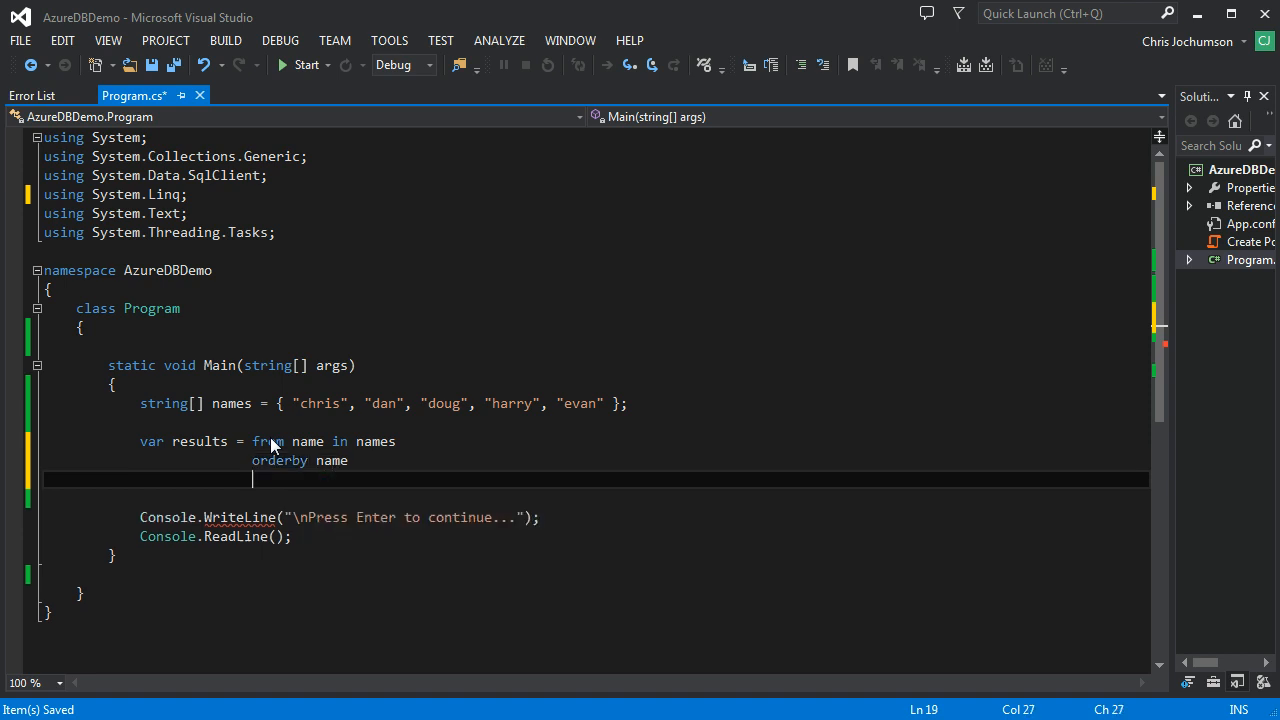
type("select")
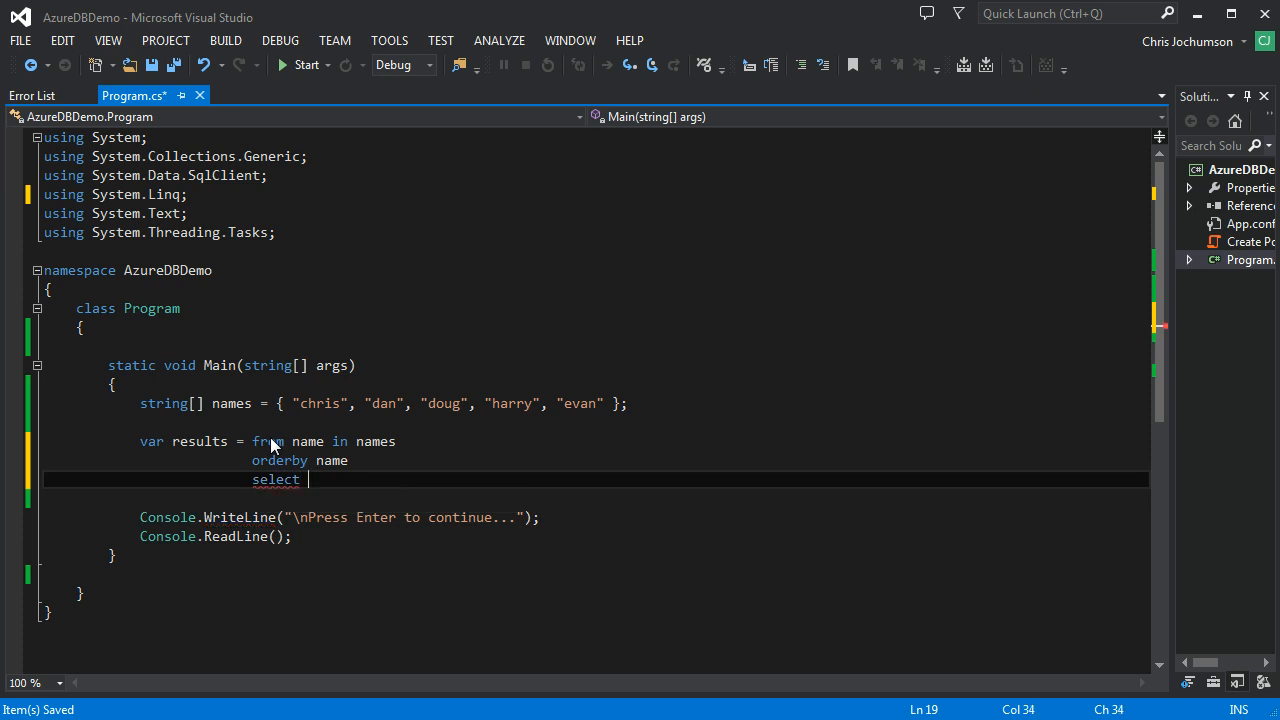
type("name;")
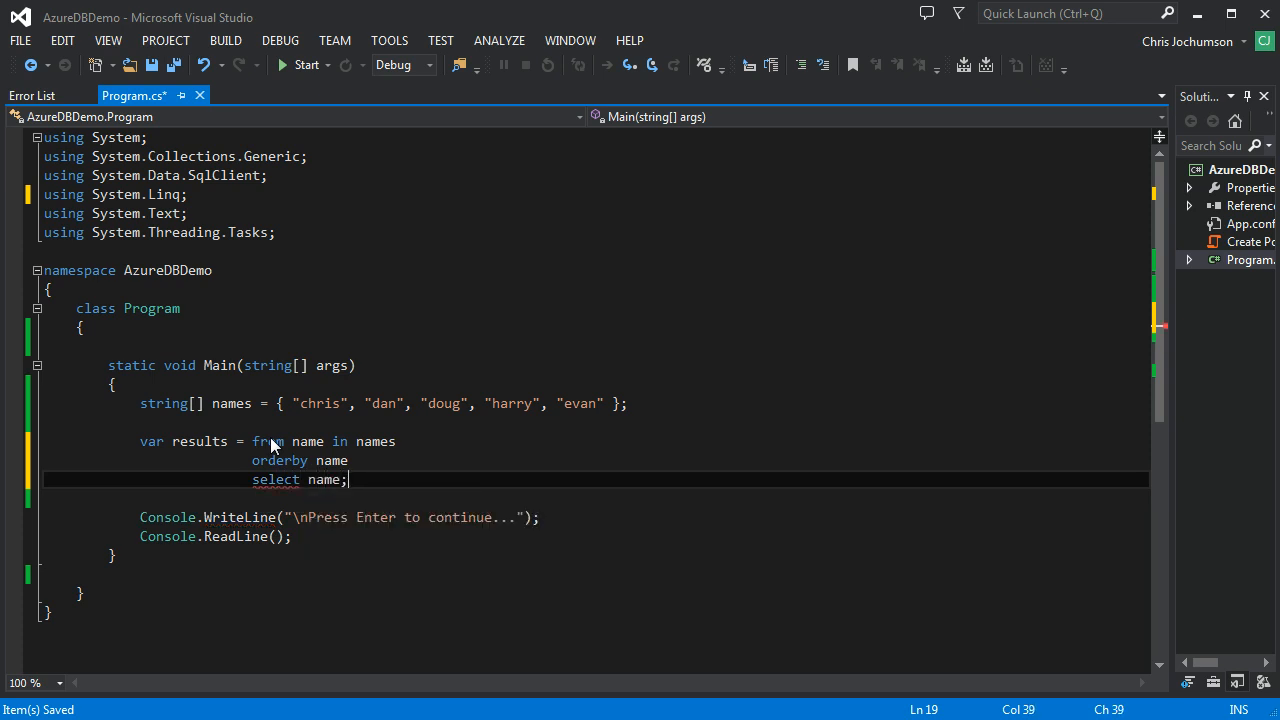
key("BackSpace")
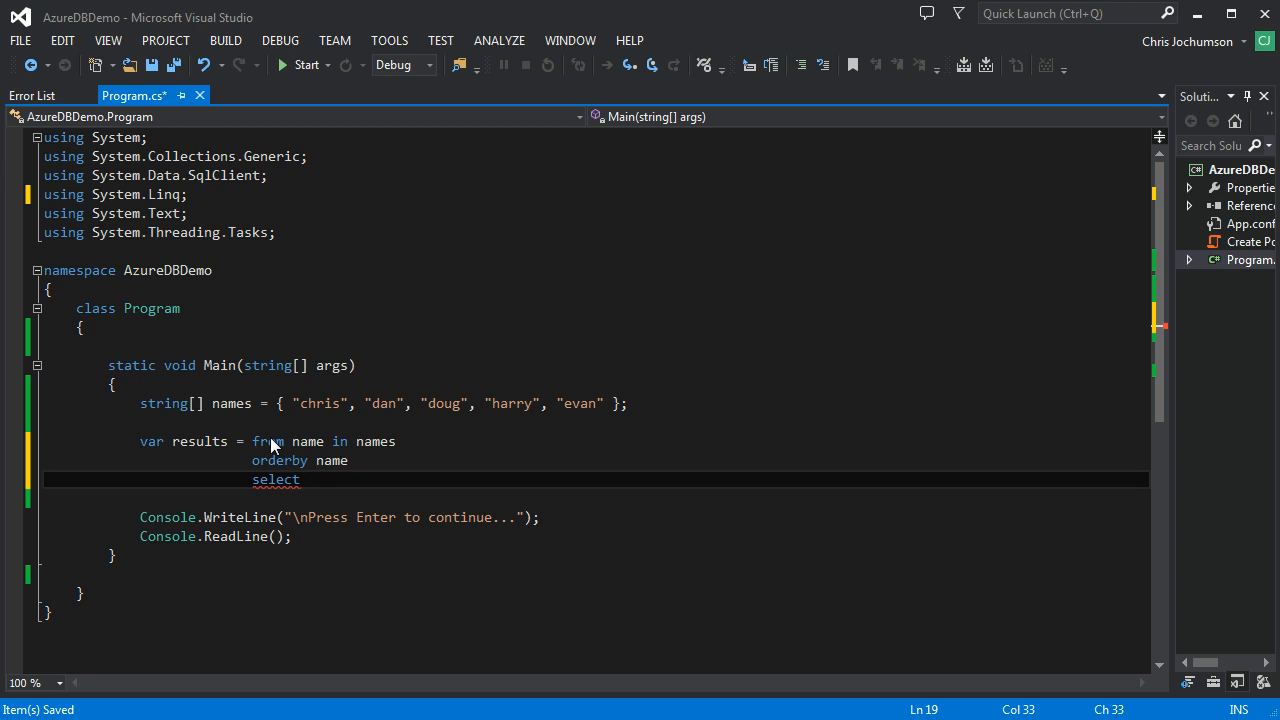
type("name;")
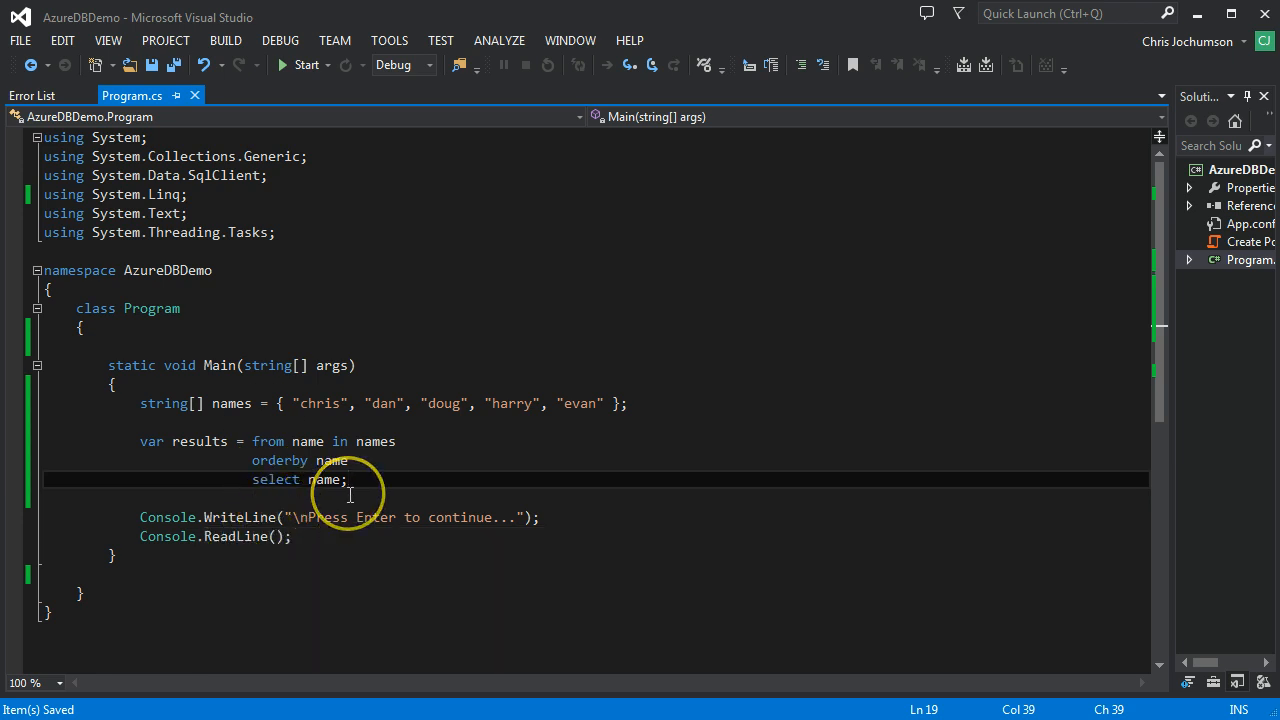
Add a foreach over results that calls Console.WriteLine(name).
key("enter")
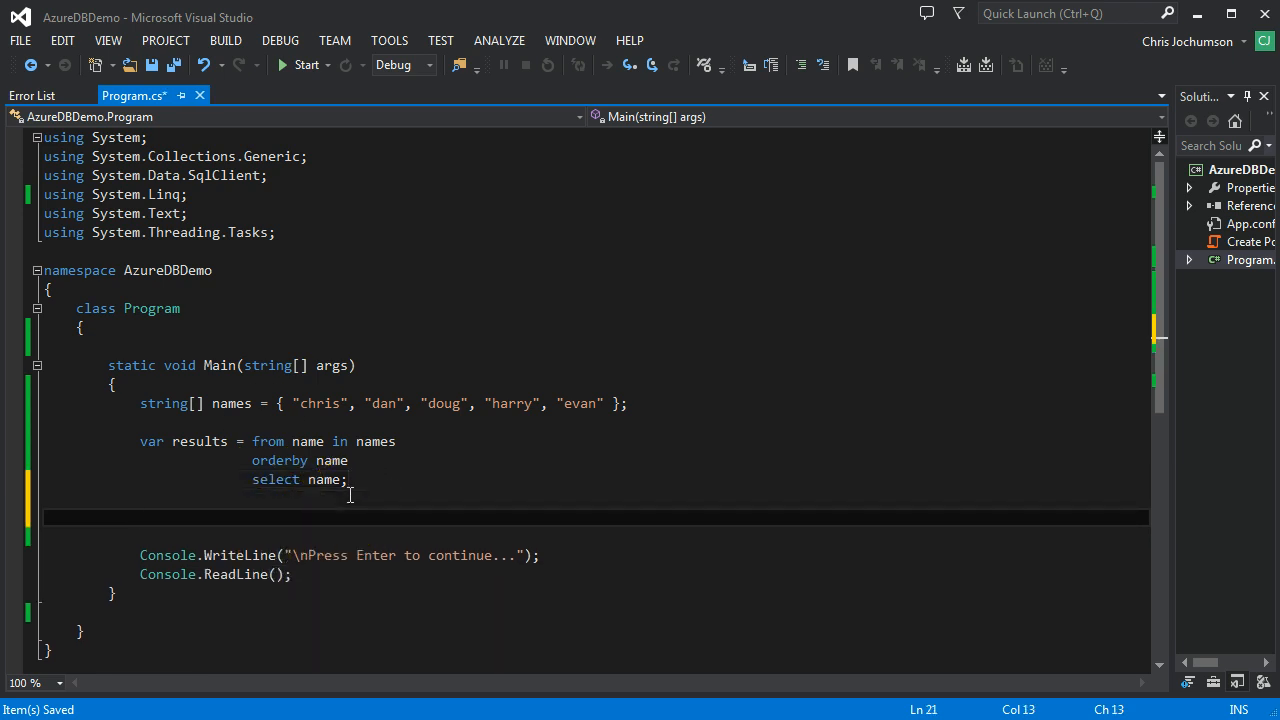
type("forea")
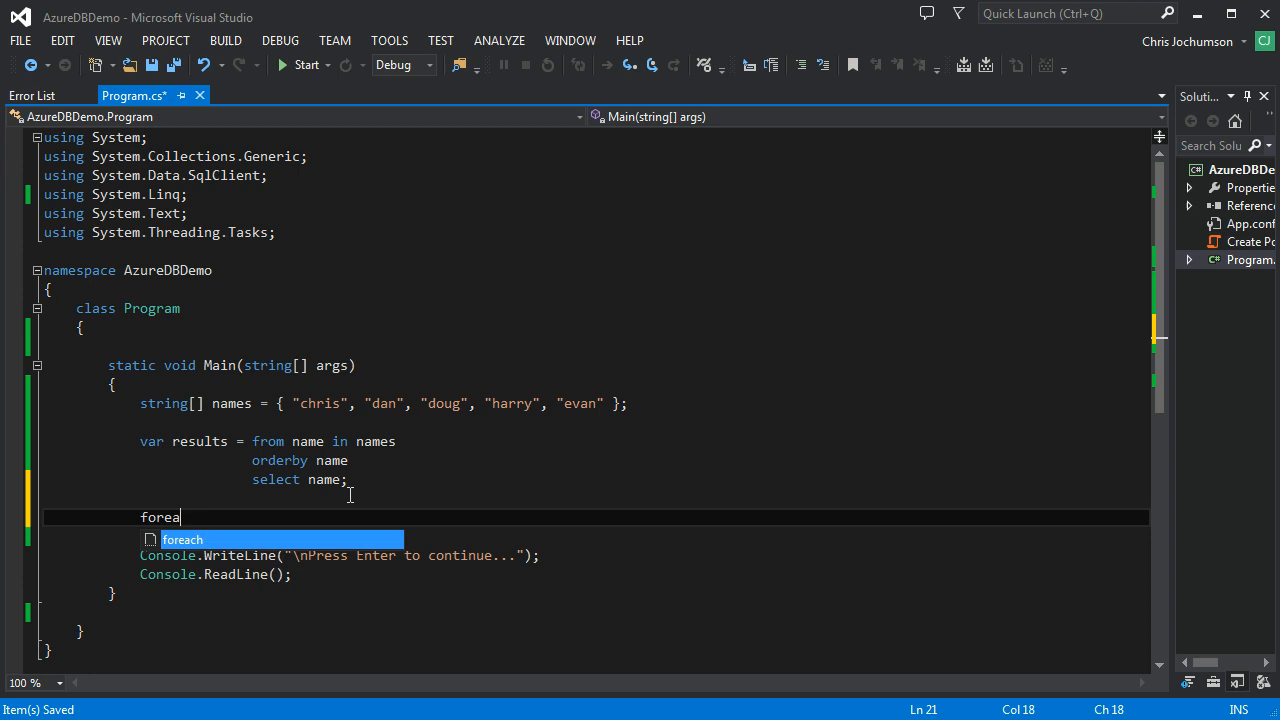
key("Tab")
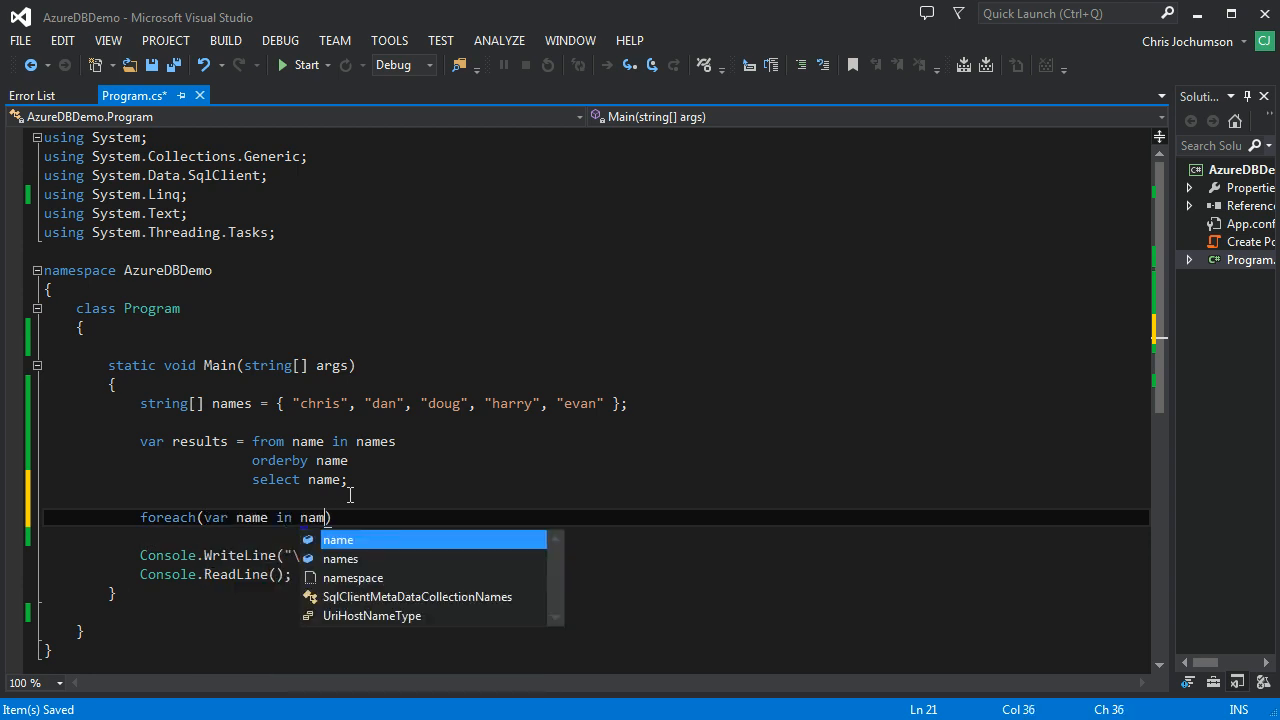
type("results")
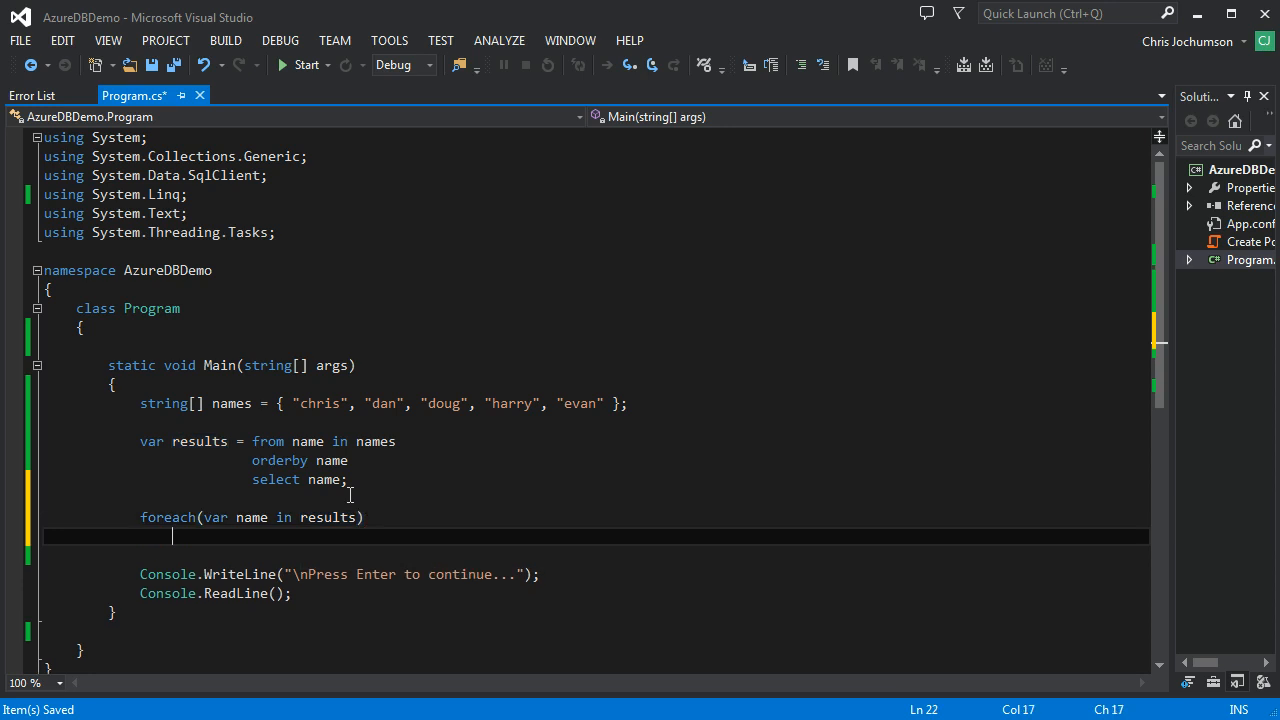
type("Console")
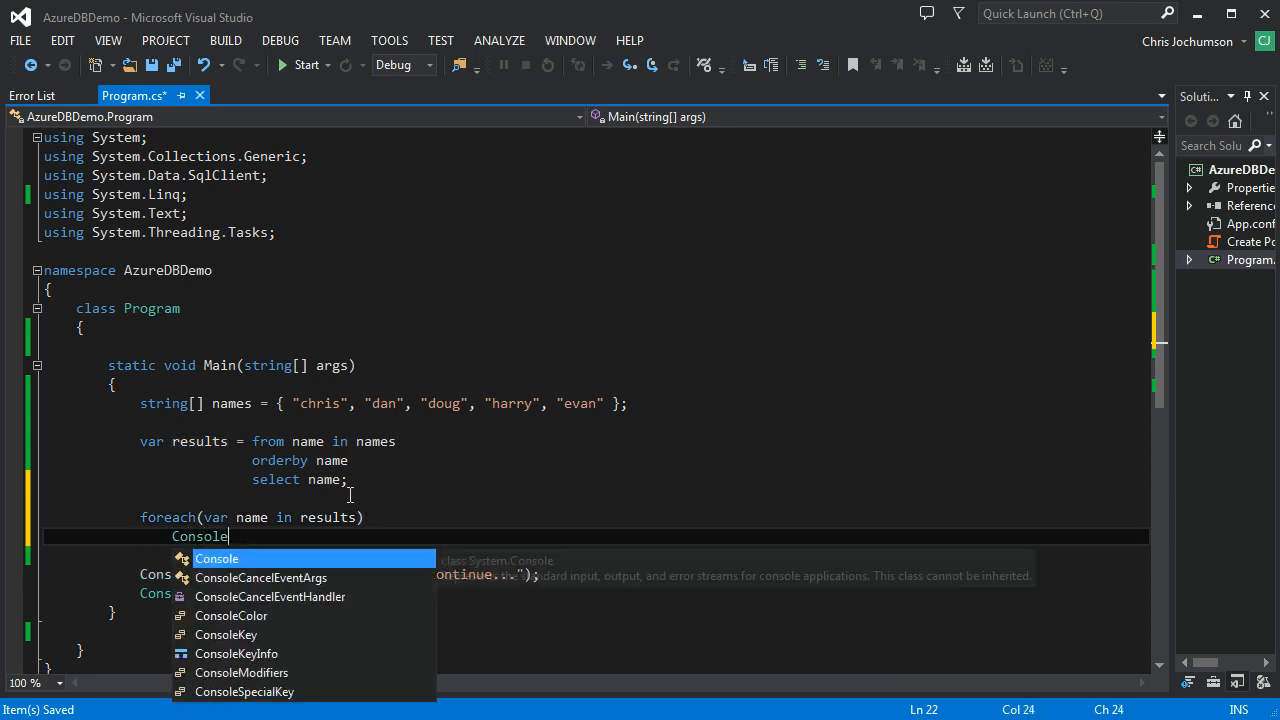
type(".WriteLine(name);")
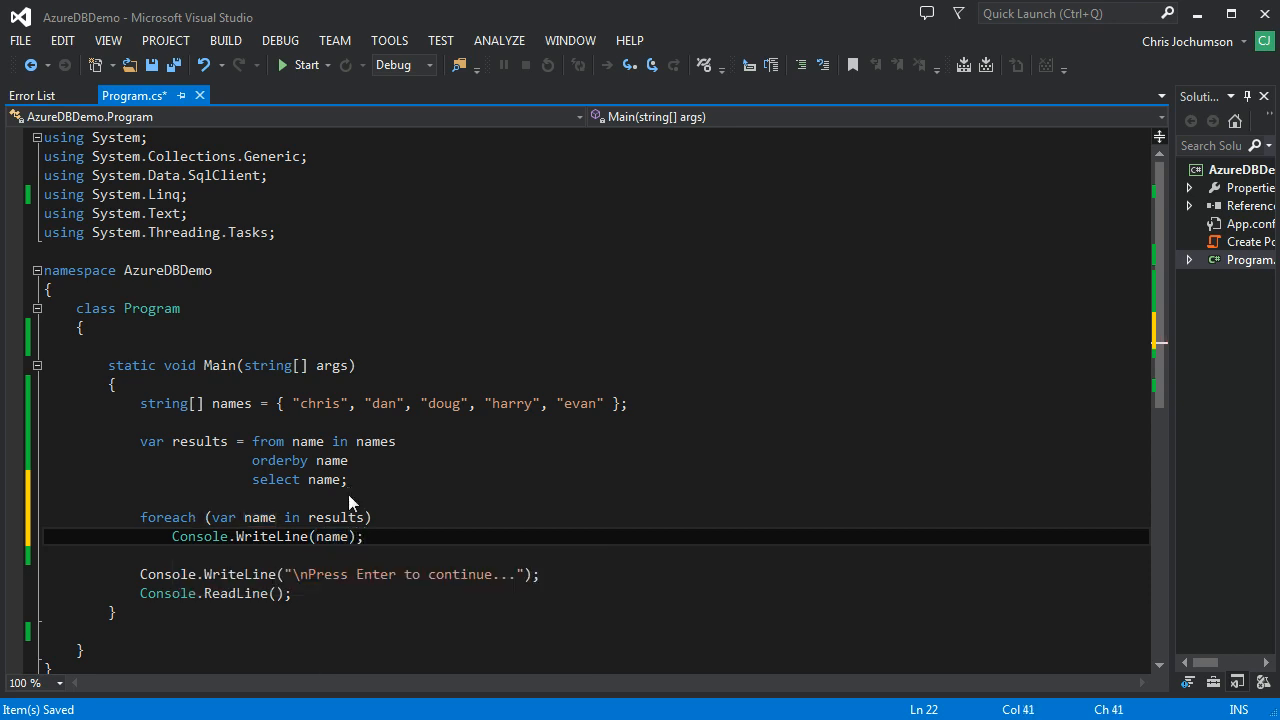
Build and run the program with the Start button.
left_click(305, 64)
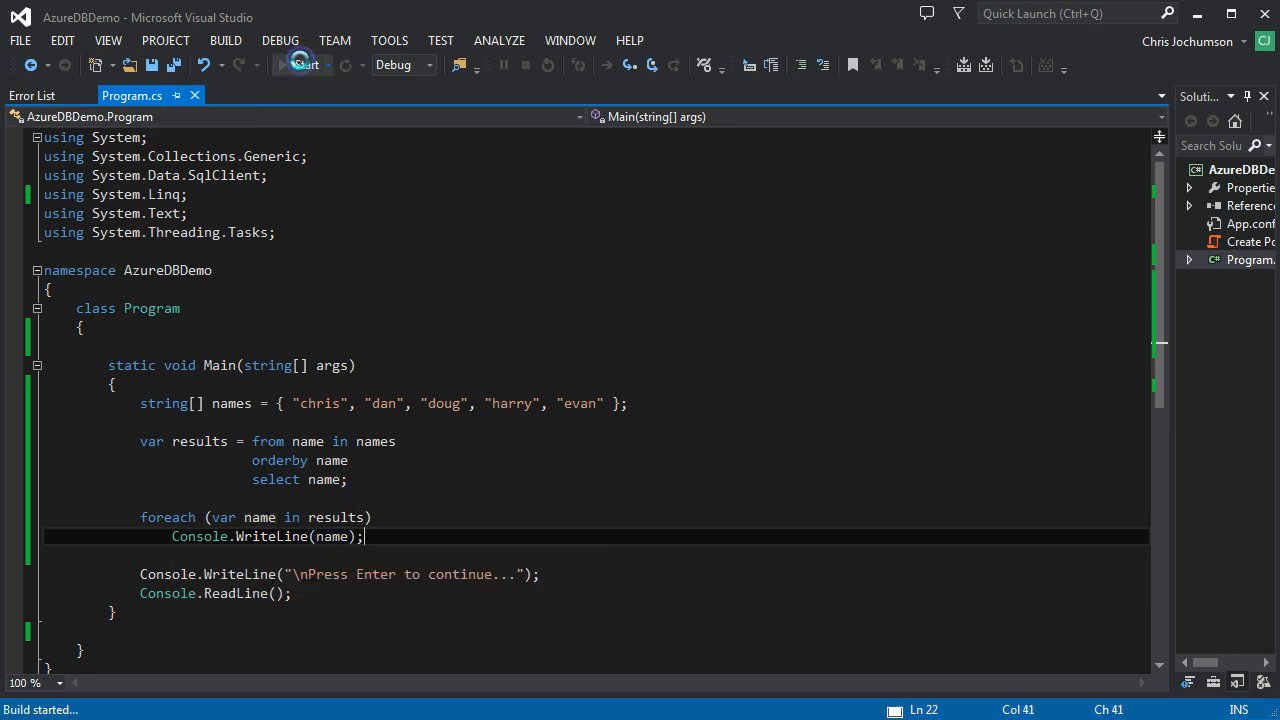
left_click(303, 64)
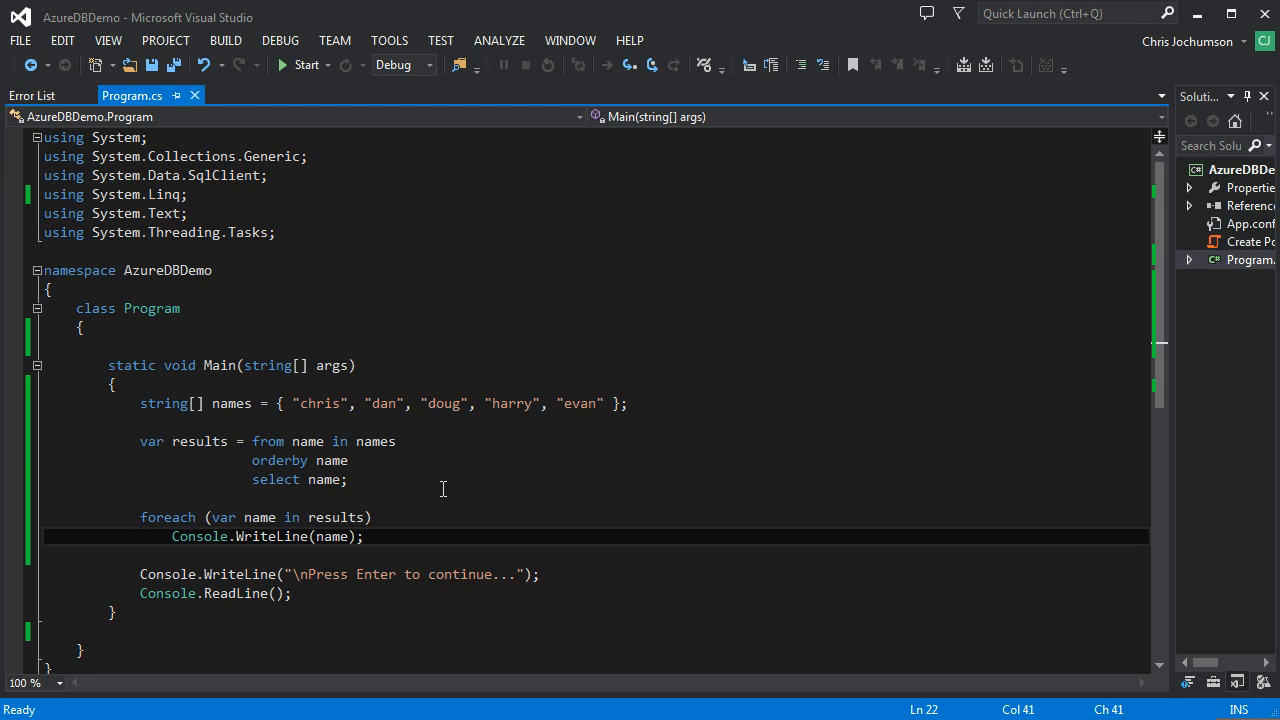
mouse_move(1205, 480)
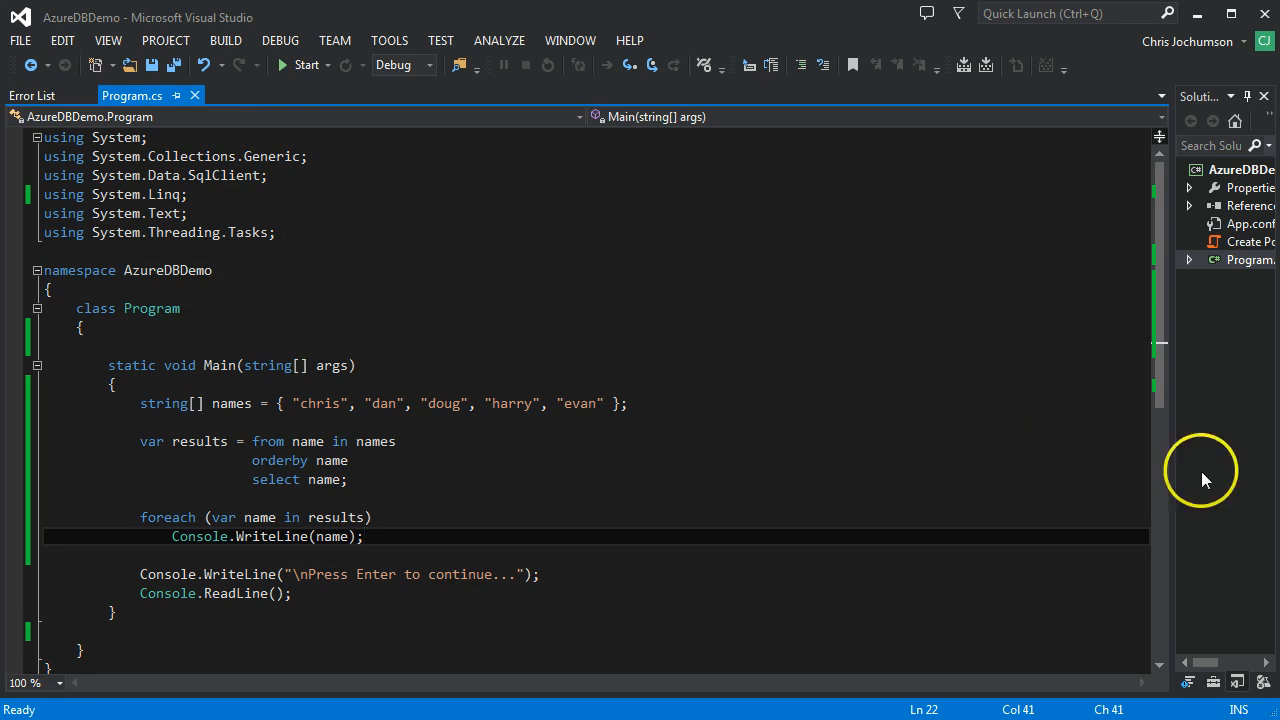
mouse_move(488, 453)
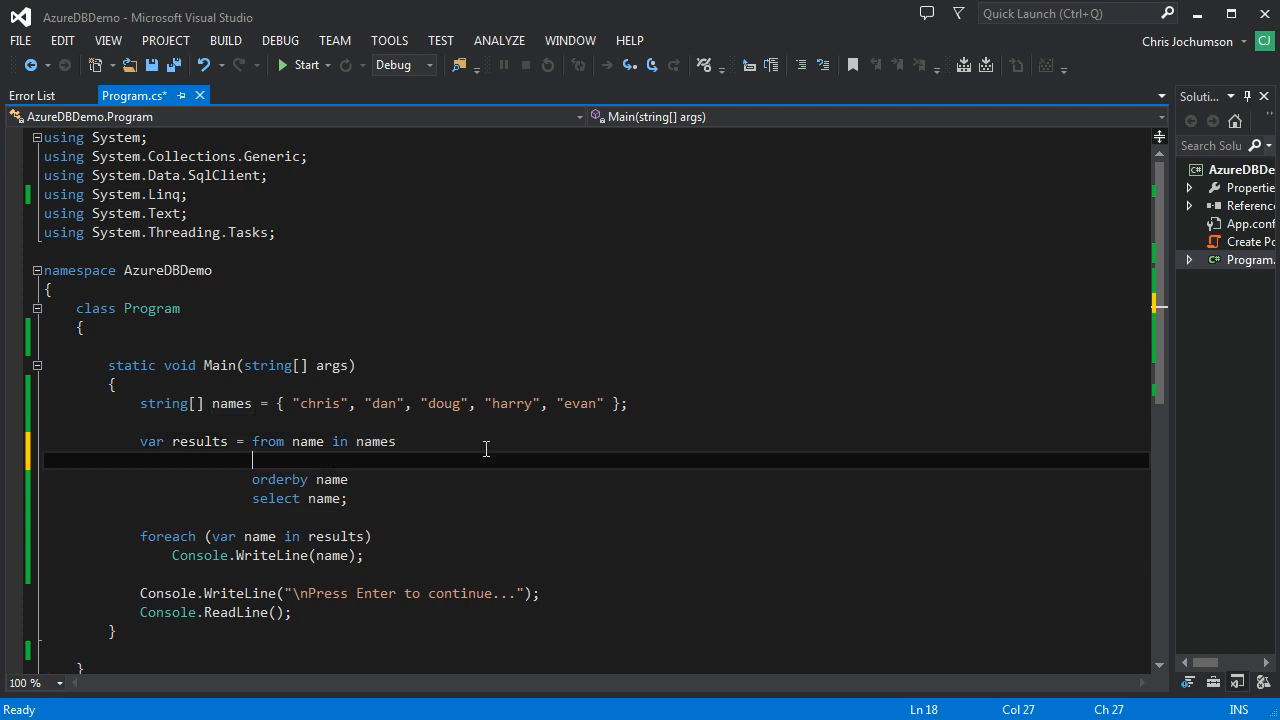
Add where name.StartsWith("d") to the query, run it, and return to the condition.
type("where")
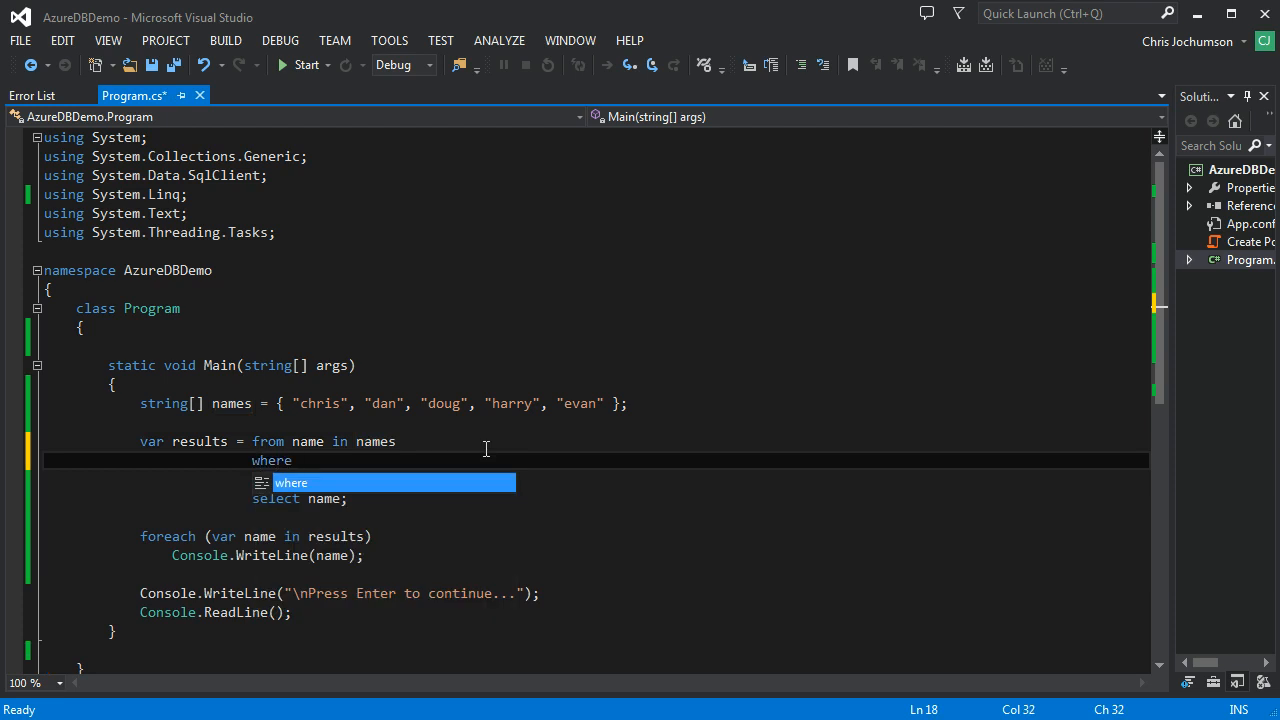
type("name.")
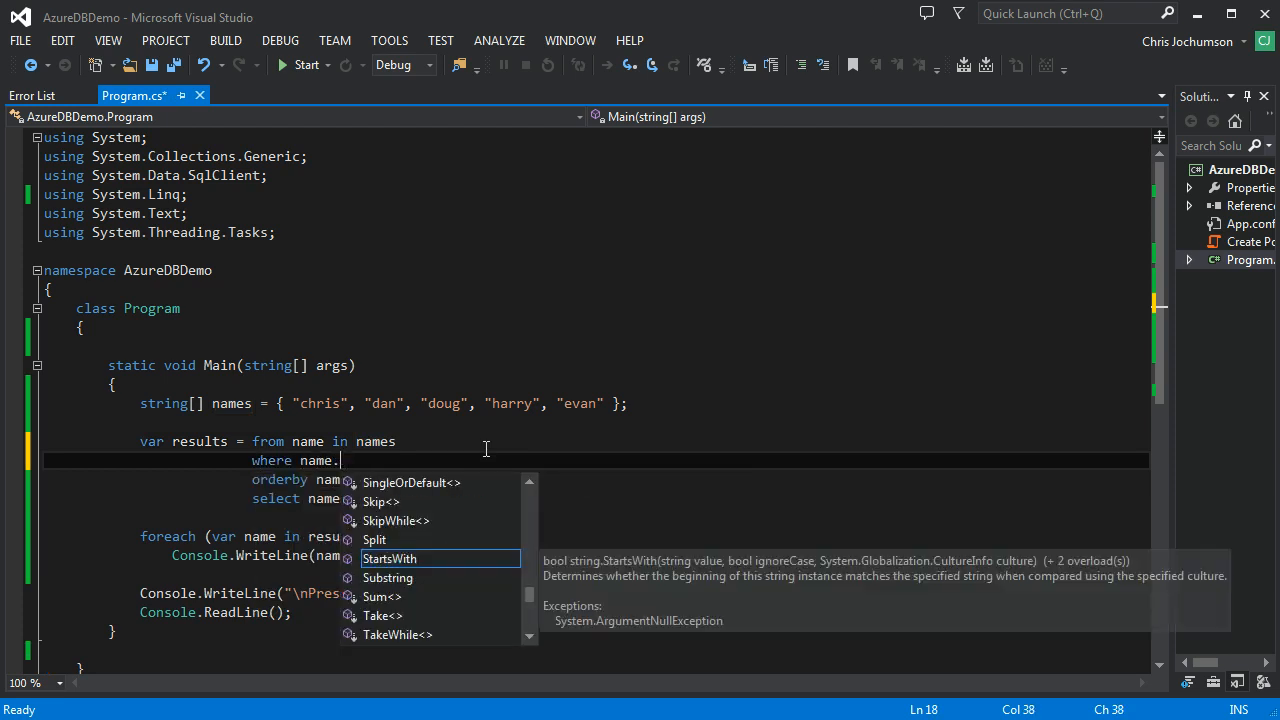
type("StartsWith(")
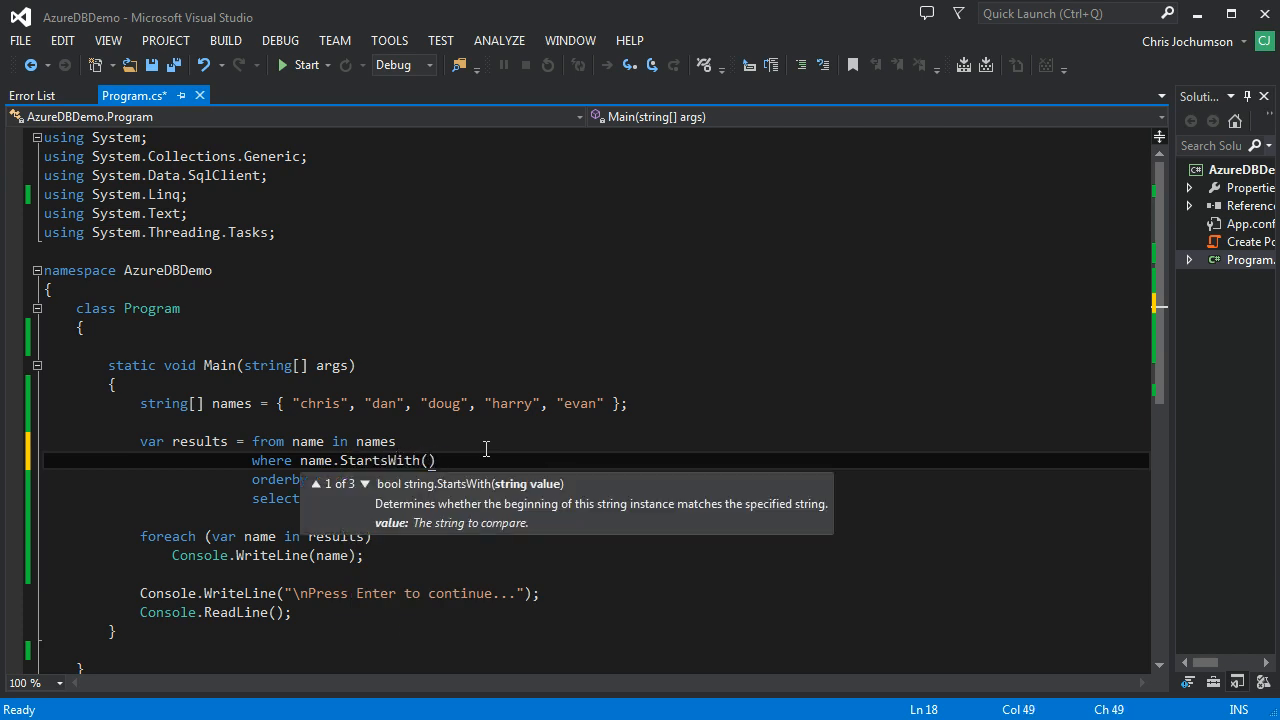
type("\"d\"")
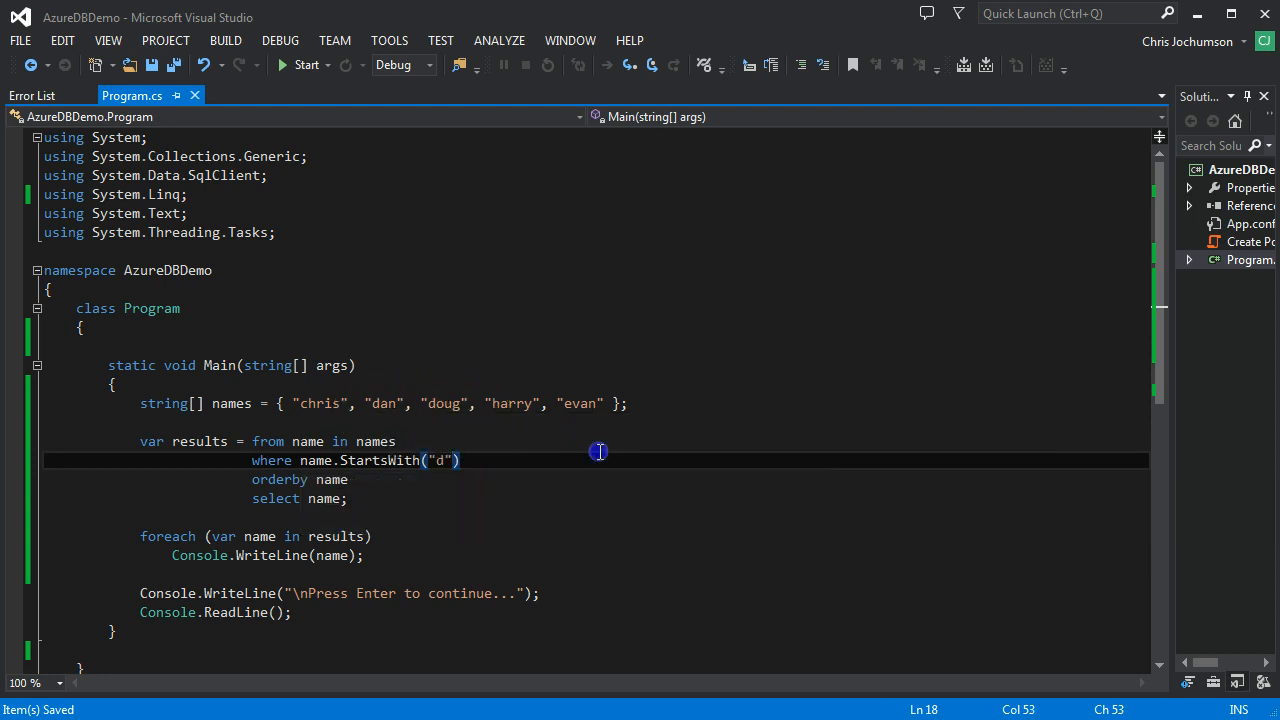
left_click(307, 64)
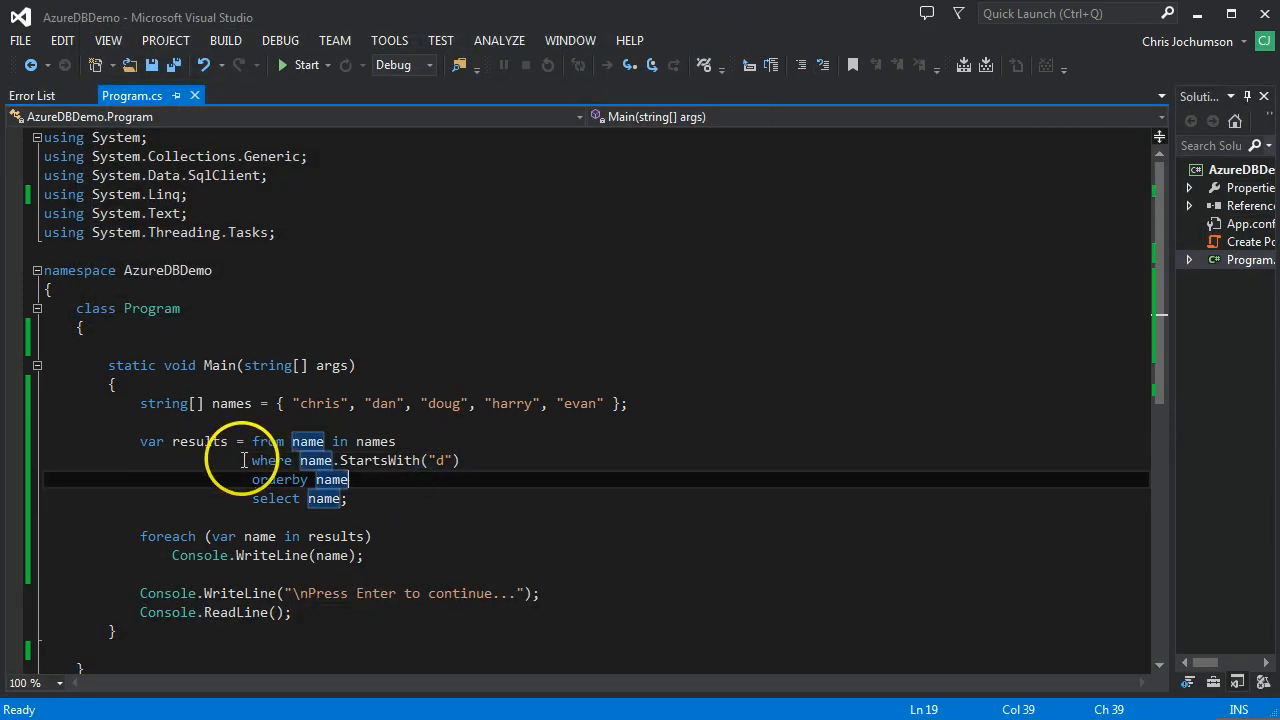
left_click(462, 460)
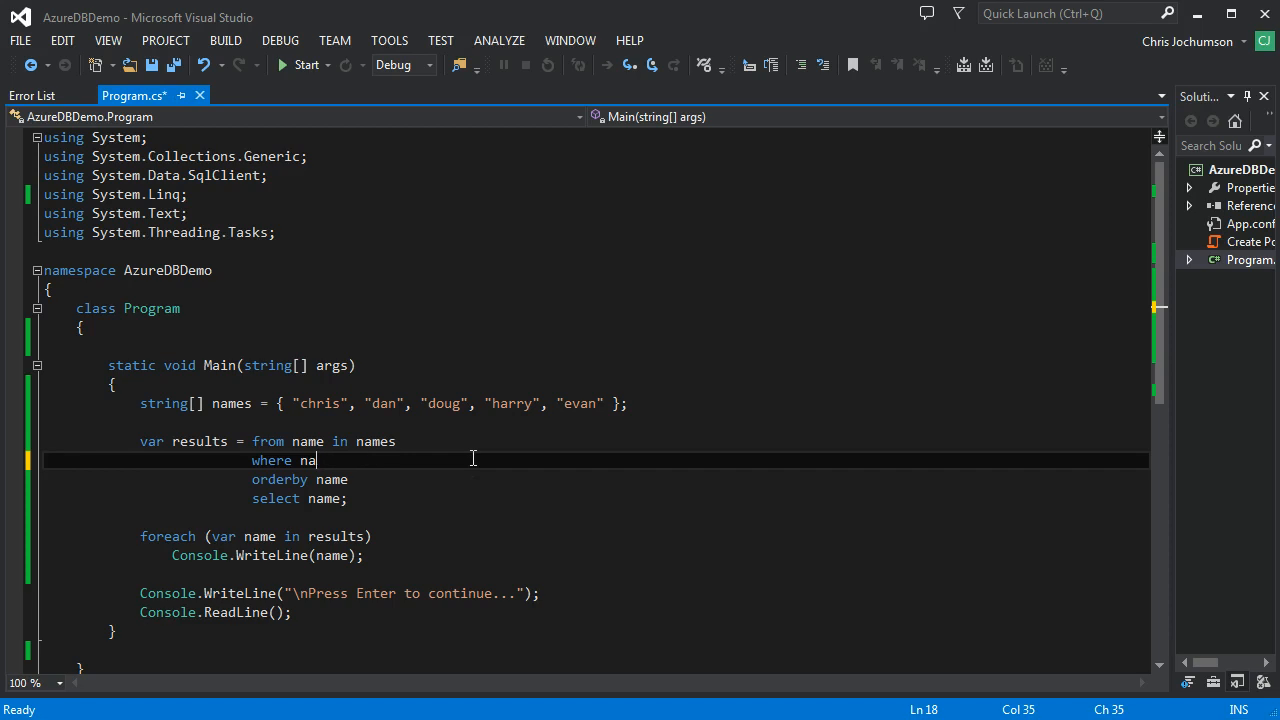
Change the where condition to name.Length % 2 != 0 and run the program.
type("me.")
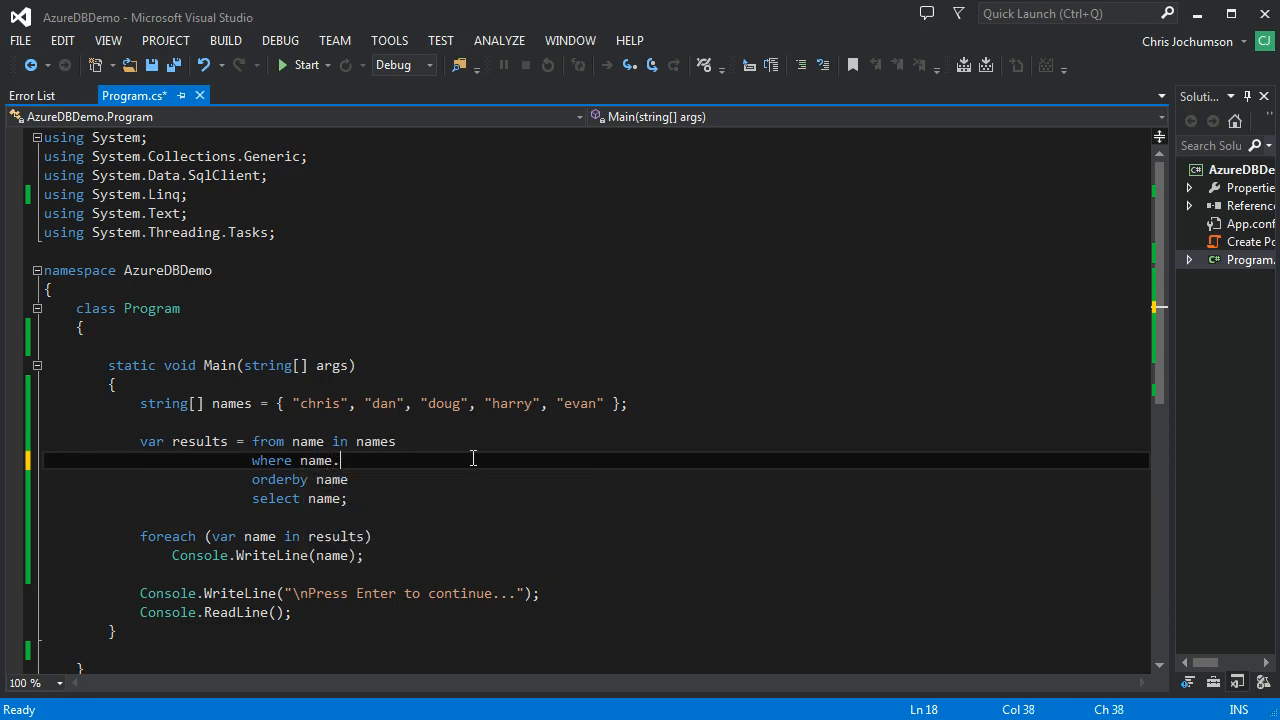
type("Length")
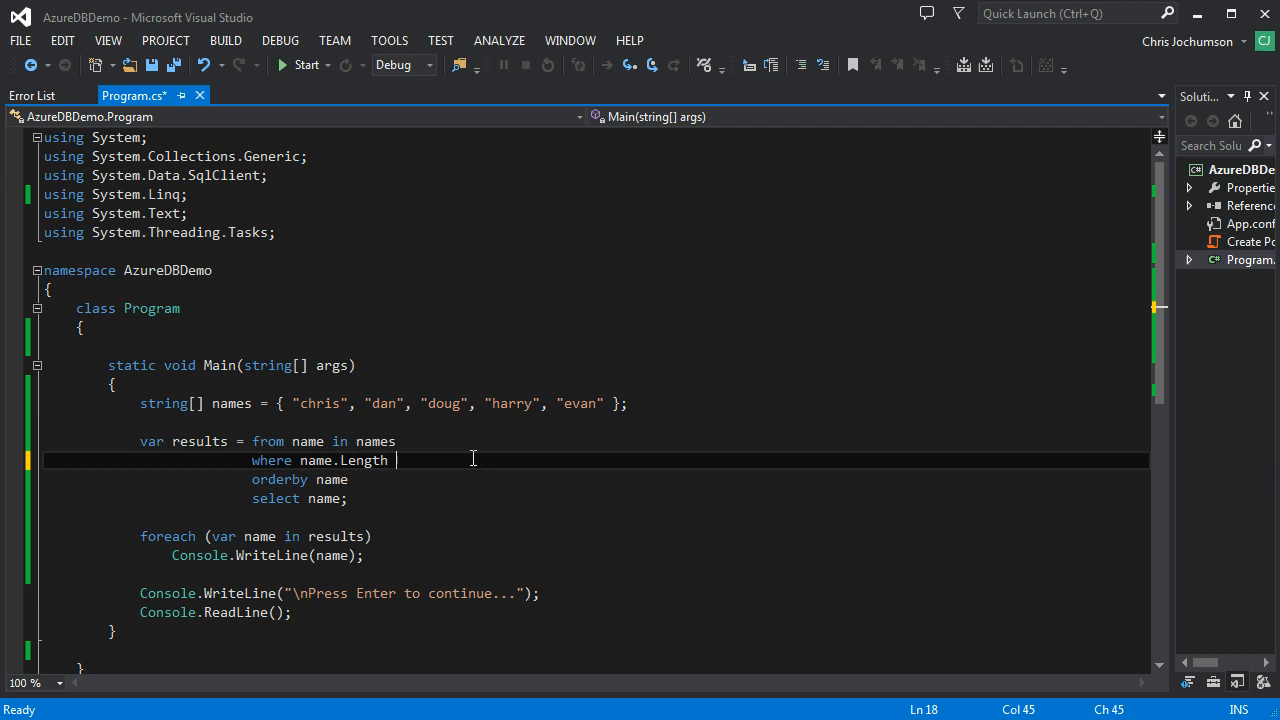
type("%2")
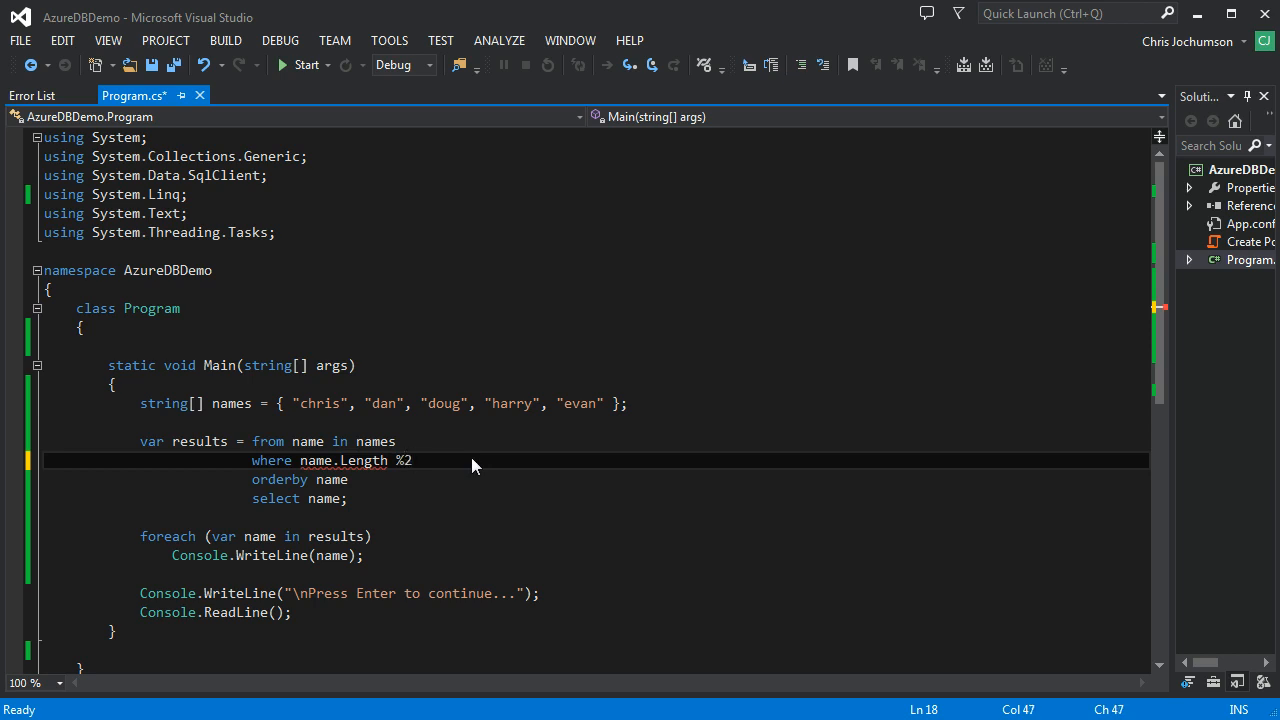
type("2 !=")
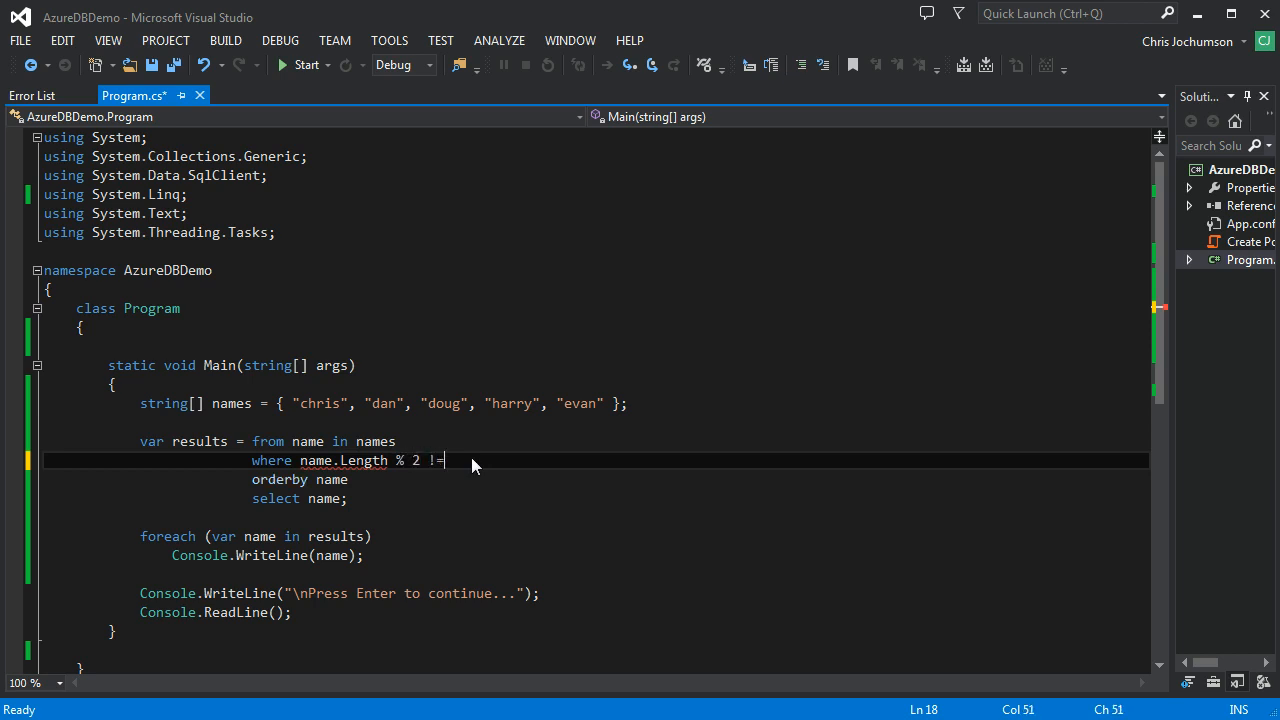
type("0")
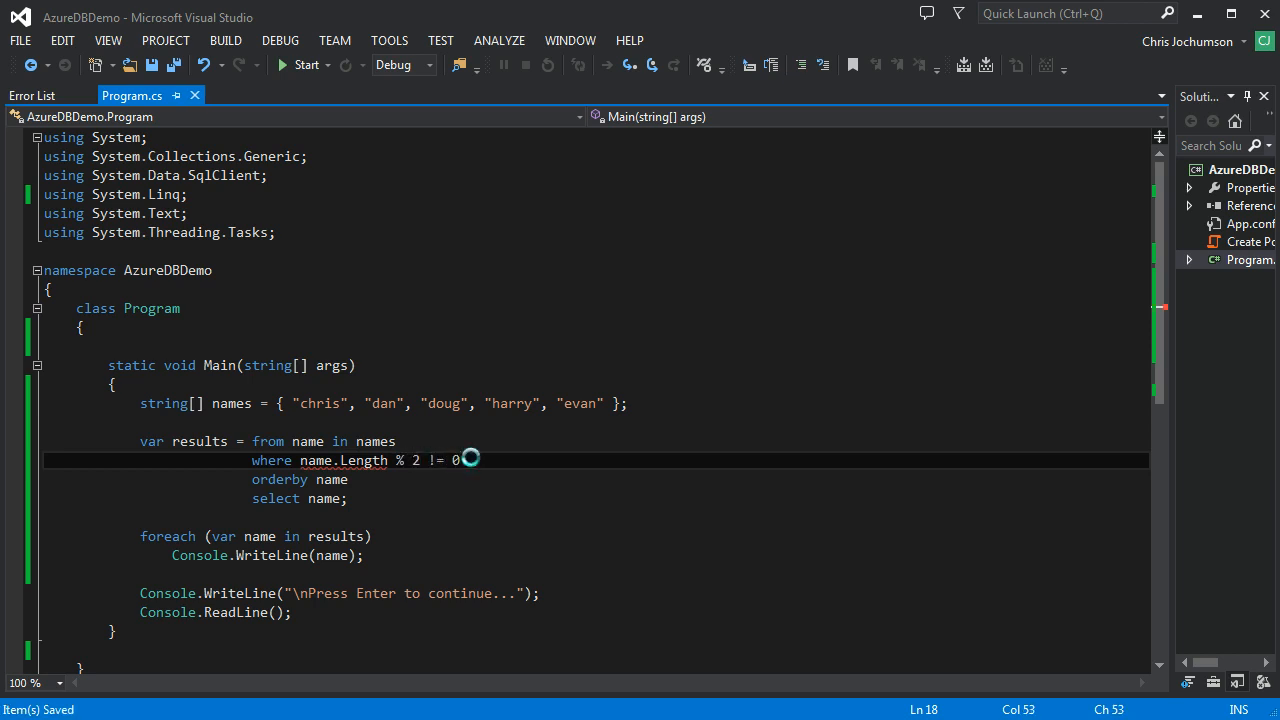
mouse_move(360, 460)
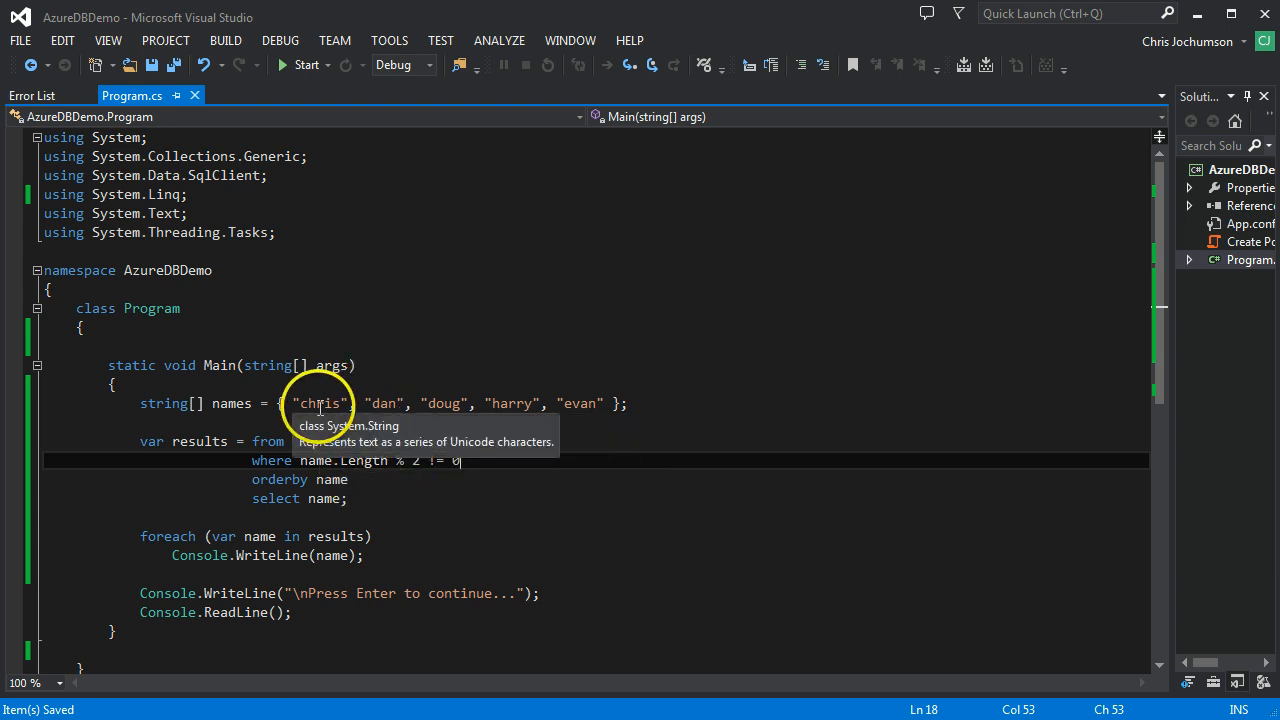
mouse_move(340, 536)
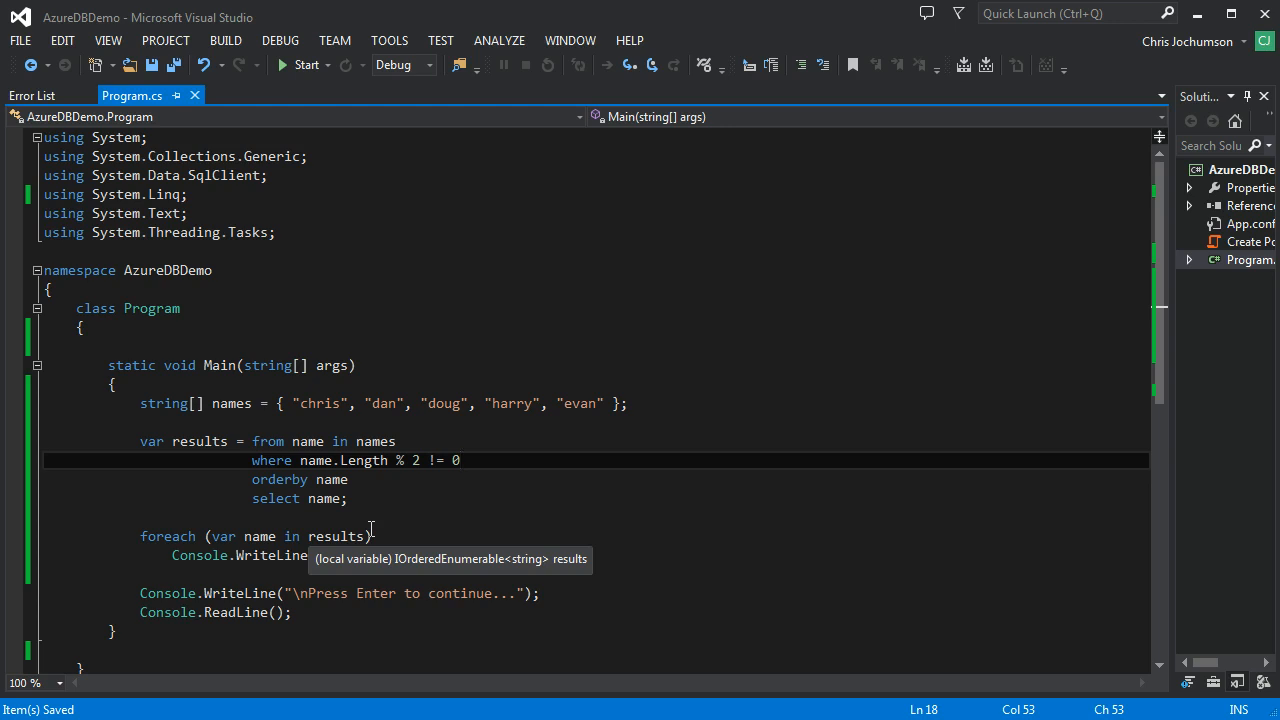
left_click(305, 64)
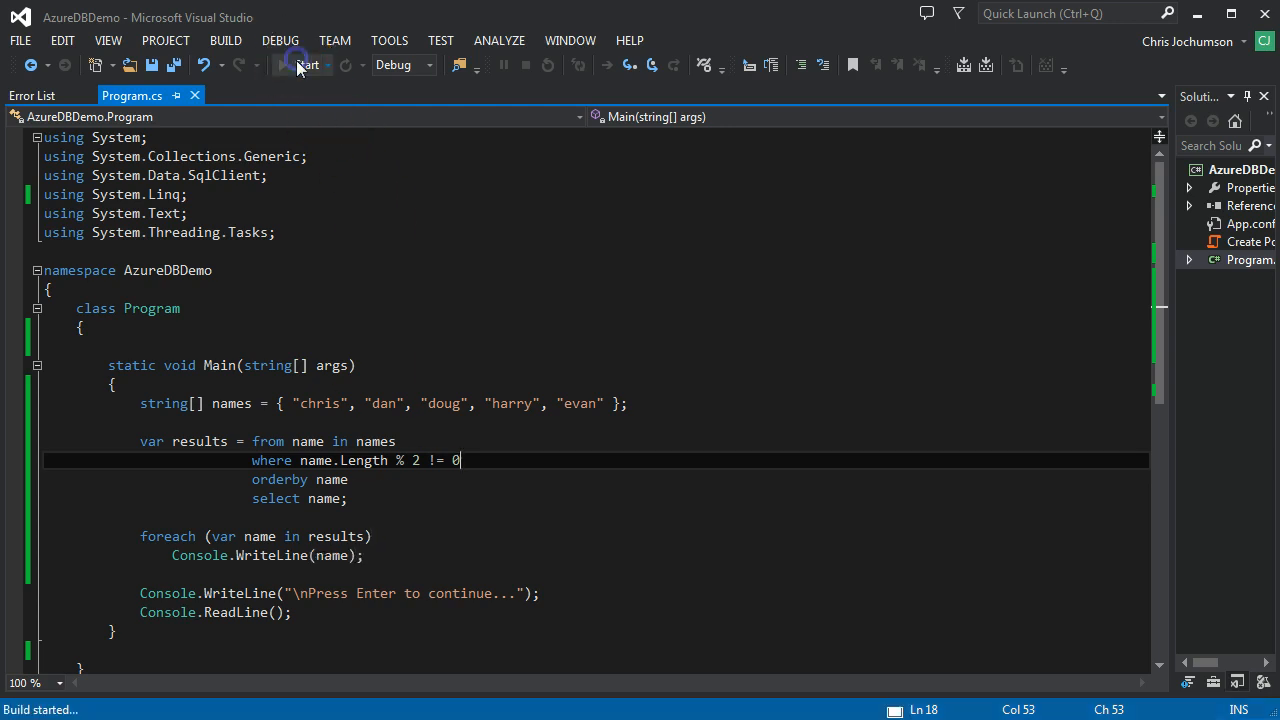
left_click(305, 64)
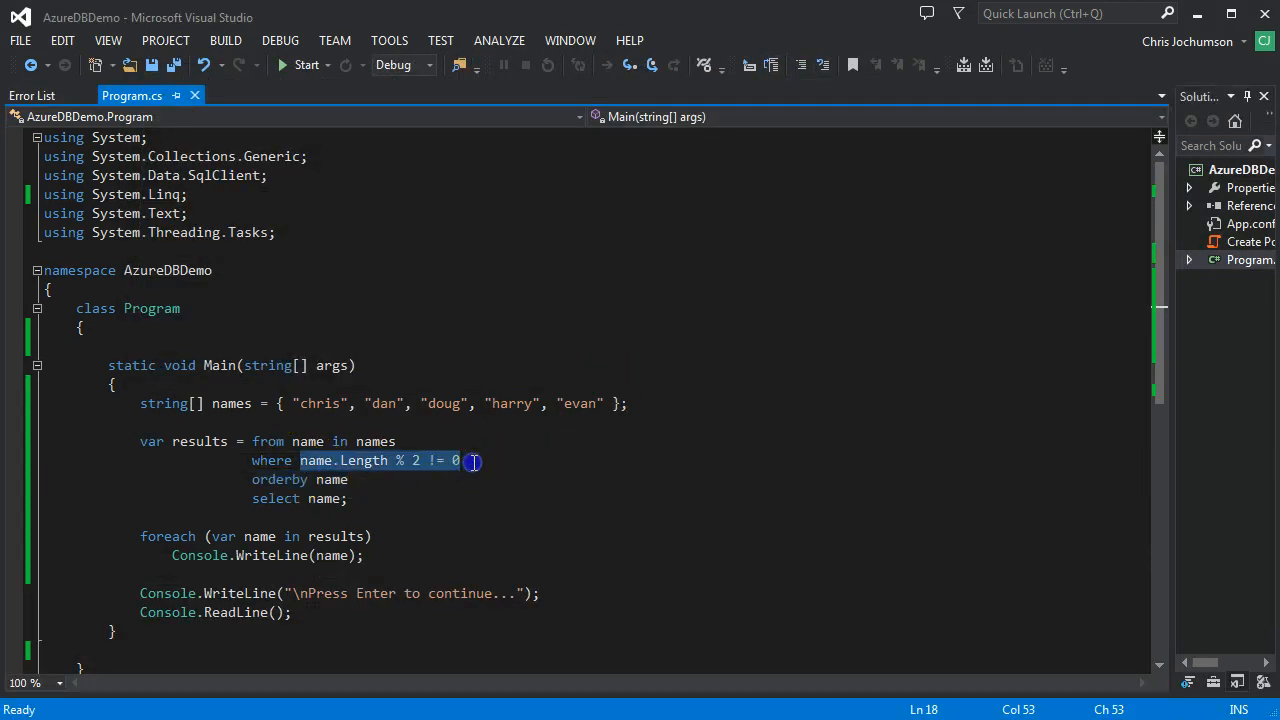
mouse_move(375, 460)
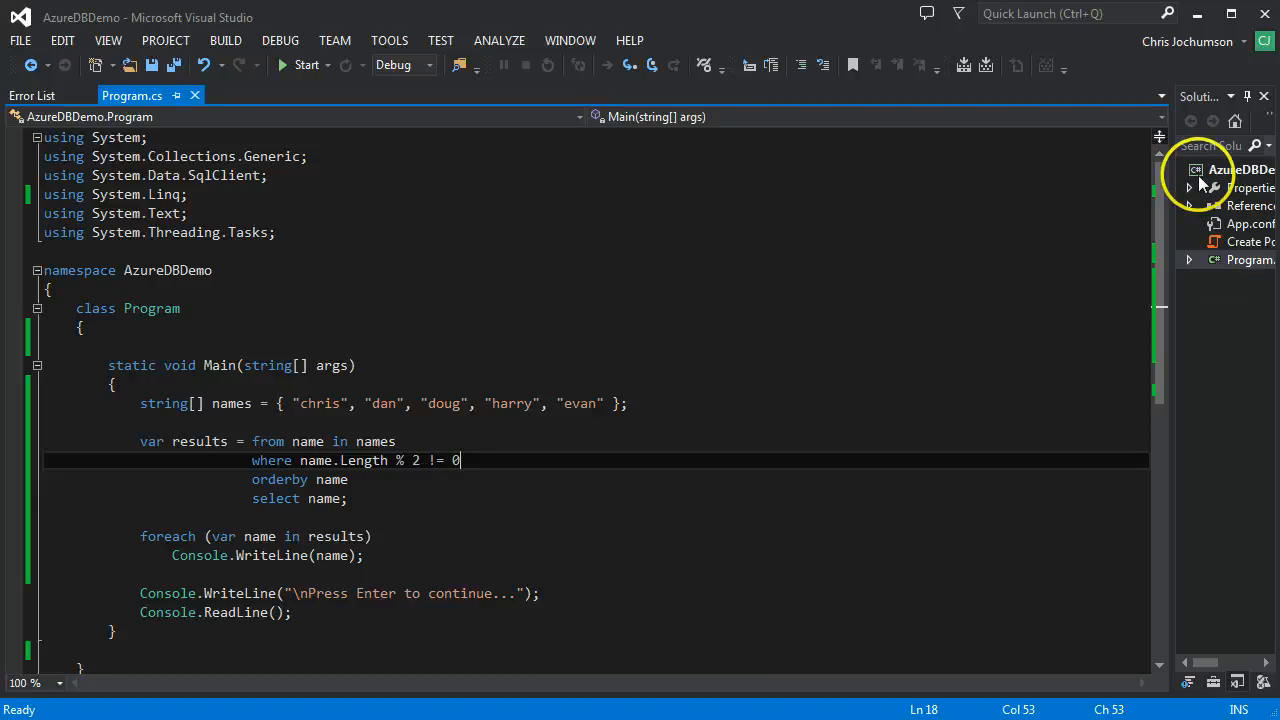
Add a class file named StringExtensions.cs to the AzureDBDemo project.
right_click(1240, 169)
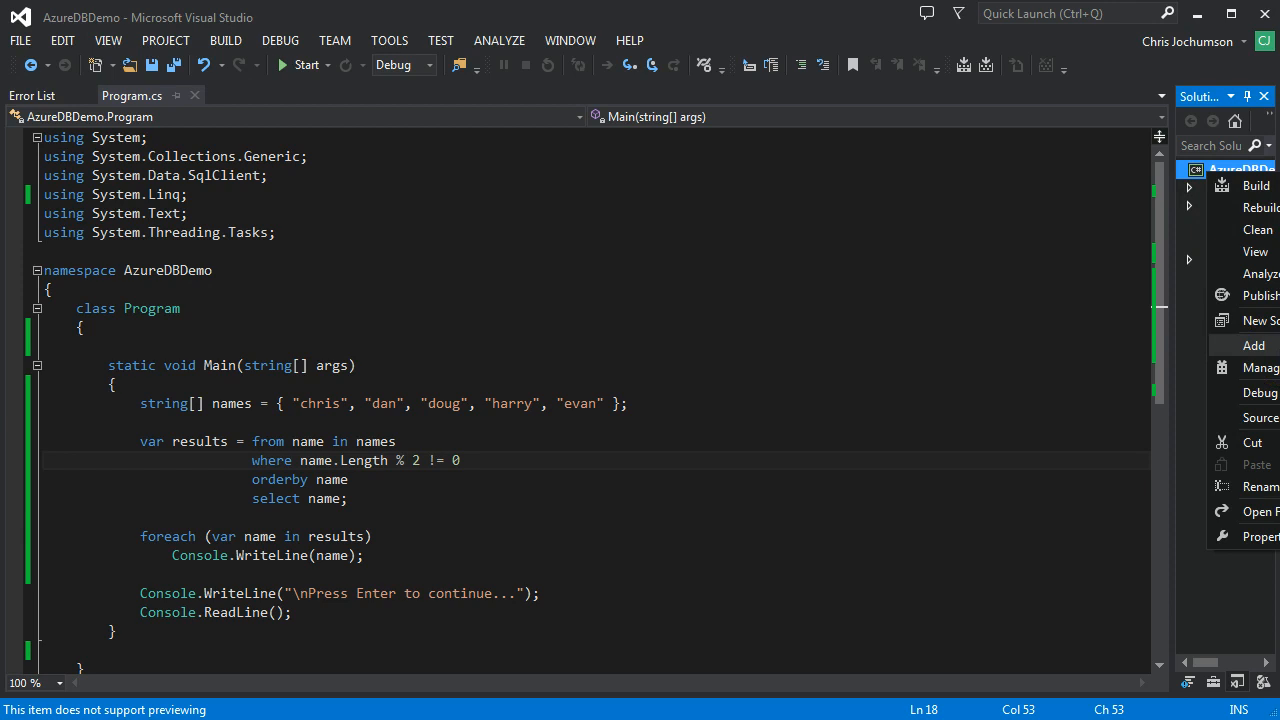
left_click(1253, 345)
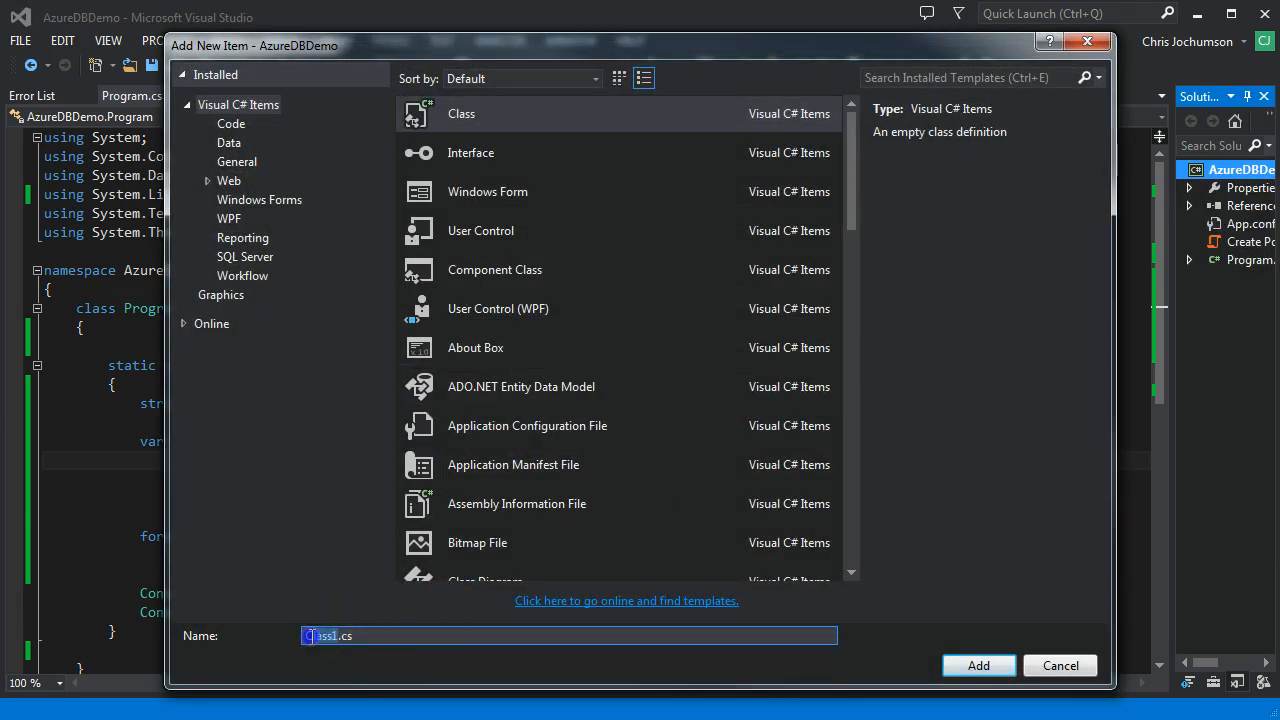
type("StringExtension")
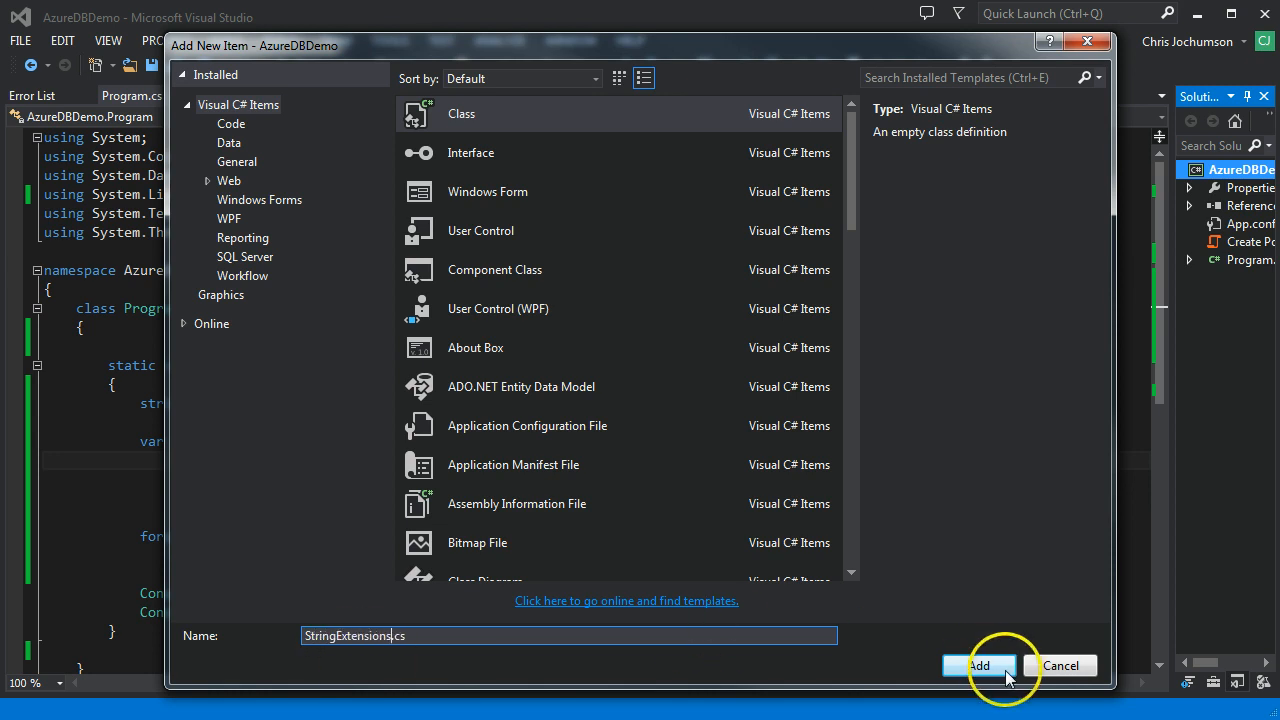
left_click(978, 665)
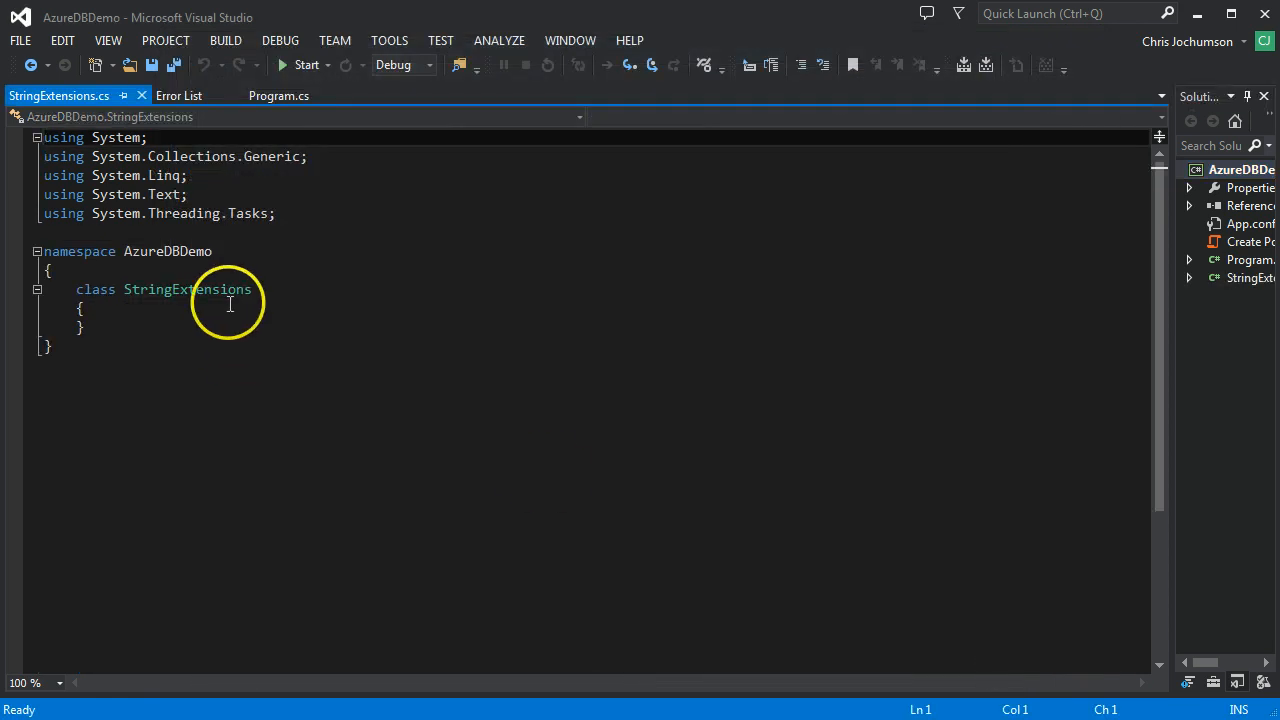
Declare a public static HasOddLength(string Source) method in StringExtensions.
type("p")
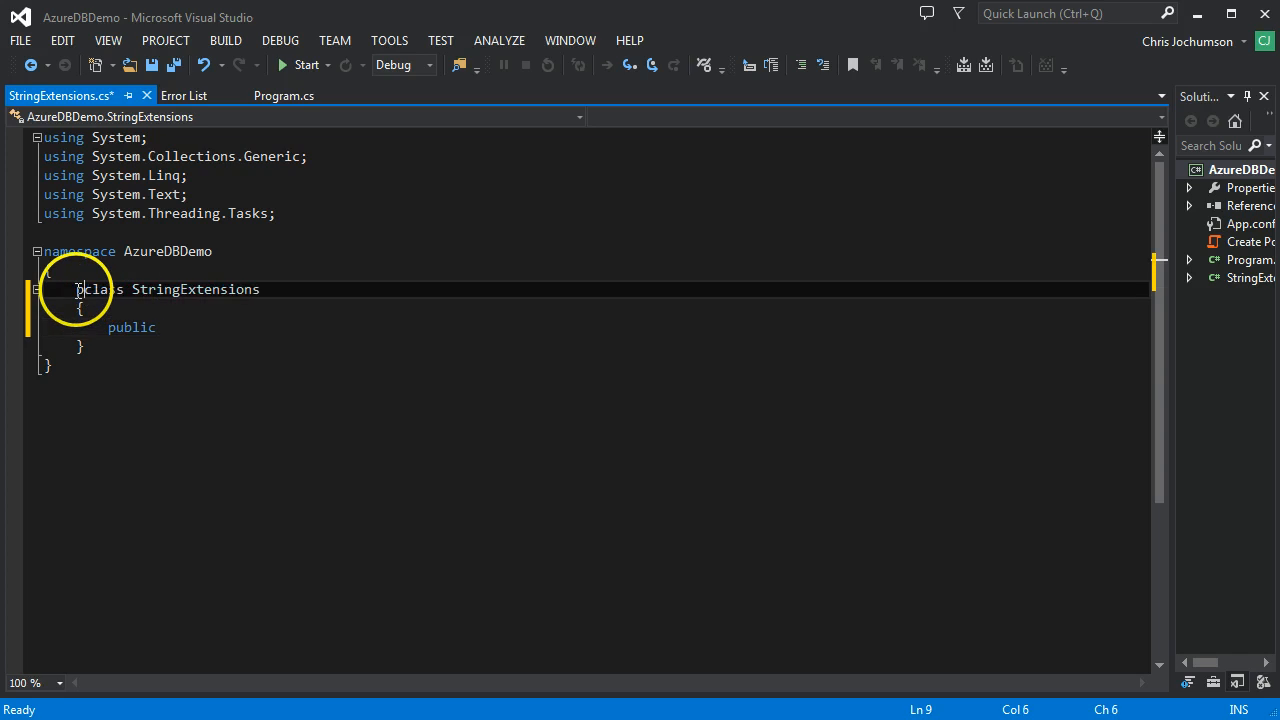
type("public")
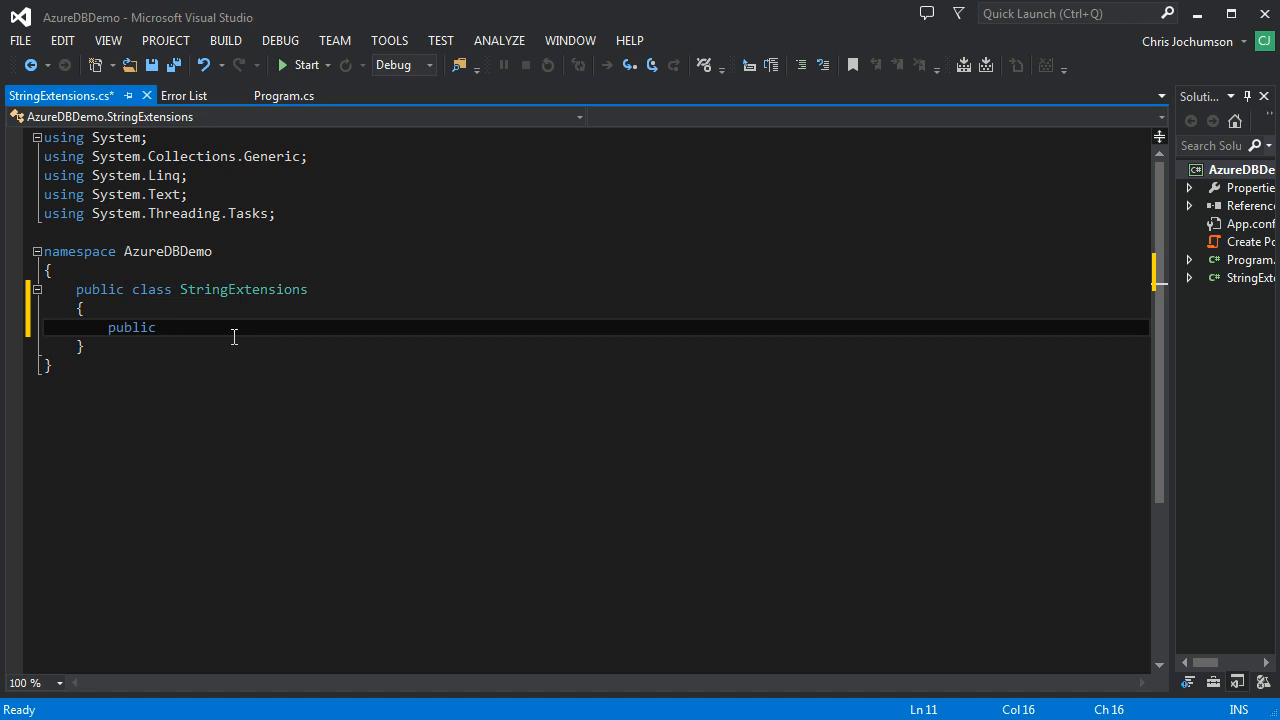
type("static bool")
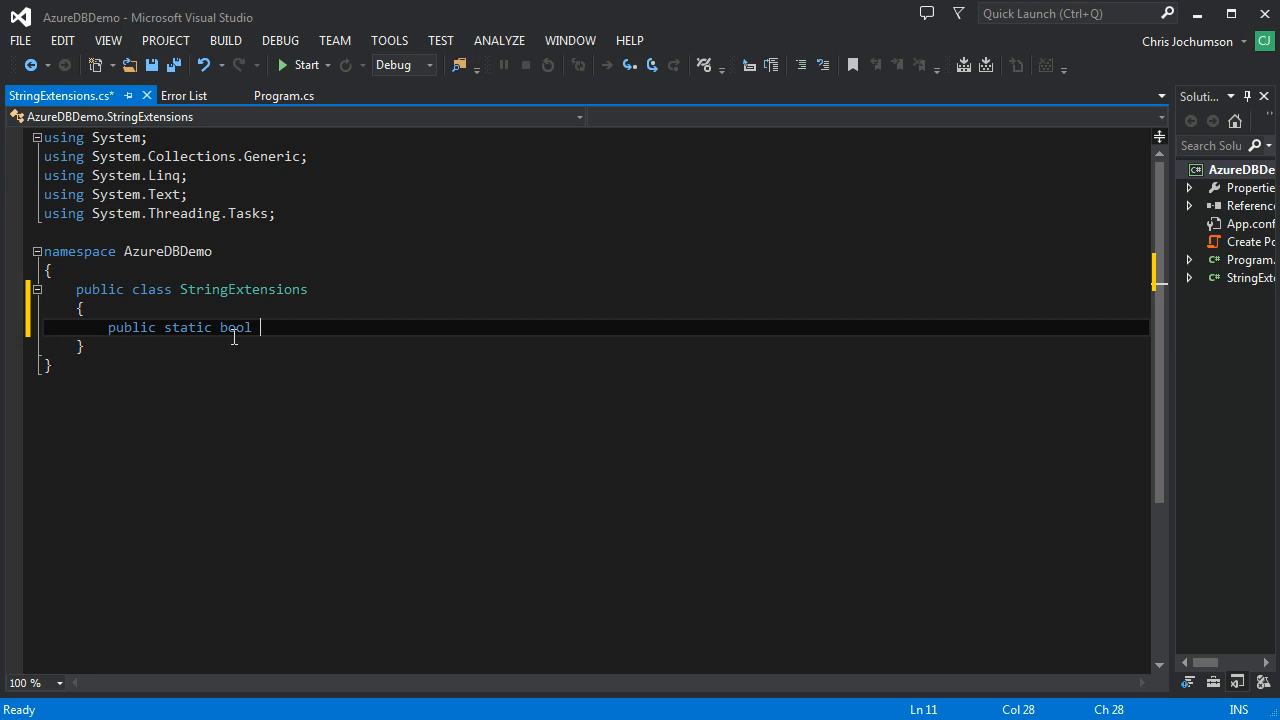
type("HasOd")
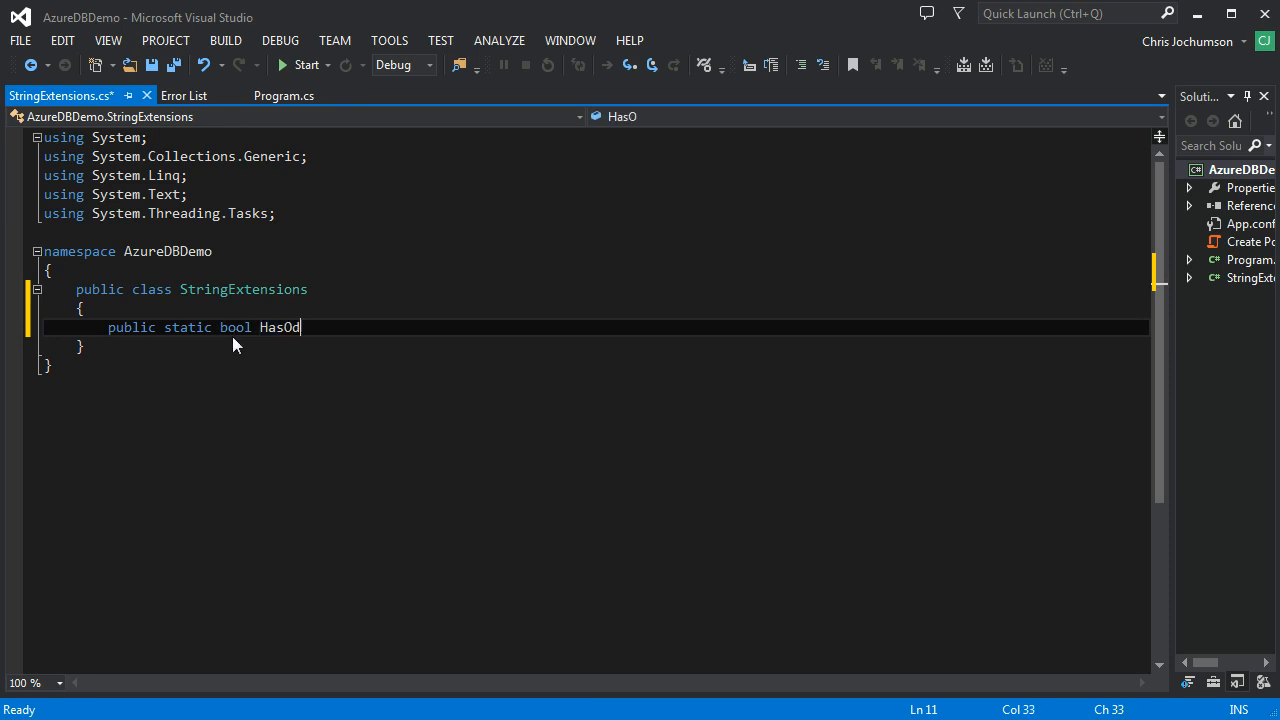
type("dLength")
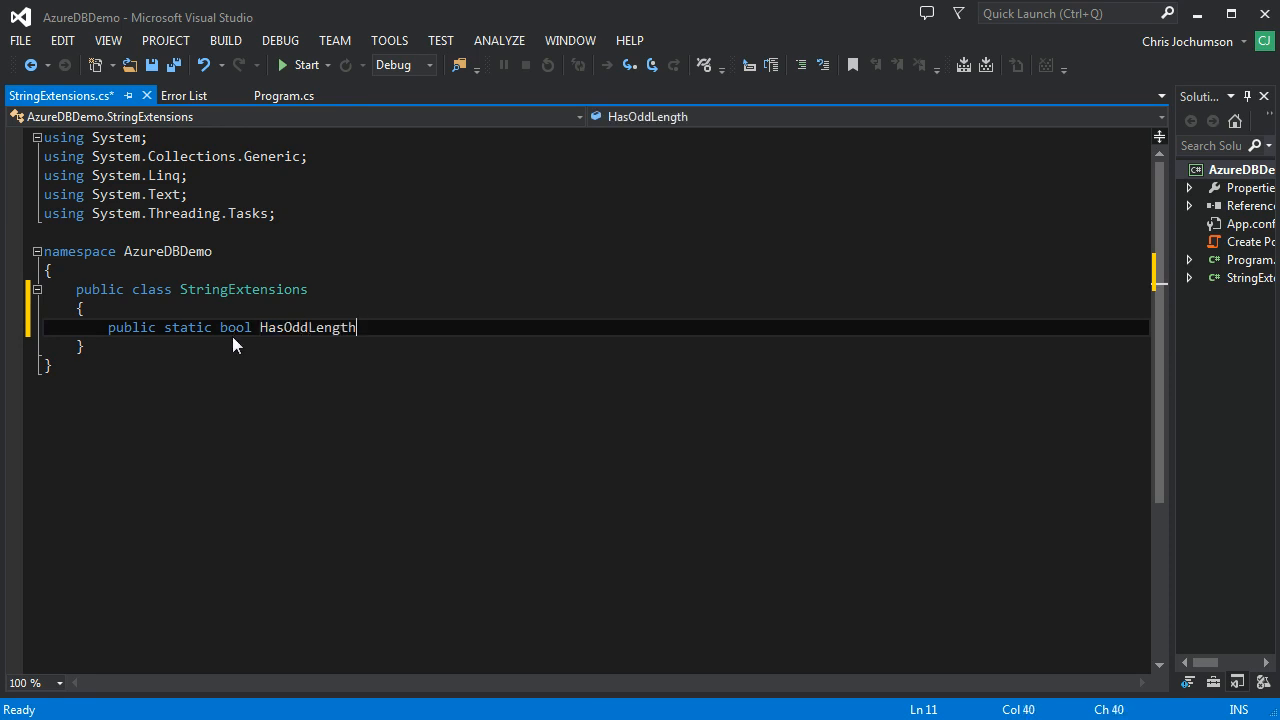
type("(s)")
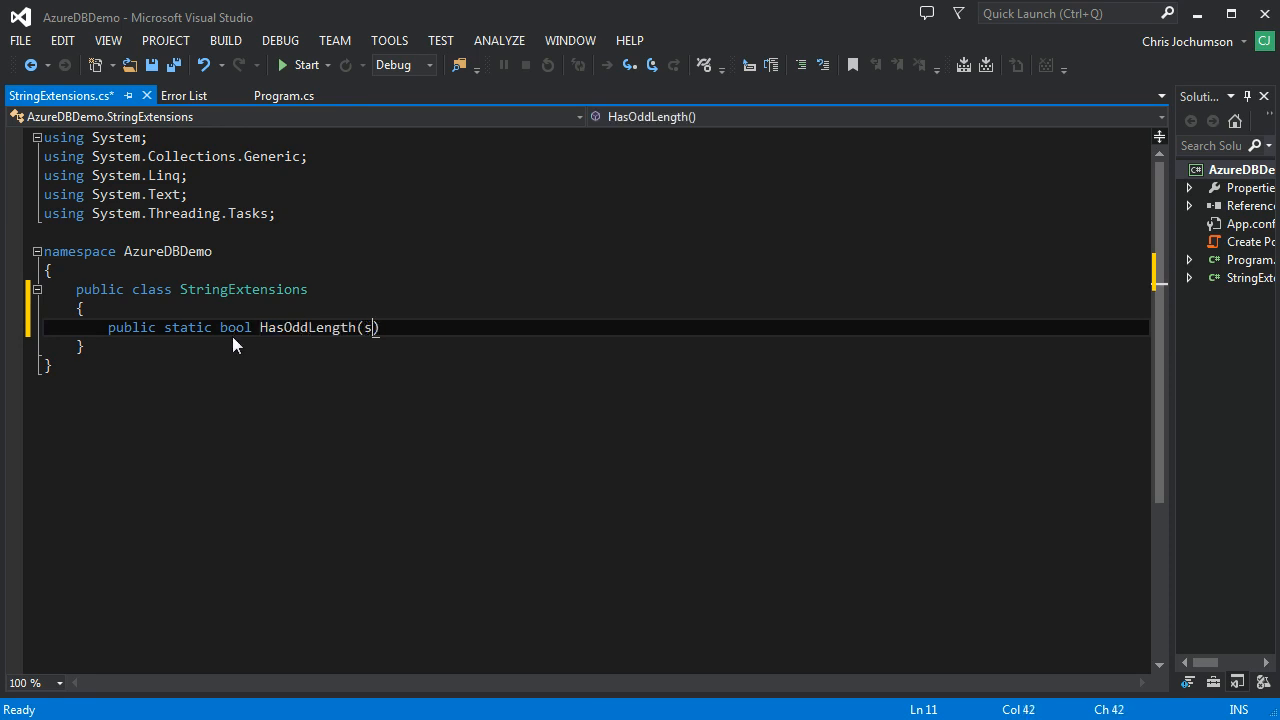
type("string")
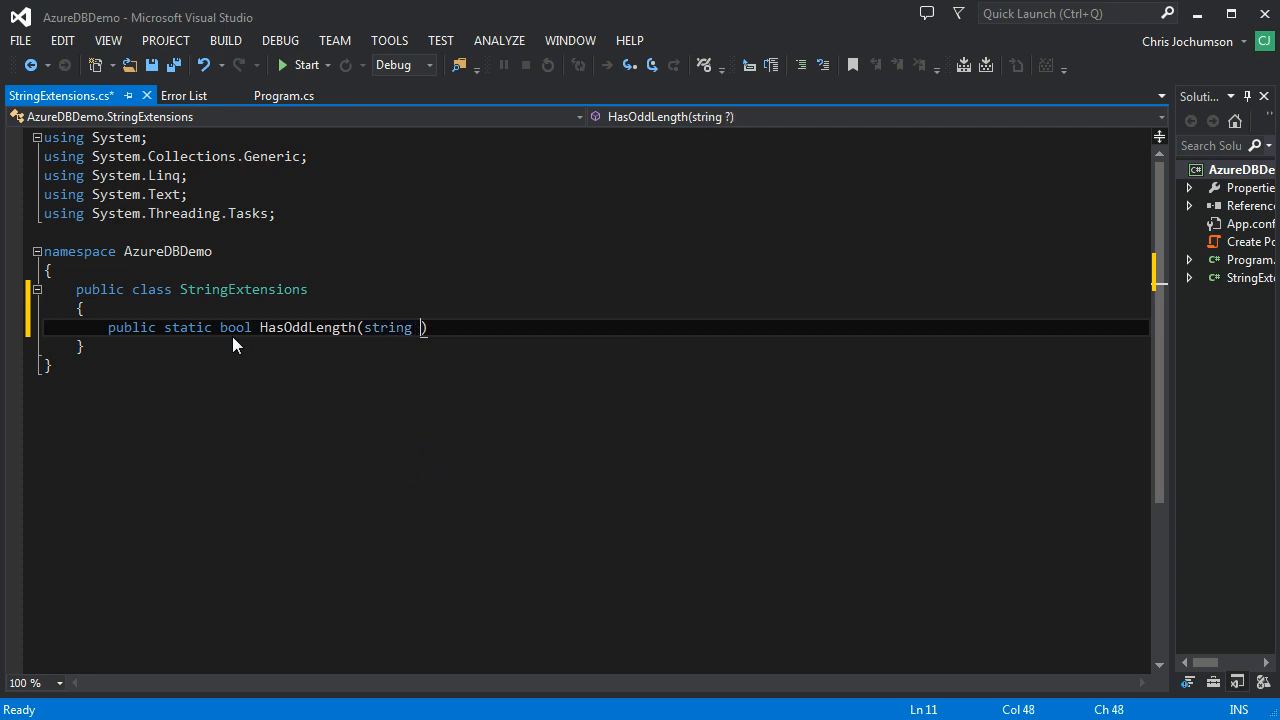
type("Source")
type("return Sourc")
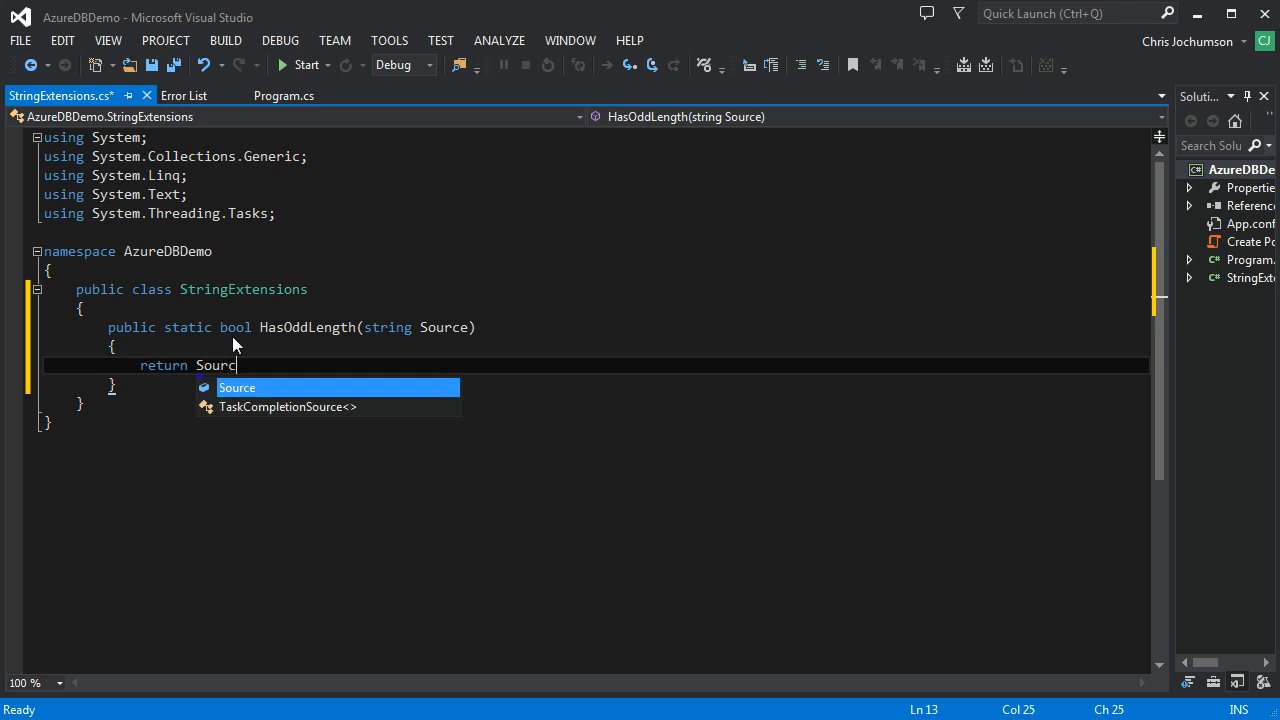
Make HasOddLength return Source.Length % 2 != 0, then go back to Program.cs.
type("e.Length")
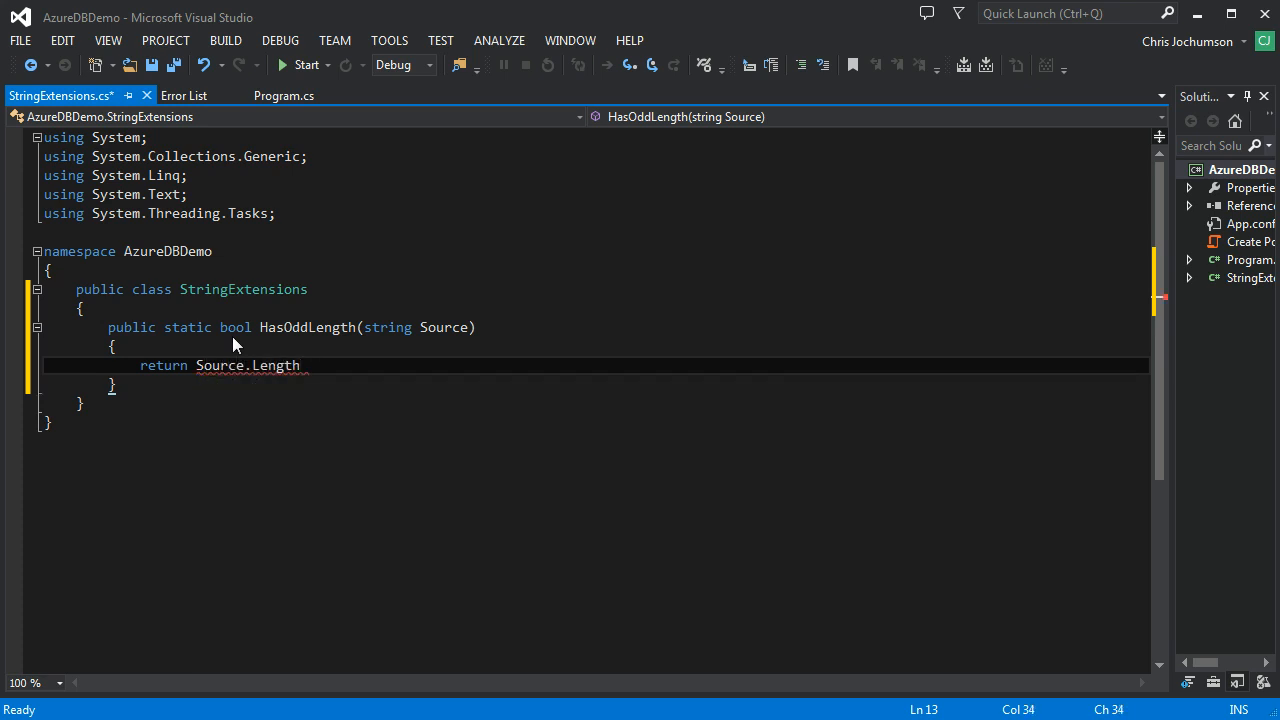
type("% 2")
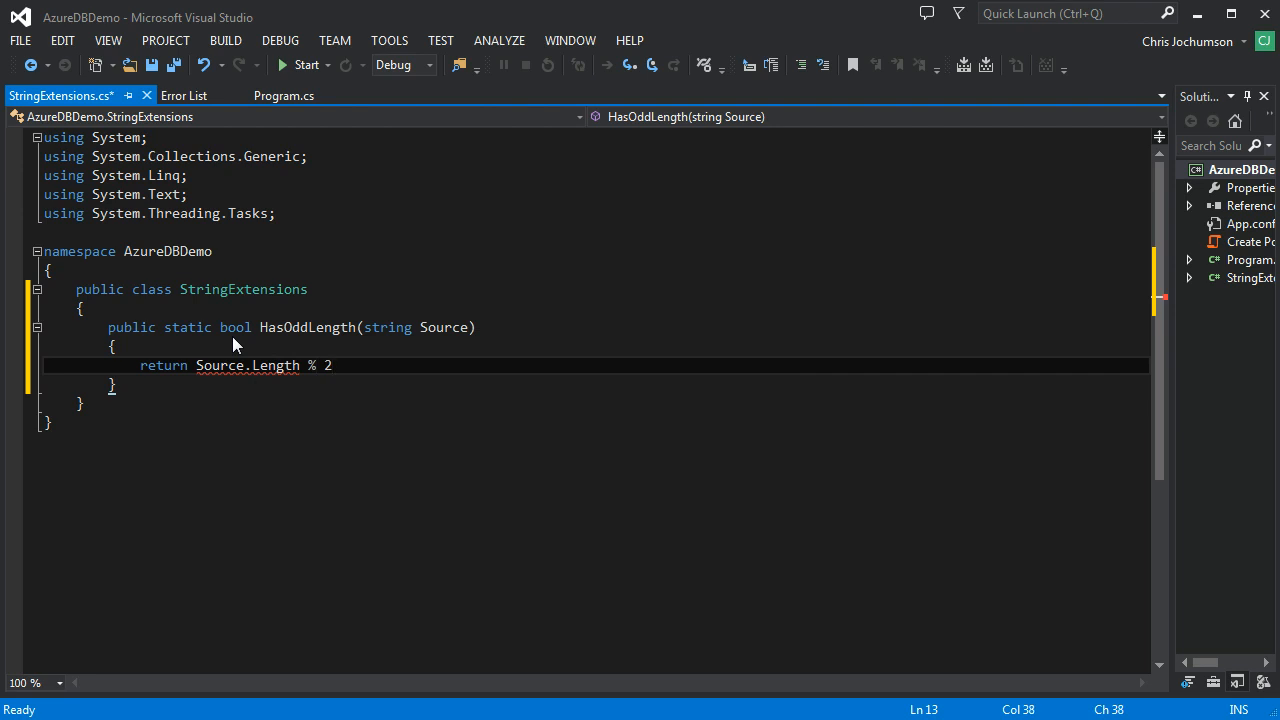
type("!= 0;")
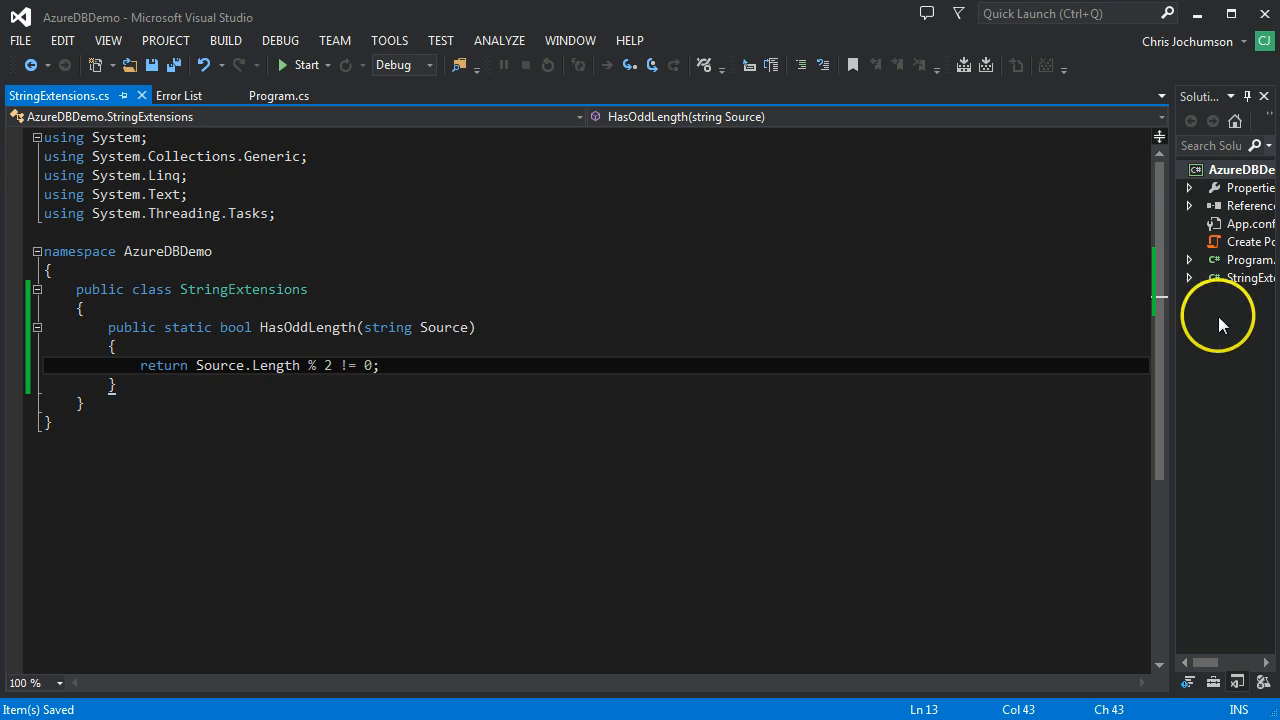
left_click(278, 95)
type("where name.L")
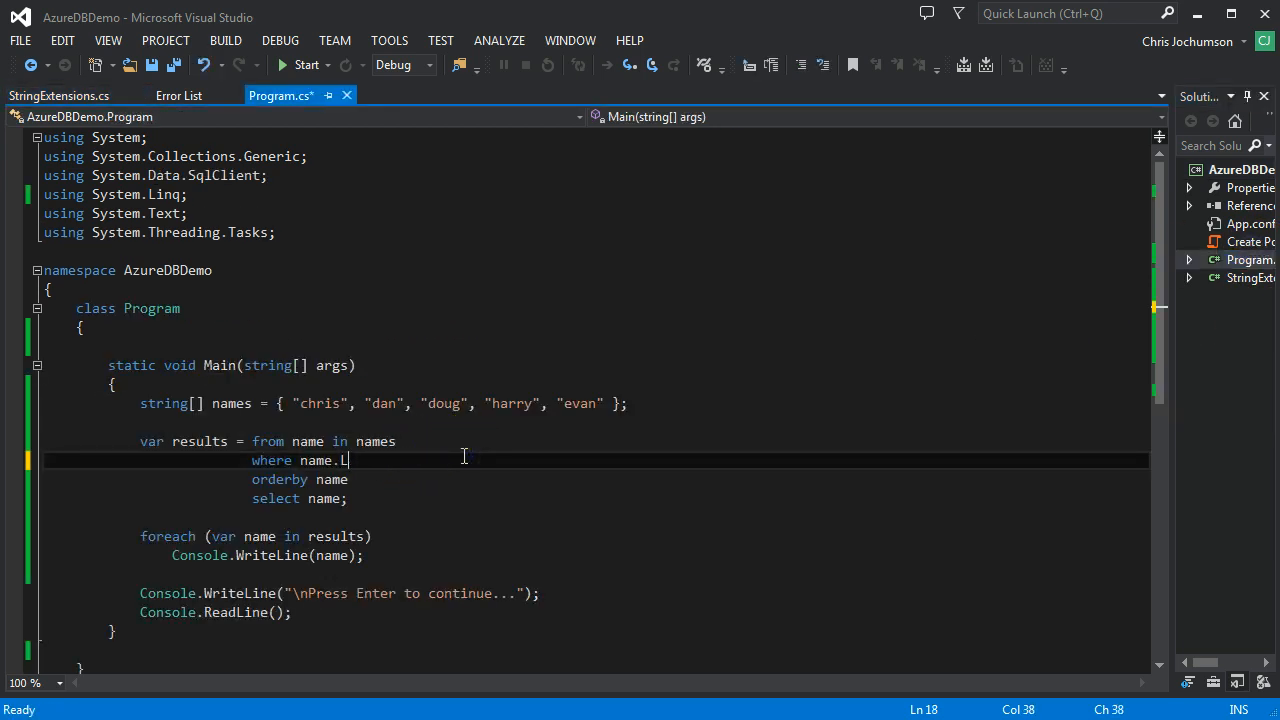
Change the where clause to StringExtensions.HasOddLength(name).
type("S")
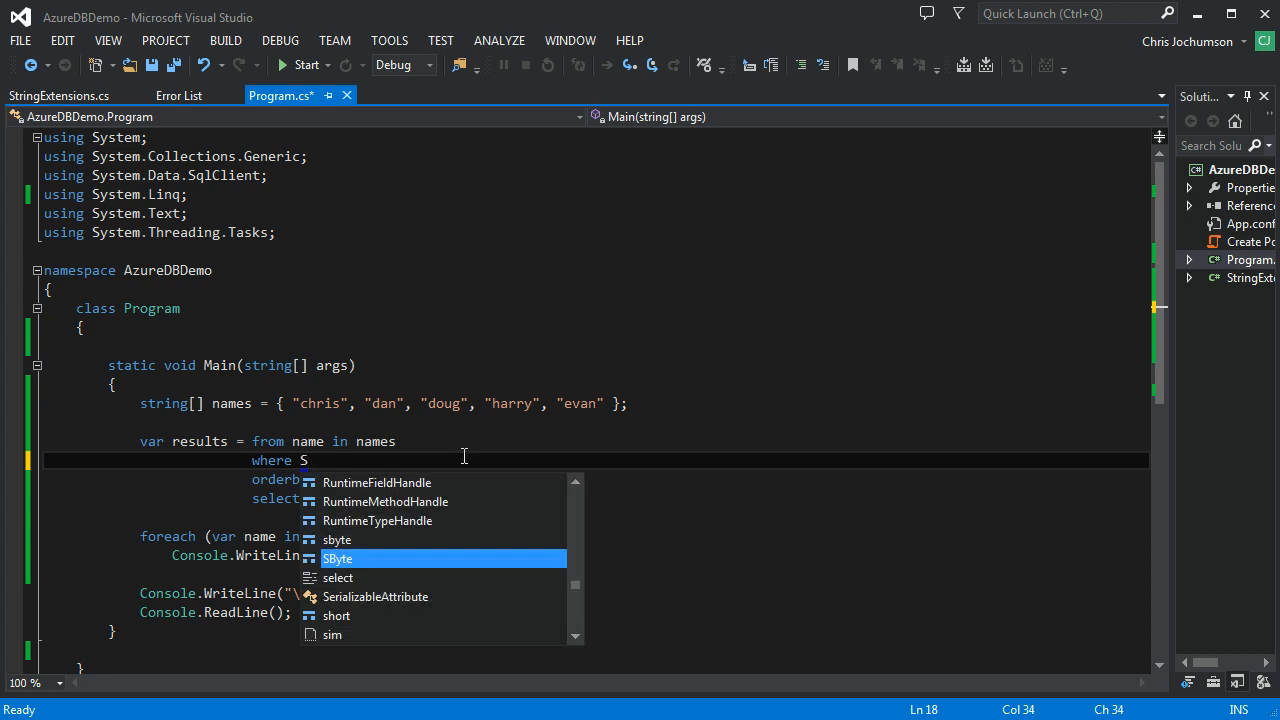
mouse_move(338, 558)
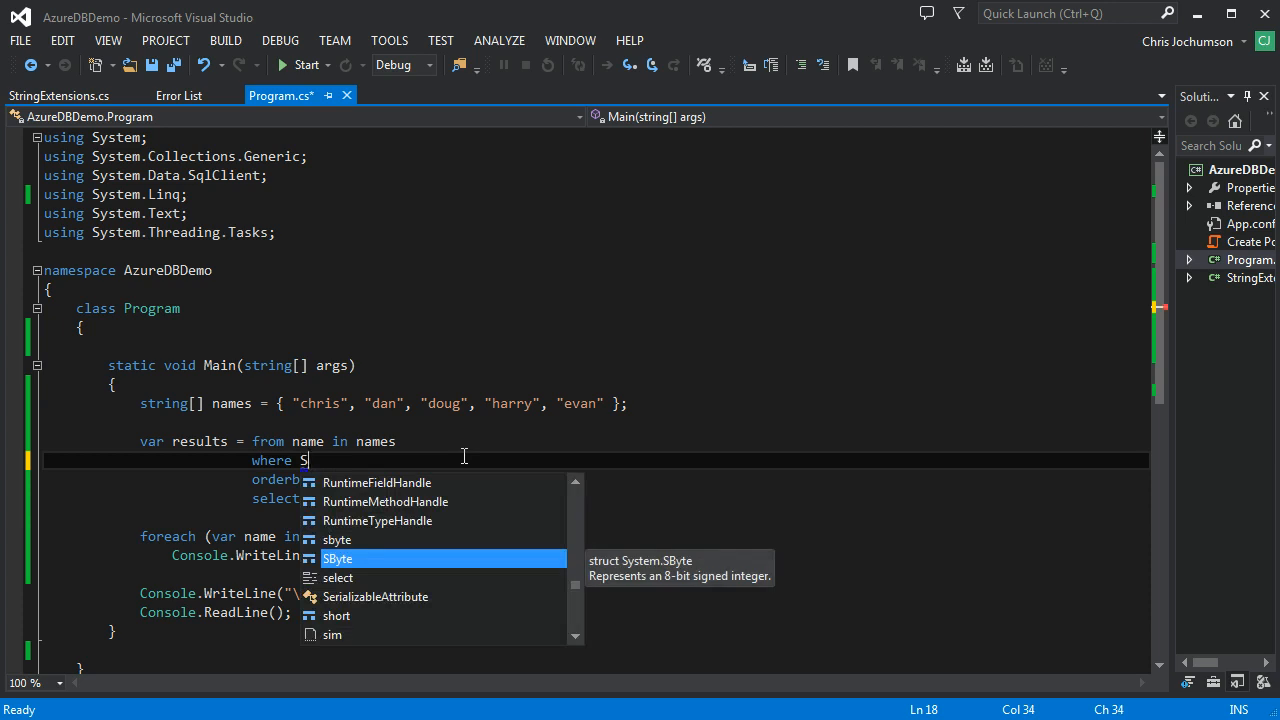
type("tring")
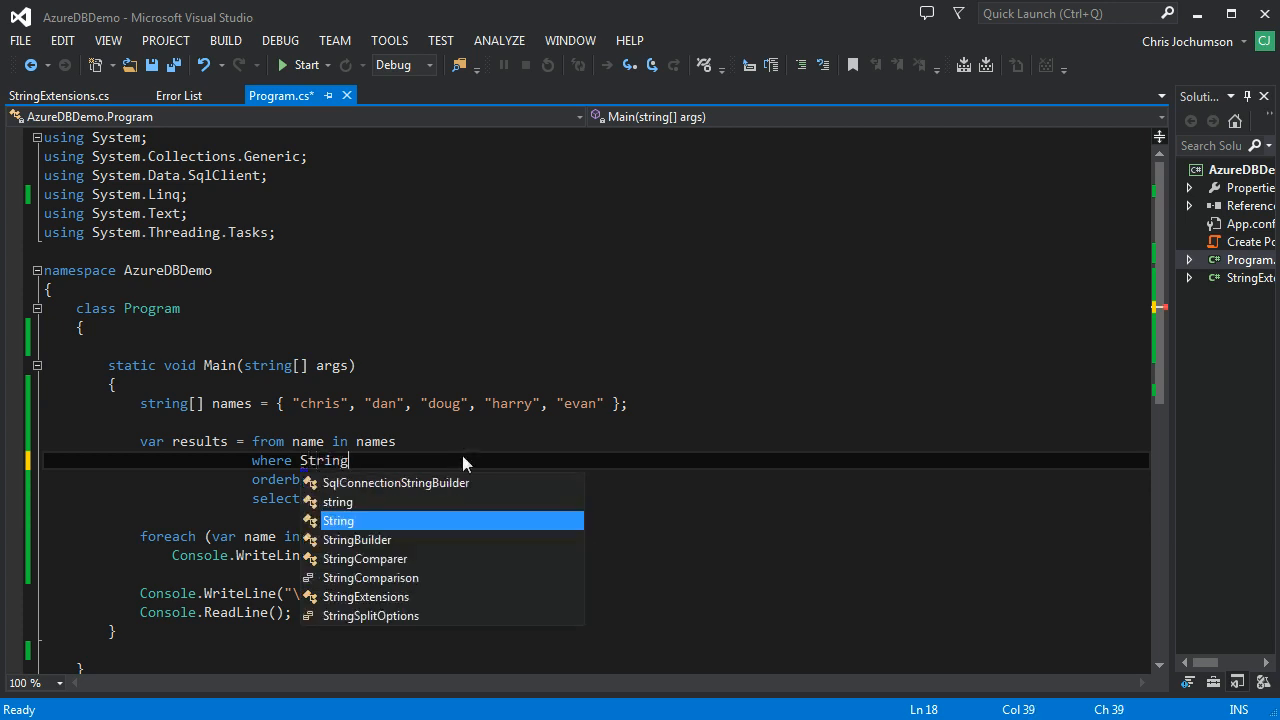
type("Extensions.")
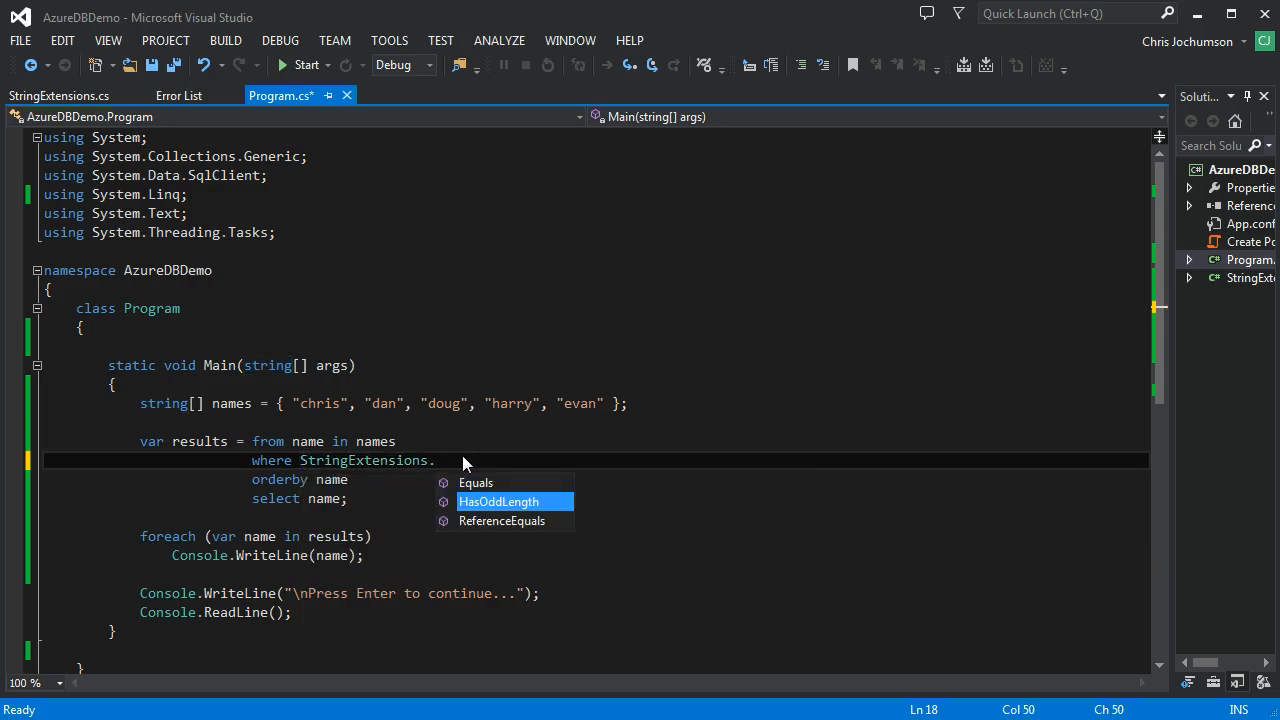
double_click(499, 501)
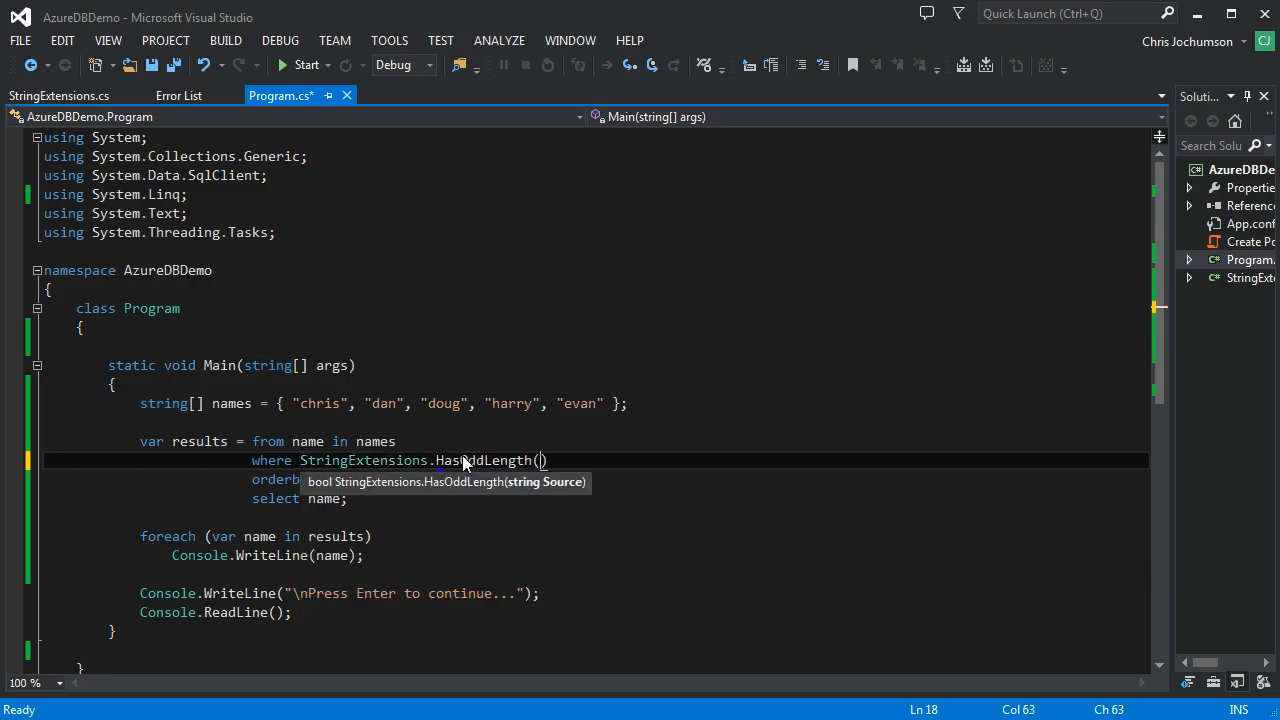
type("name")
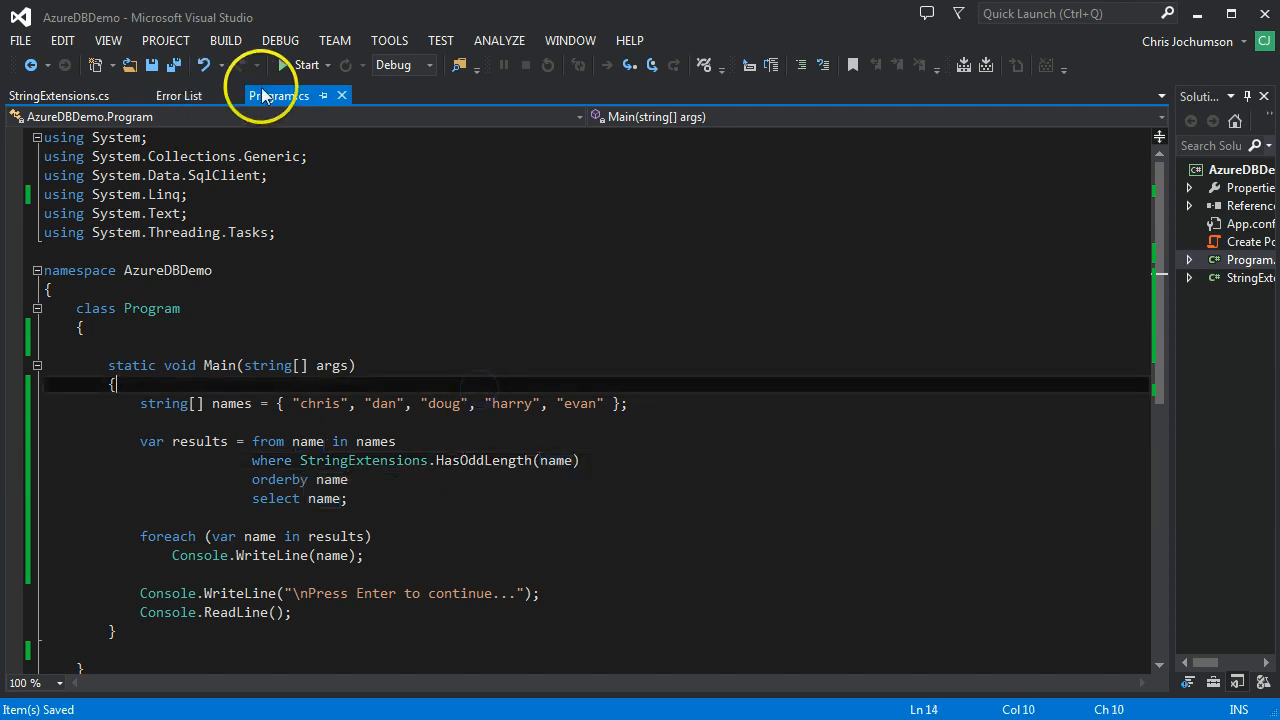
Run the program and highlight StringExtensions and HasOddLength in the query.
left_click(307, 64)
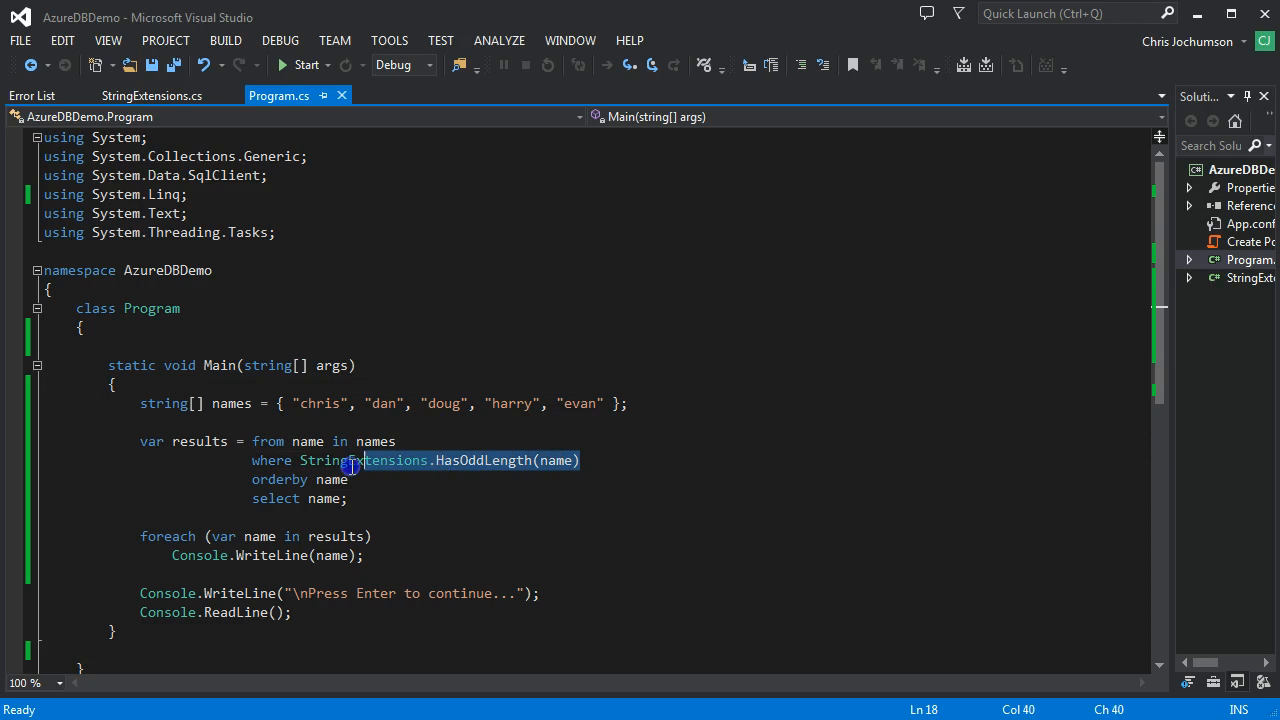
double_click(362, 460)
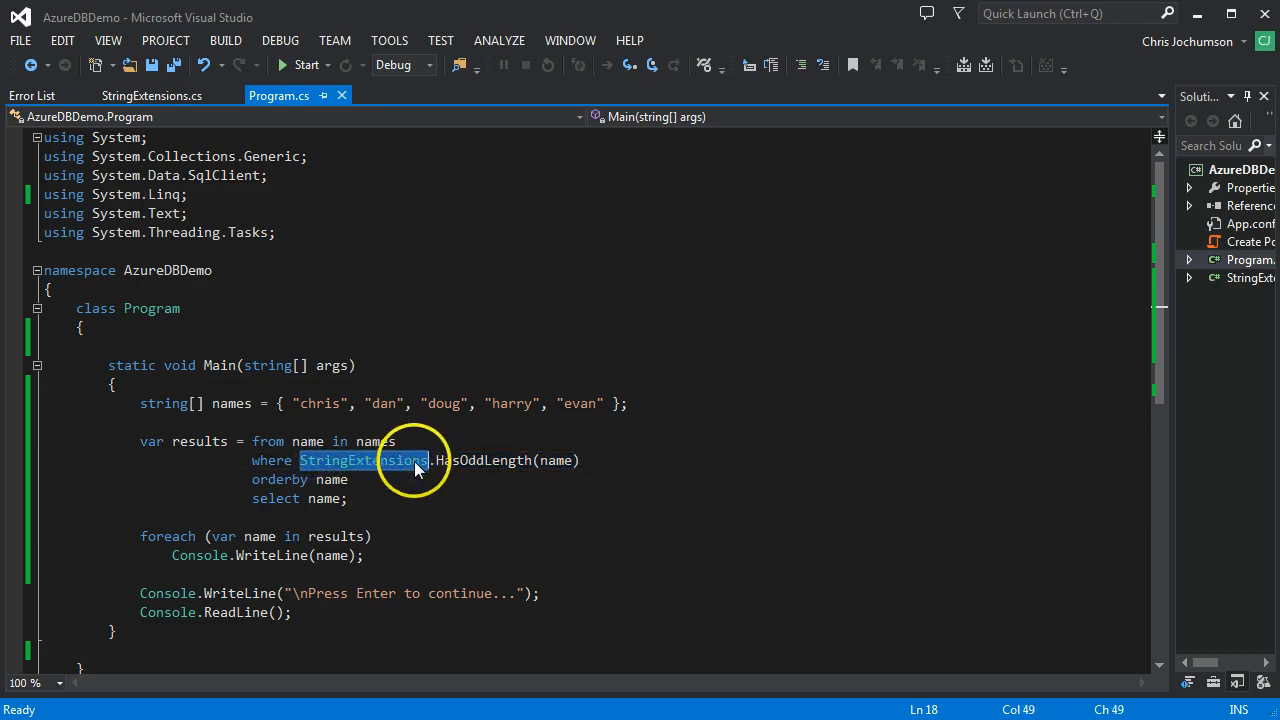
mouse_move(550, 460)
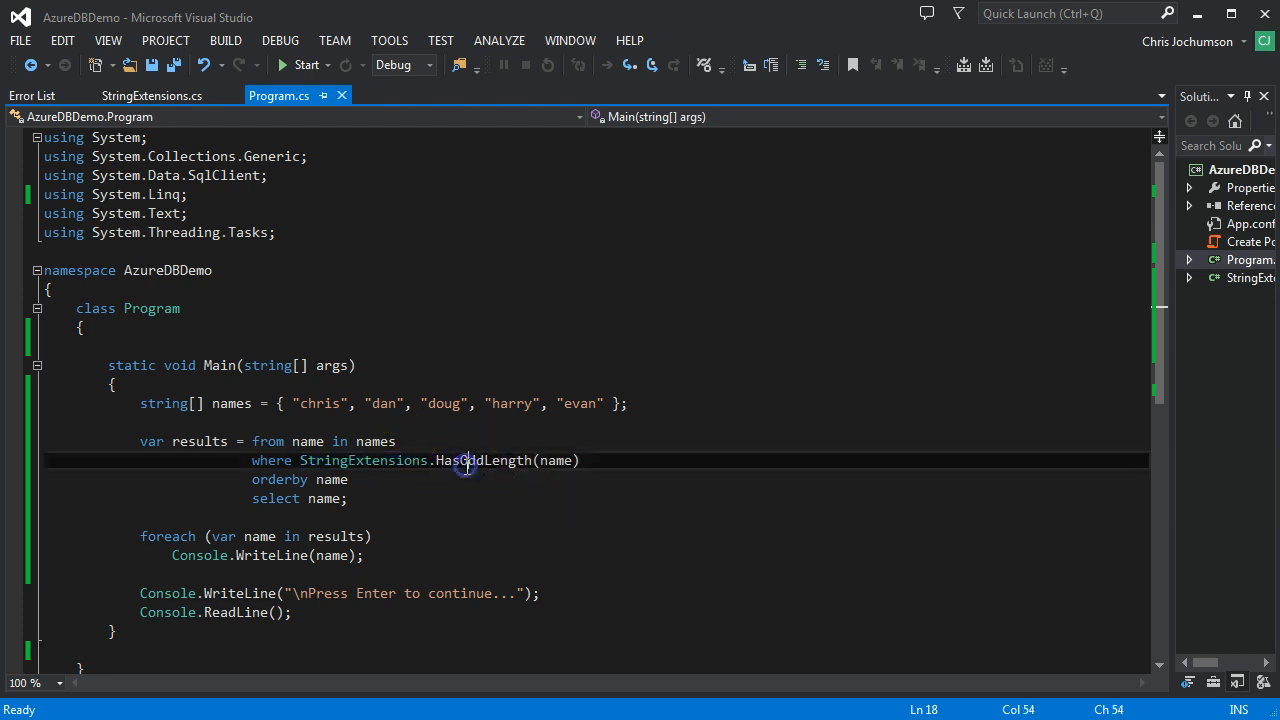
double_click(556, 460)
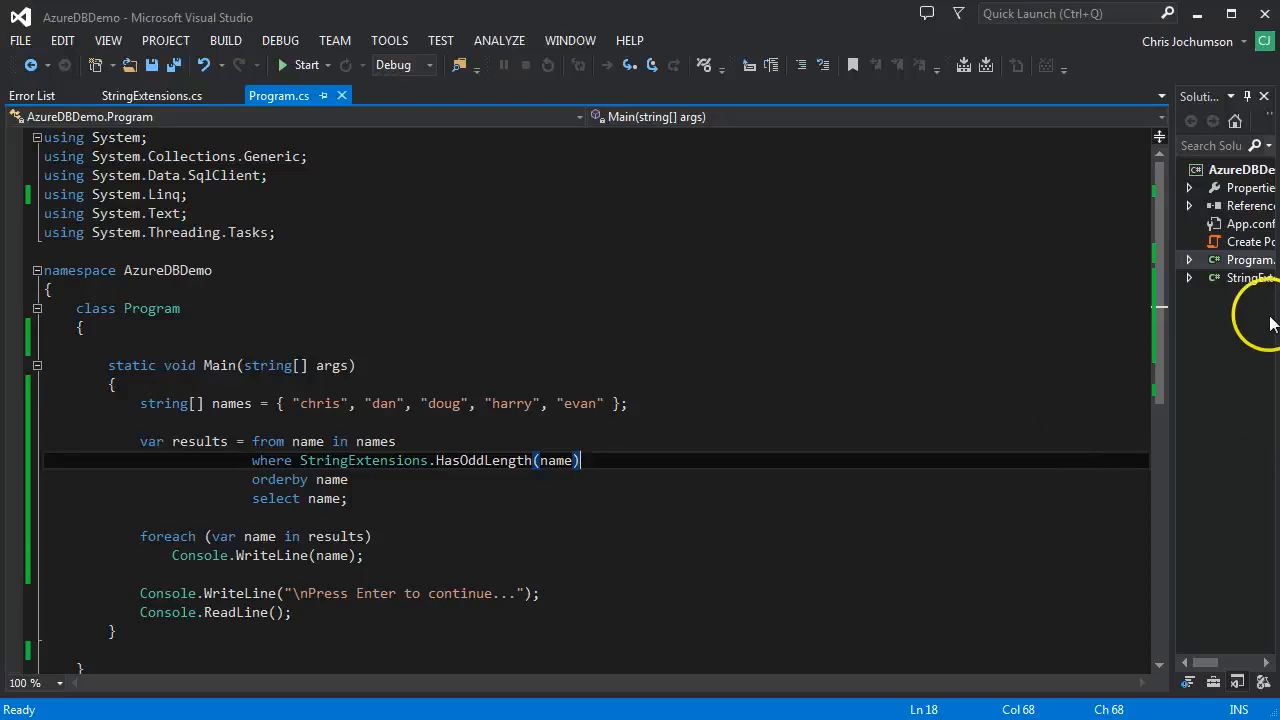
In StringExtensions.cs, add 'this' before HasOddLength's string Source parameter.
left_click(1249, 277)
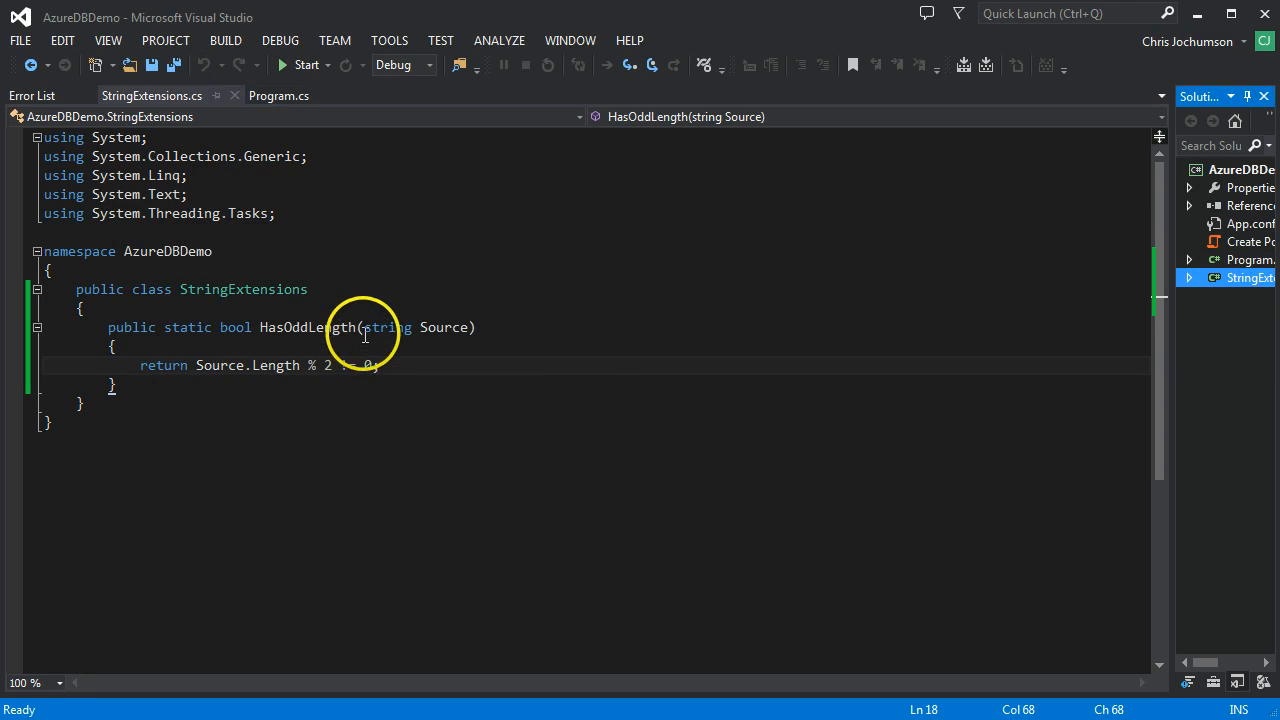
type("this")
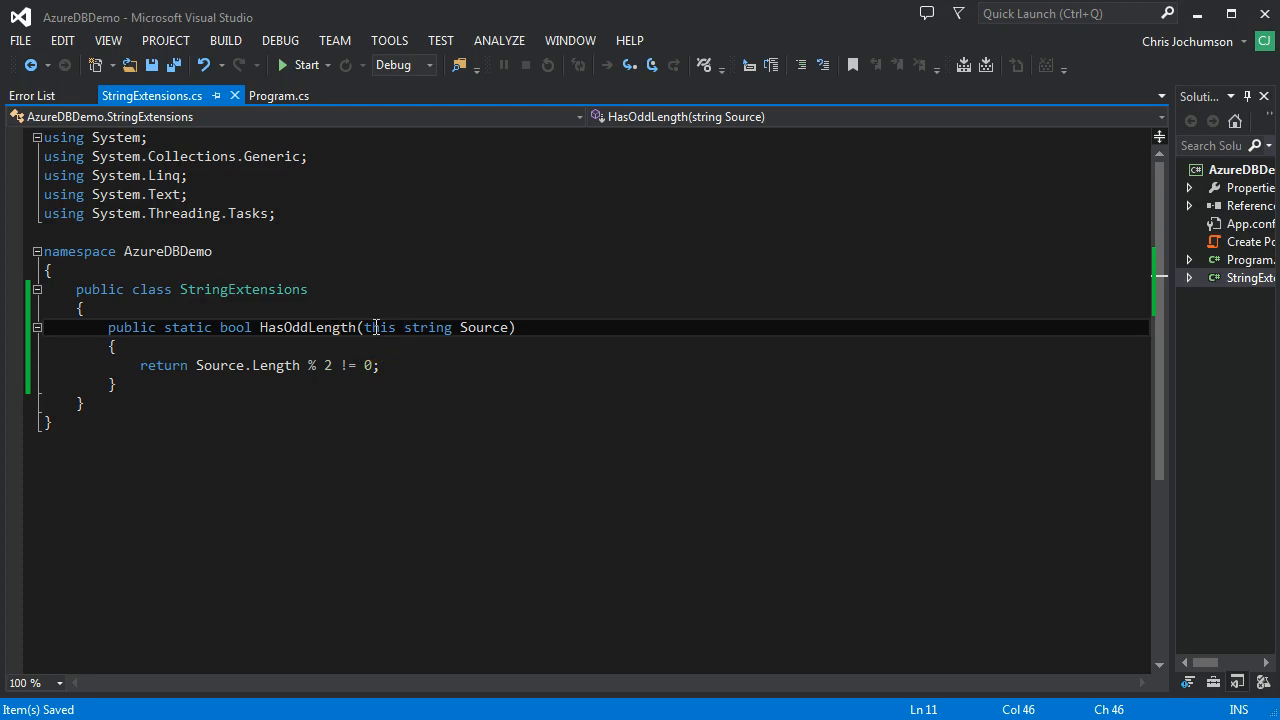
mouse_move(427, 327)
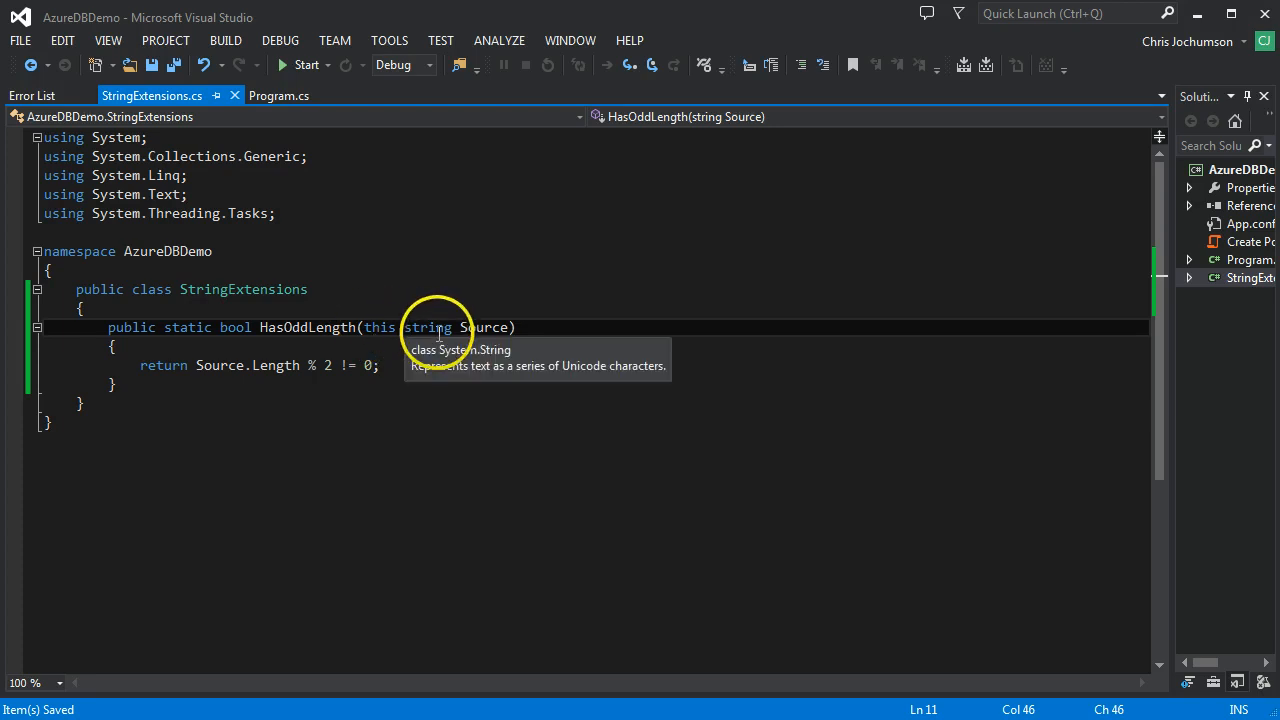
mouse_move(270, 335)
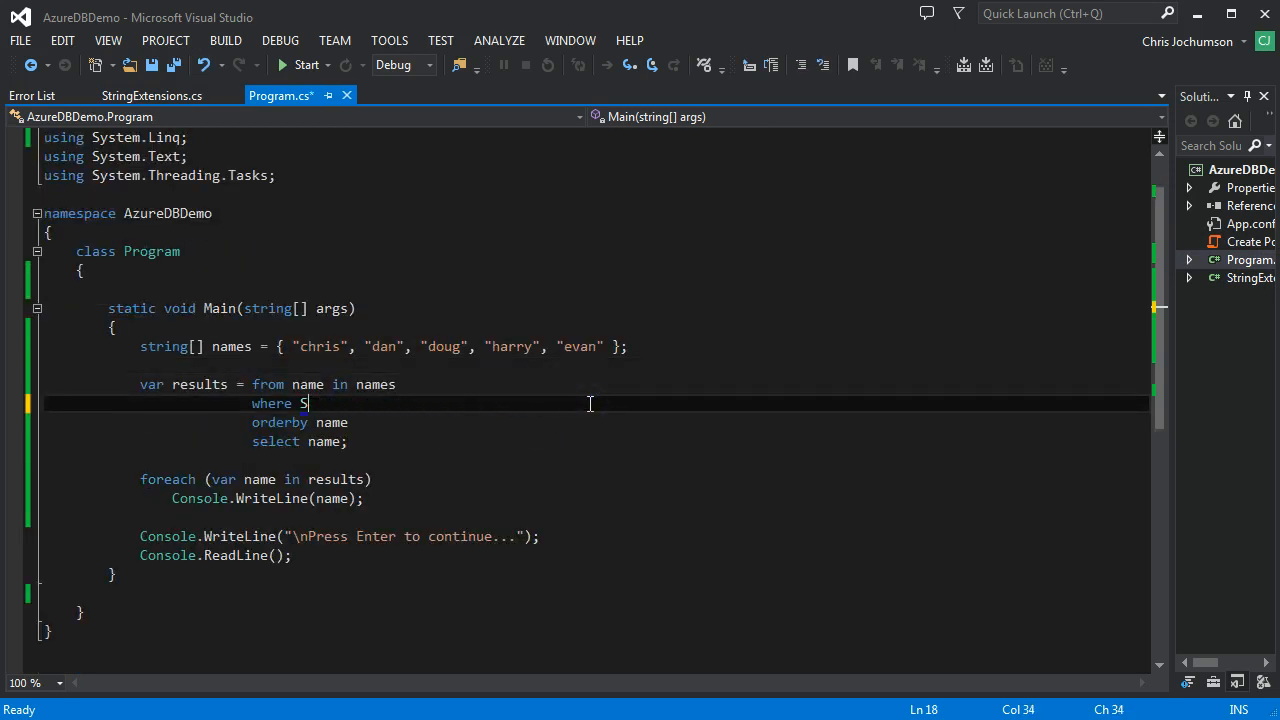
Trim Program.cs's where clause to 'where name', trying name.HasOddLength along the way.
type("ame")
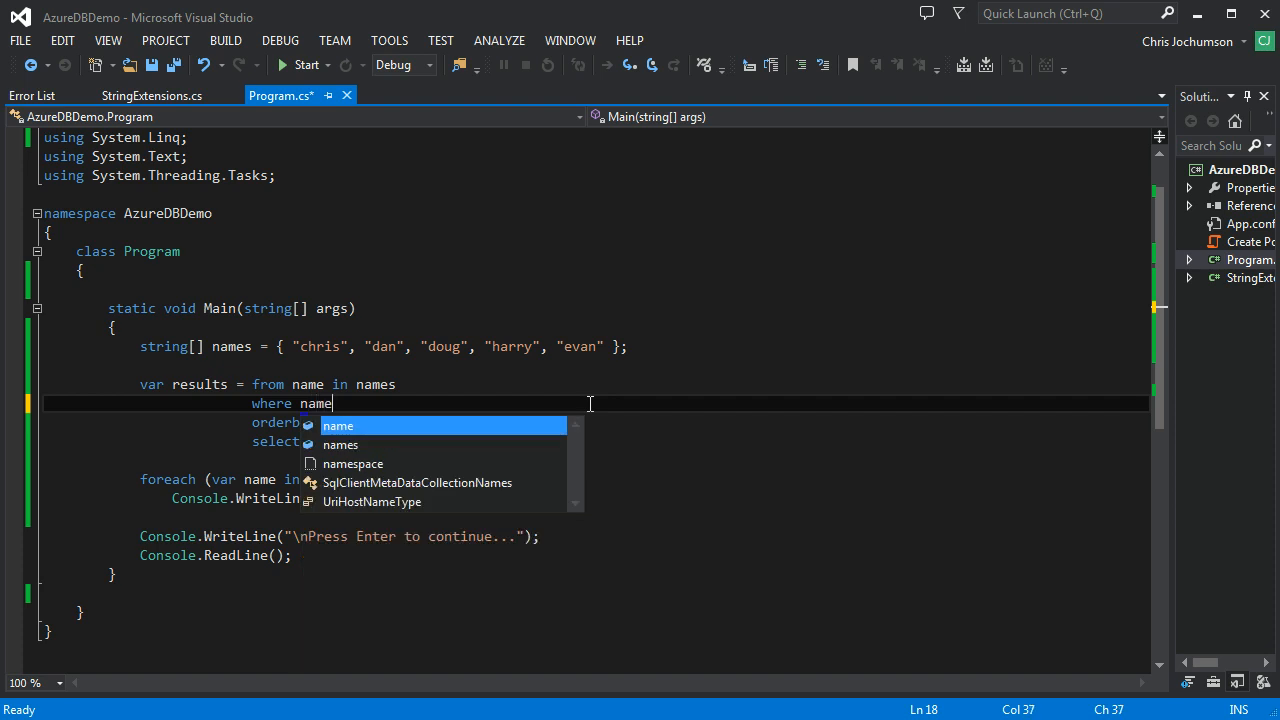
type(".")
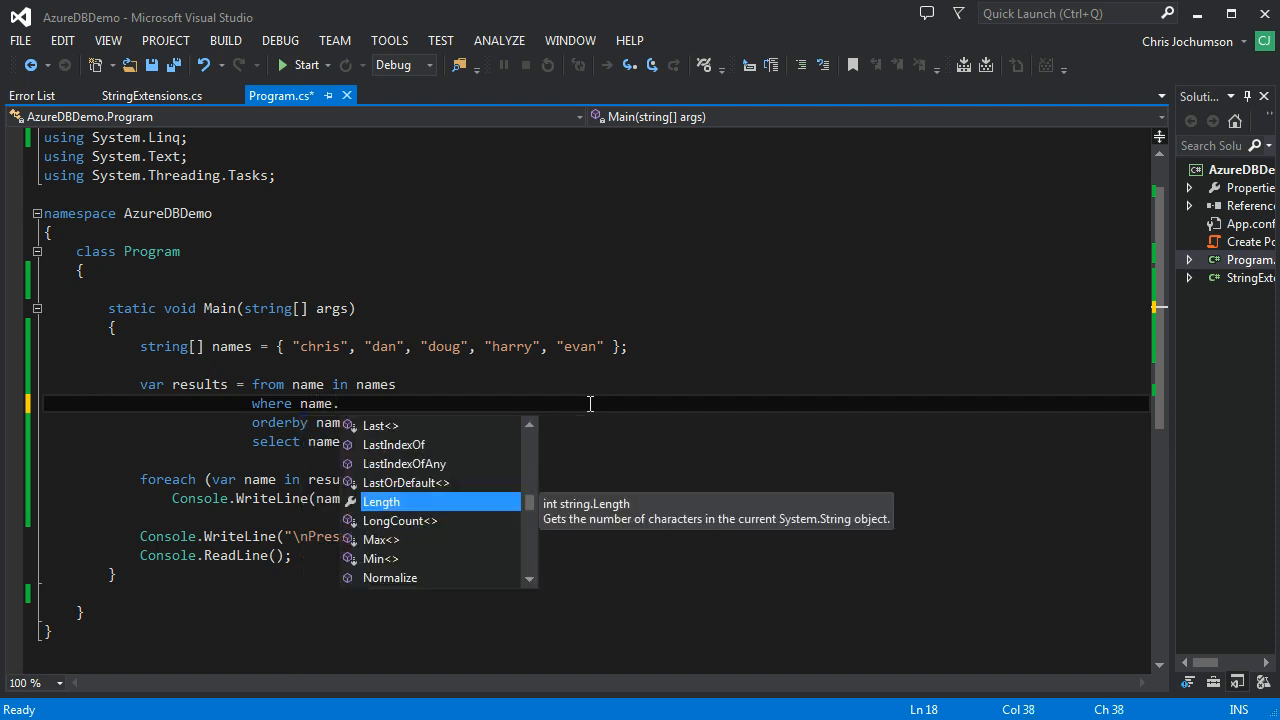
type("H")
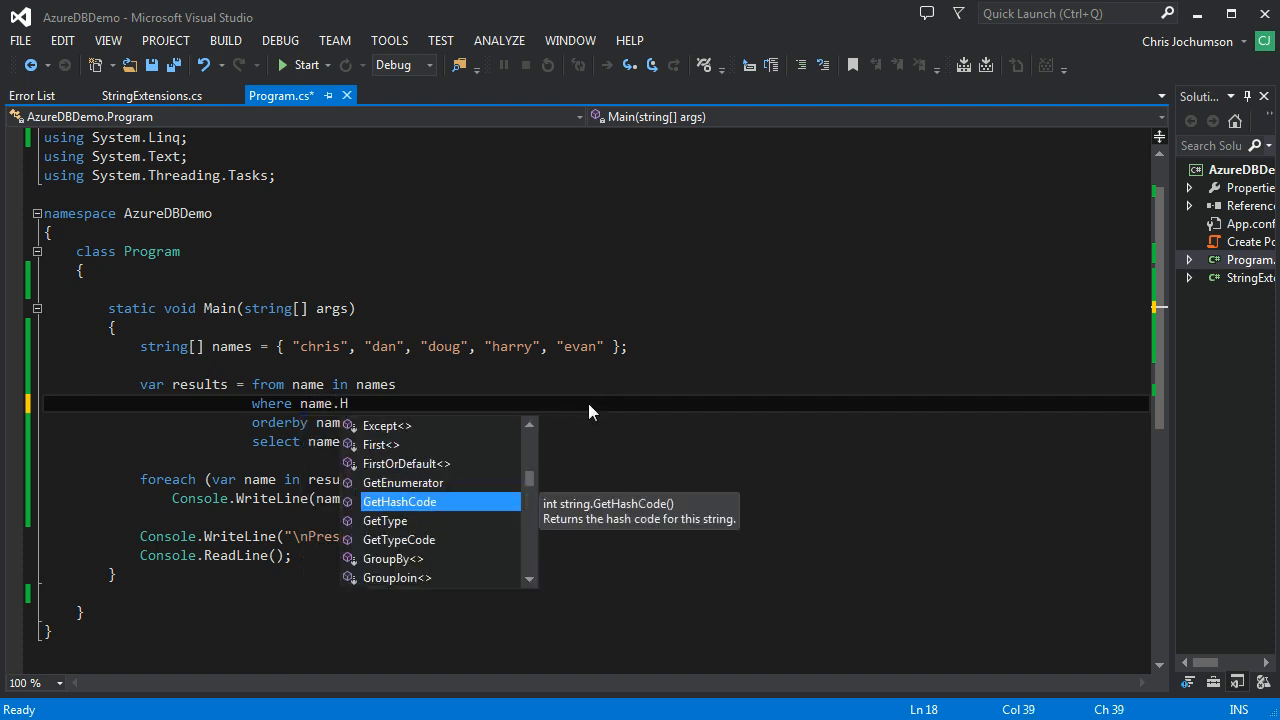
type("as")
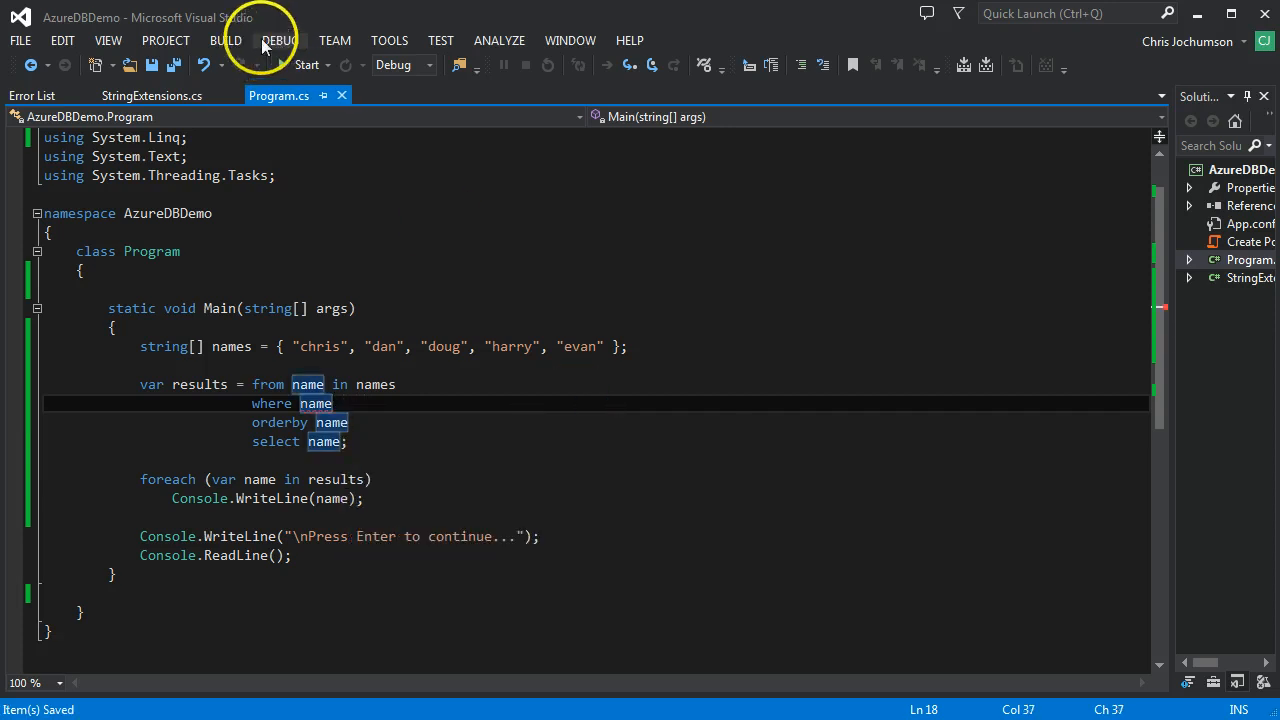
Build AzureDBDemo and jump to the extension-method error from the Error List.
left_click(226, 40)
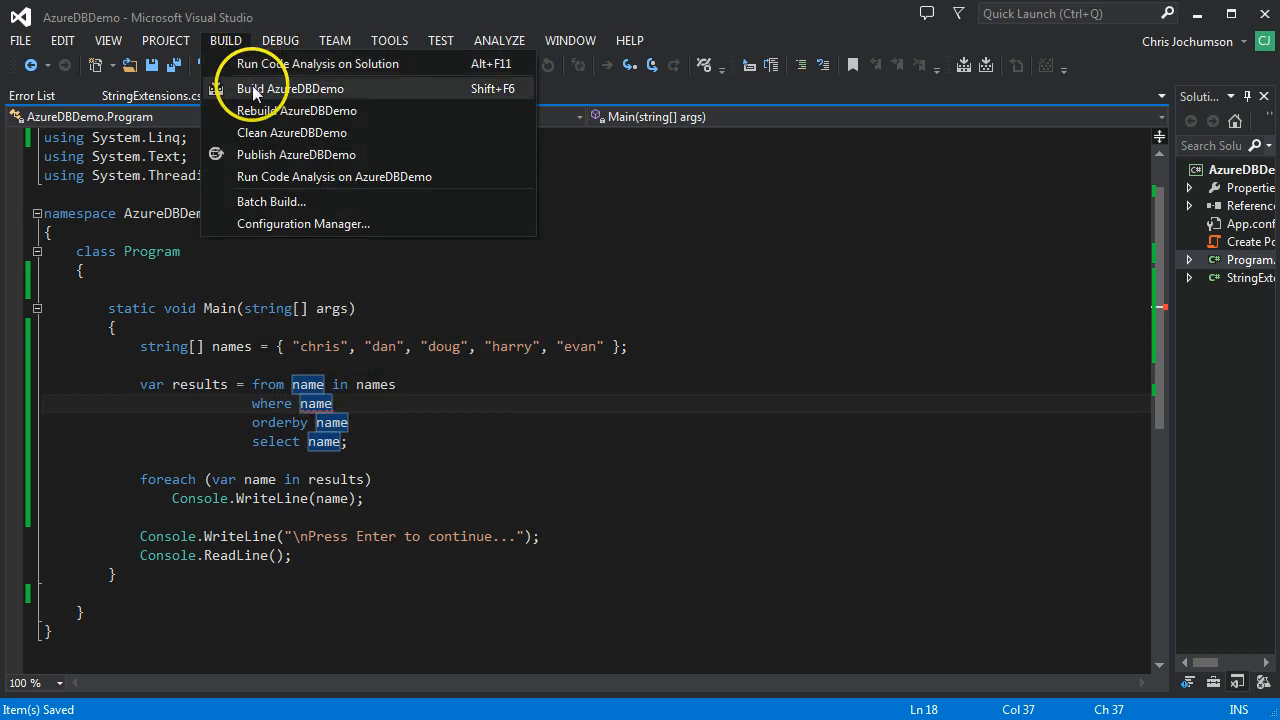
left_click(289, 88)
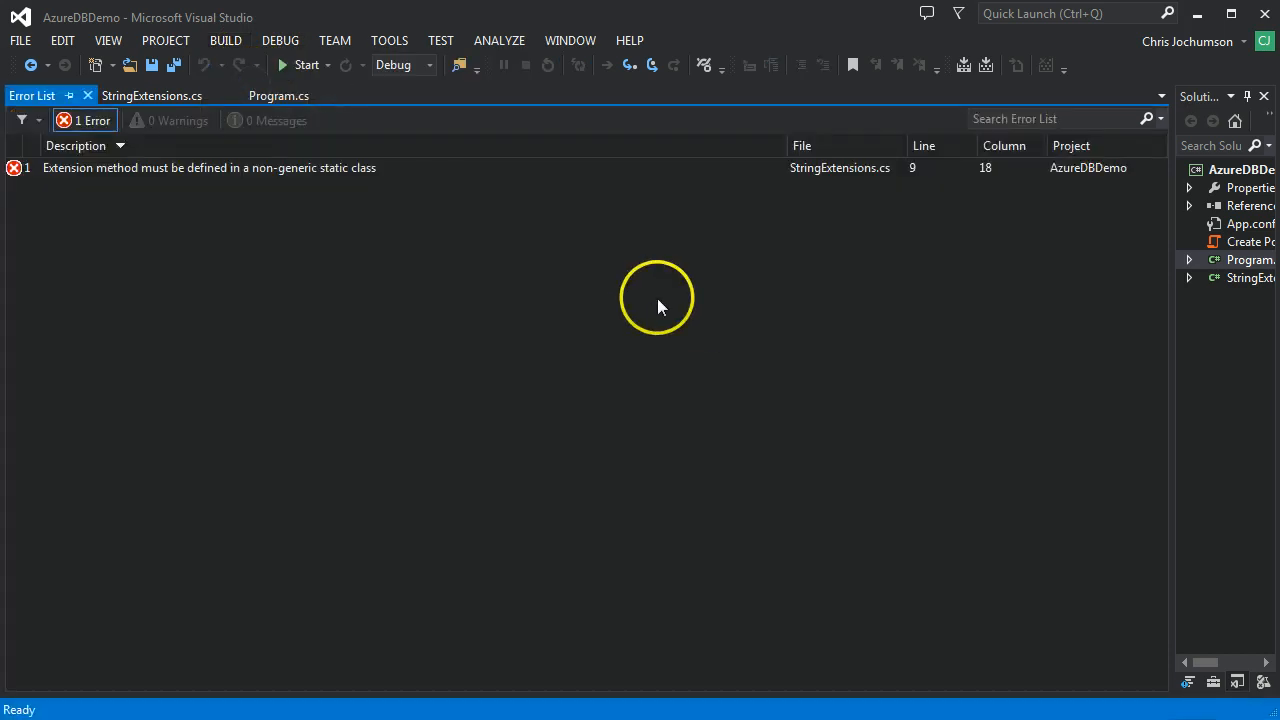
double_click(208, 167)
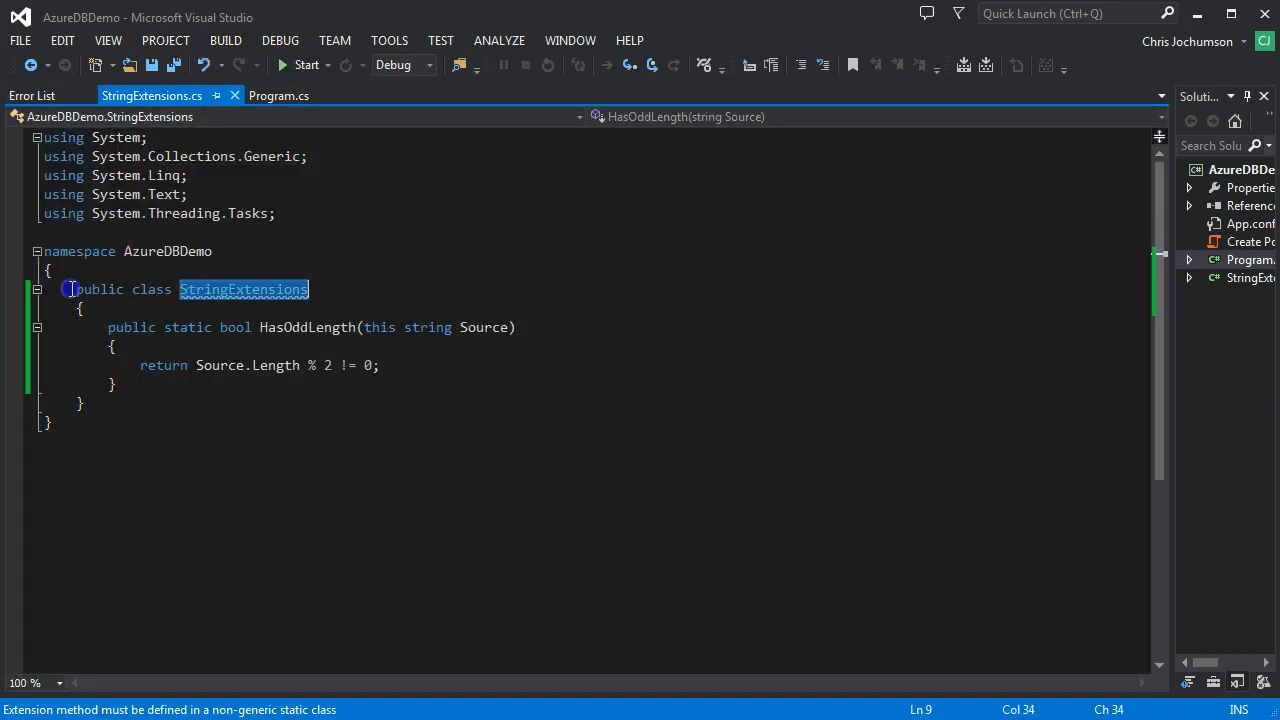
Declare StringExtensions as a static class and save it.
left_click(75, 289)
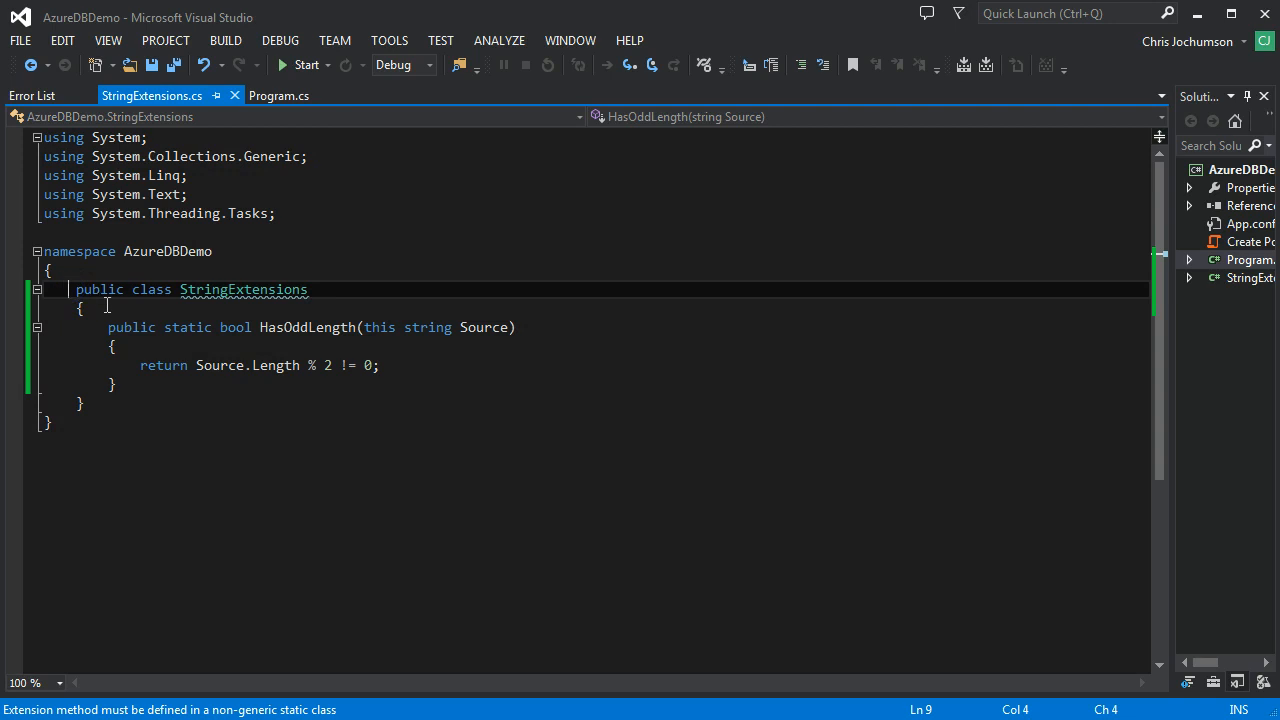
type("static")
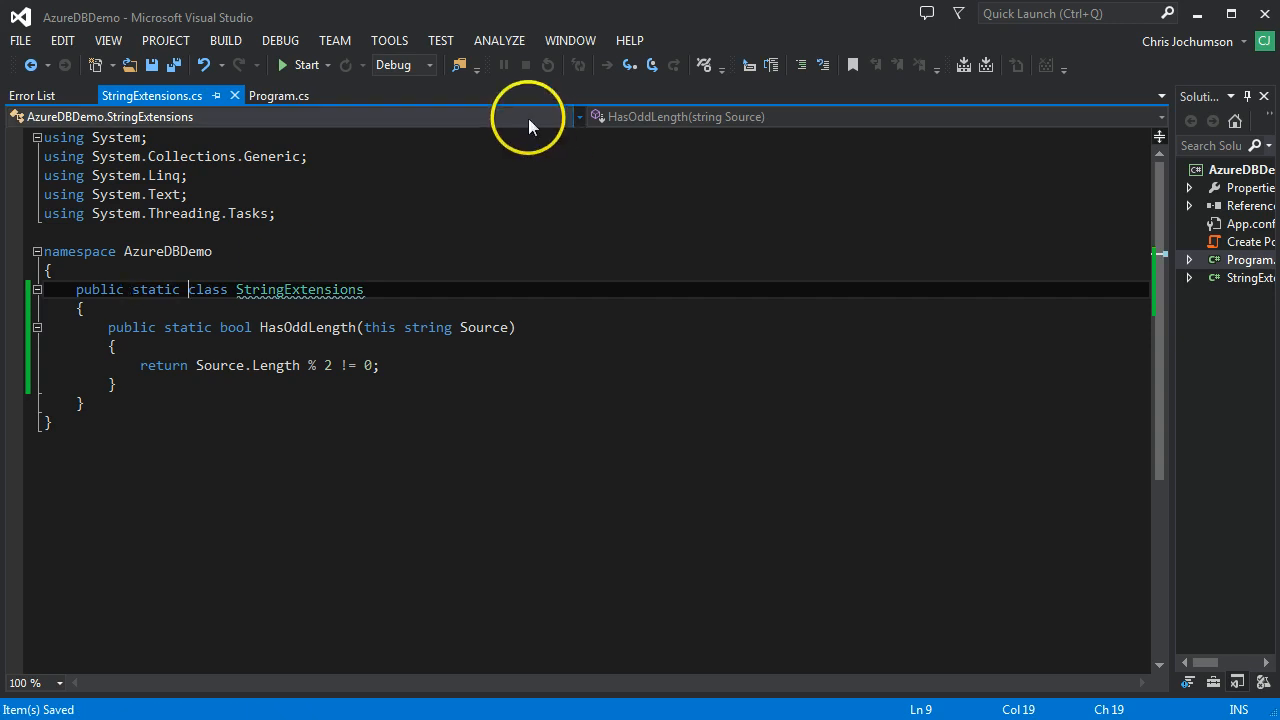
left_click(279, 95)
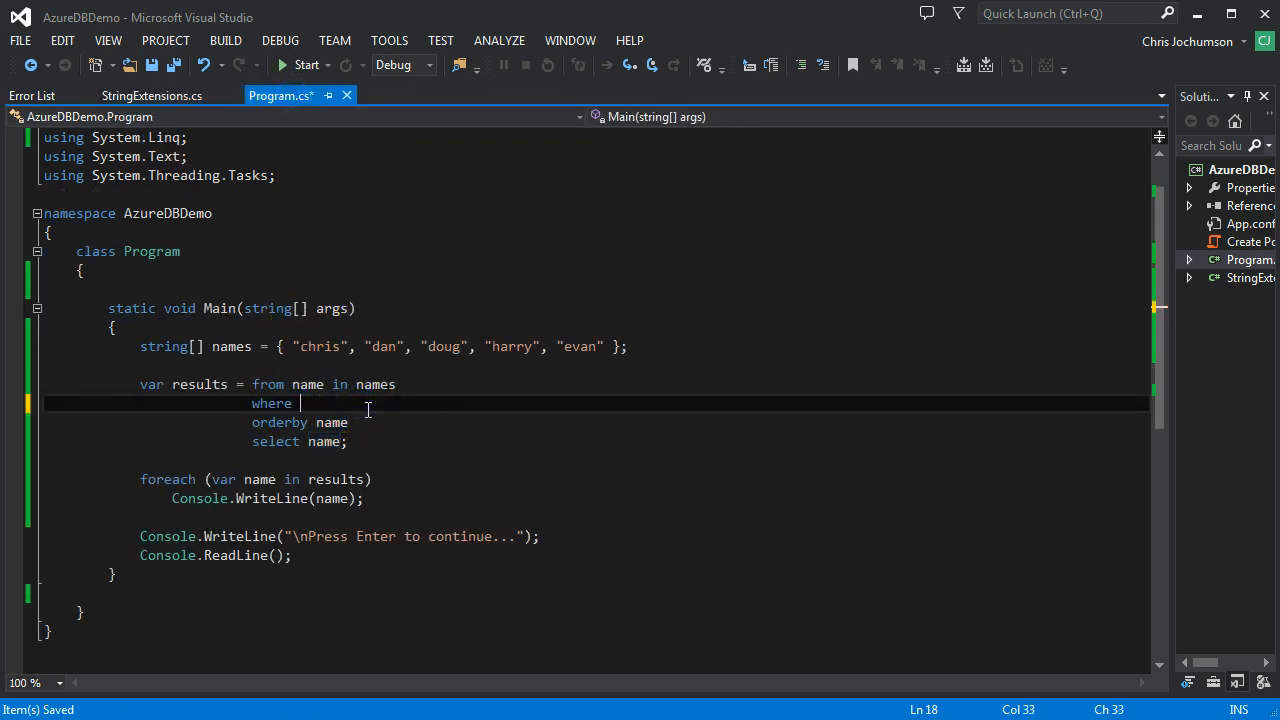
Complete the where clause as name.HasOddLength(), then build and run the program.
type("name.HasOddLength")
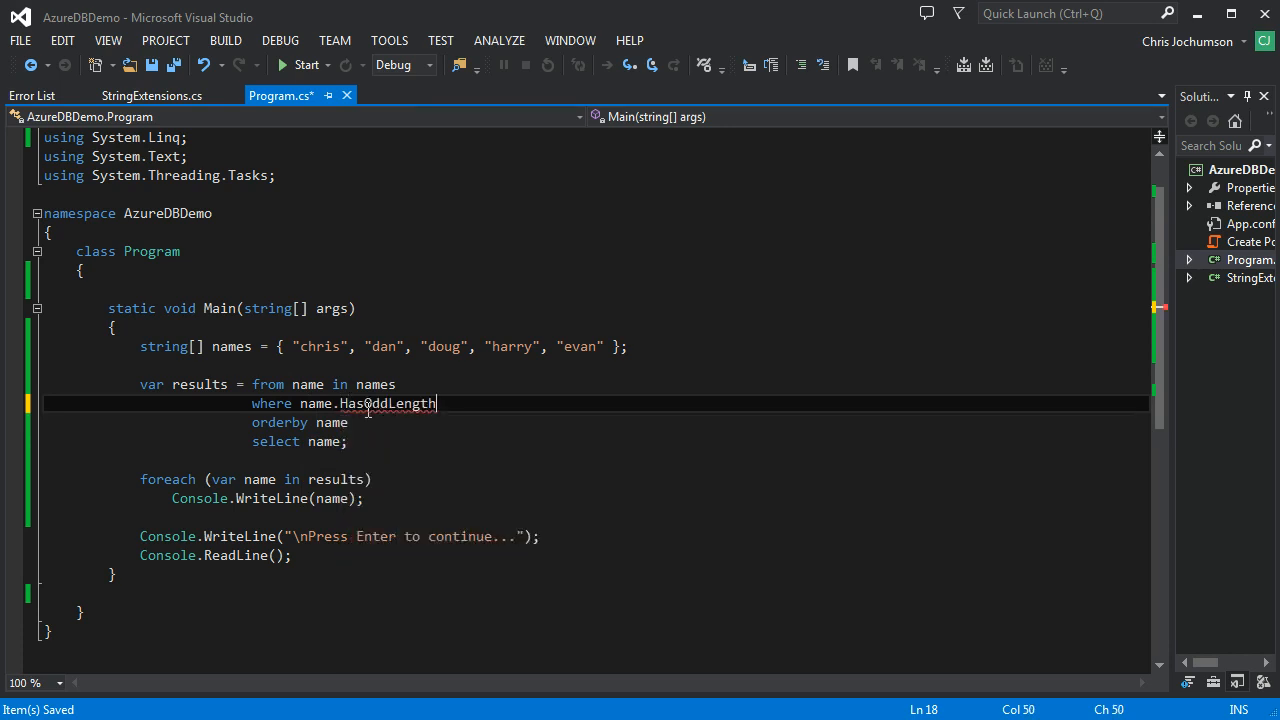
type("()")
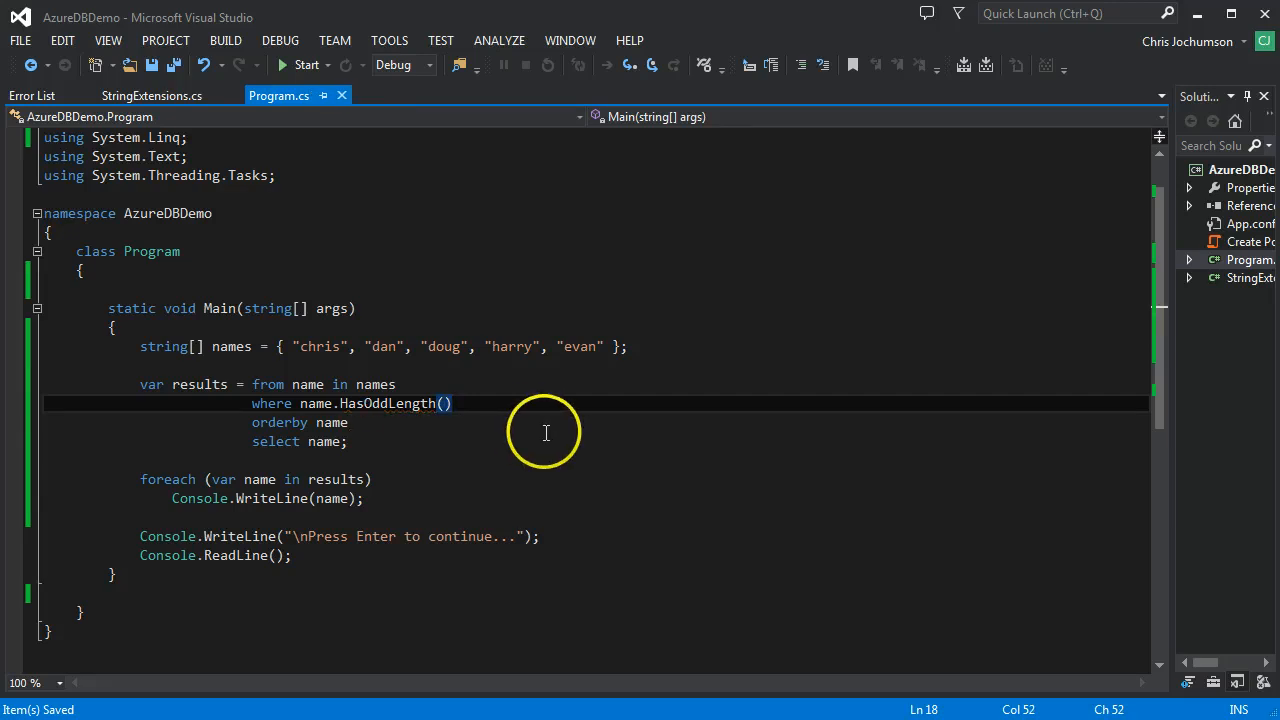
left_click(308, 64)
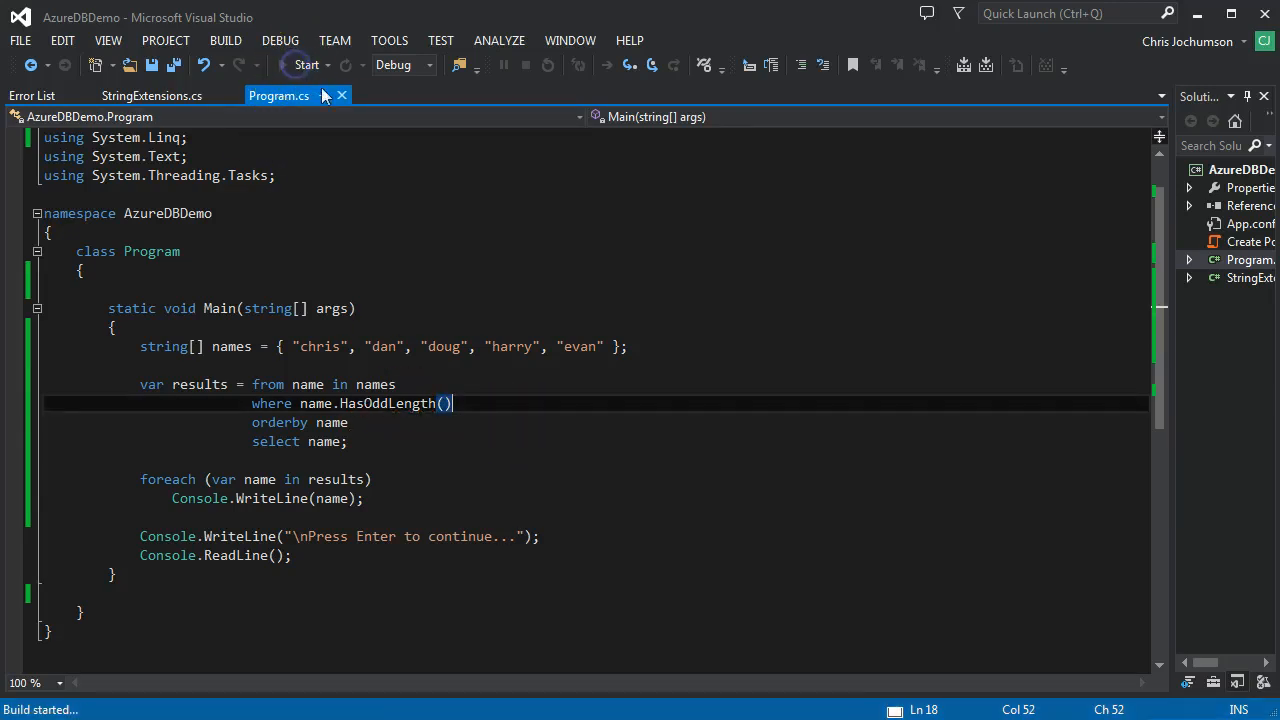
left_click(307, 64)
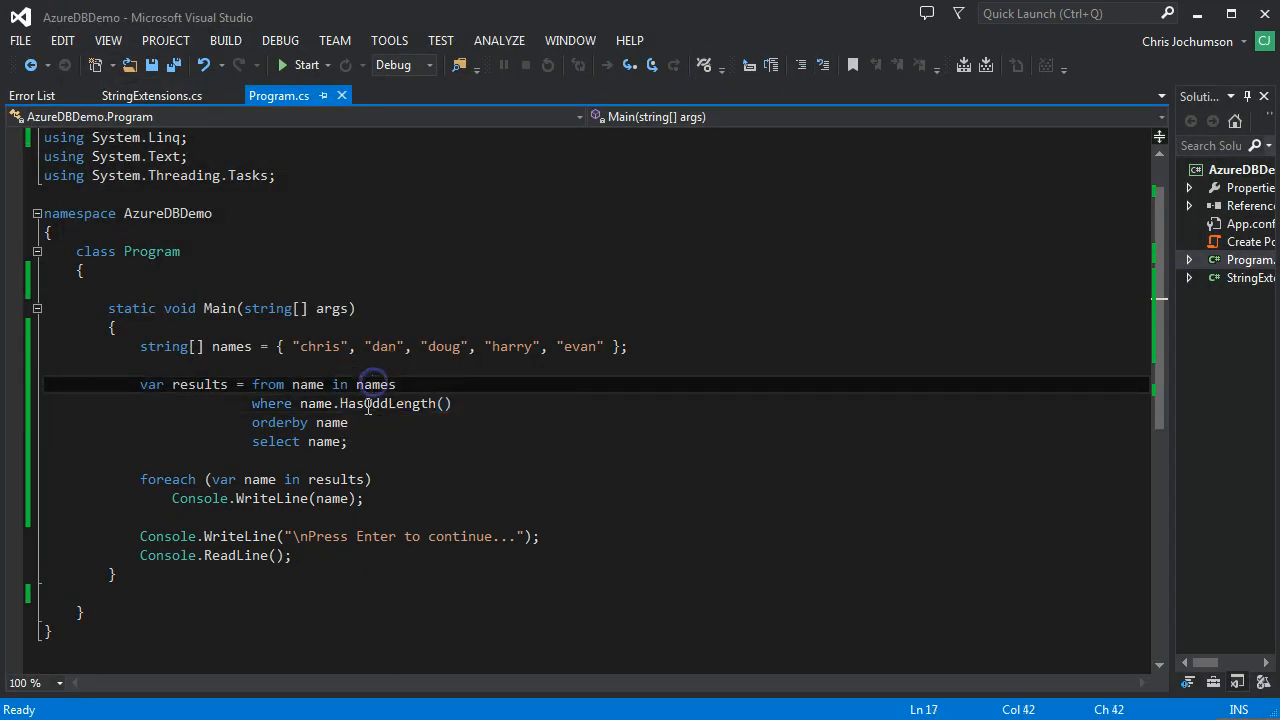
double_click(388, 403)
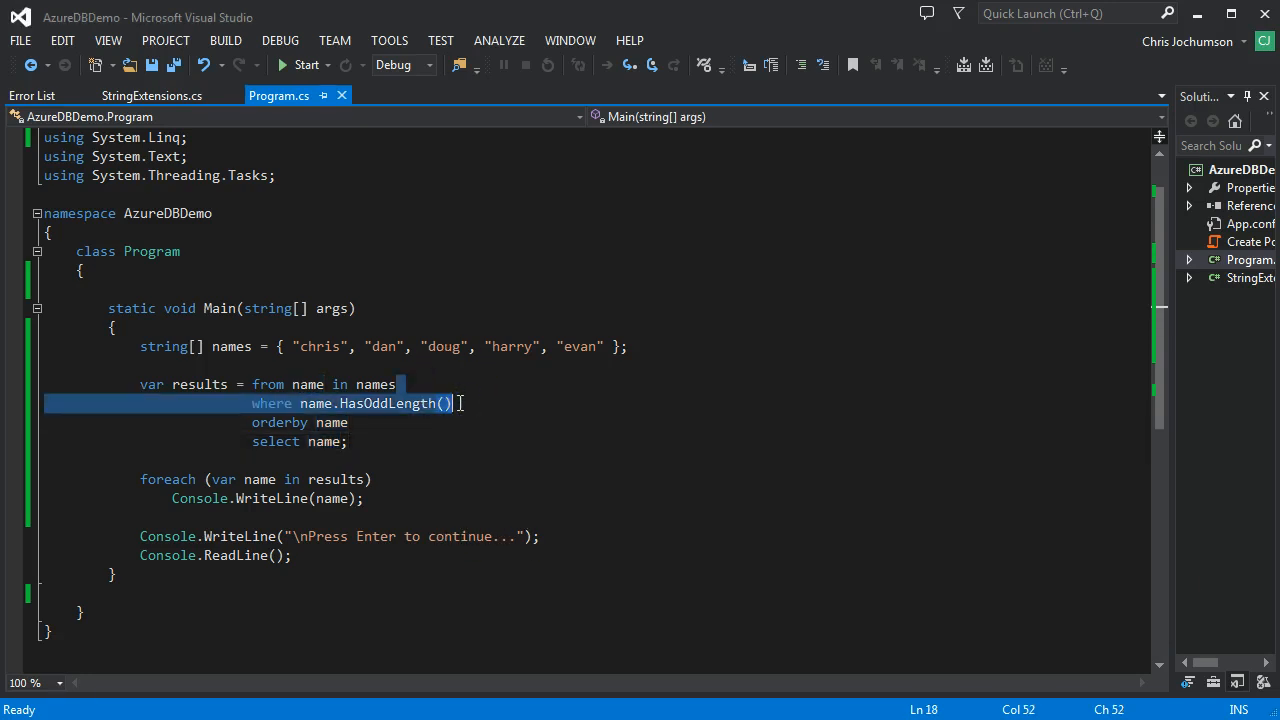
Replace the where clause with results = results.Where(n => n.HasOddLength());.
key("Delete")
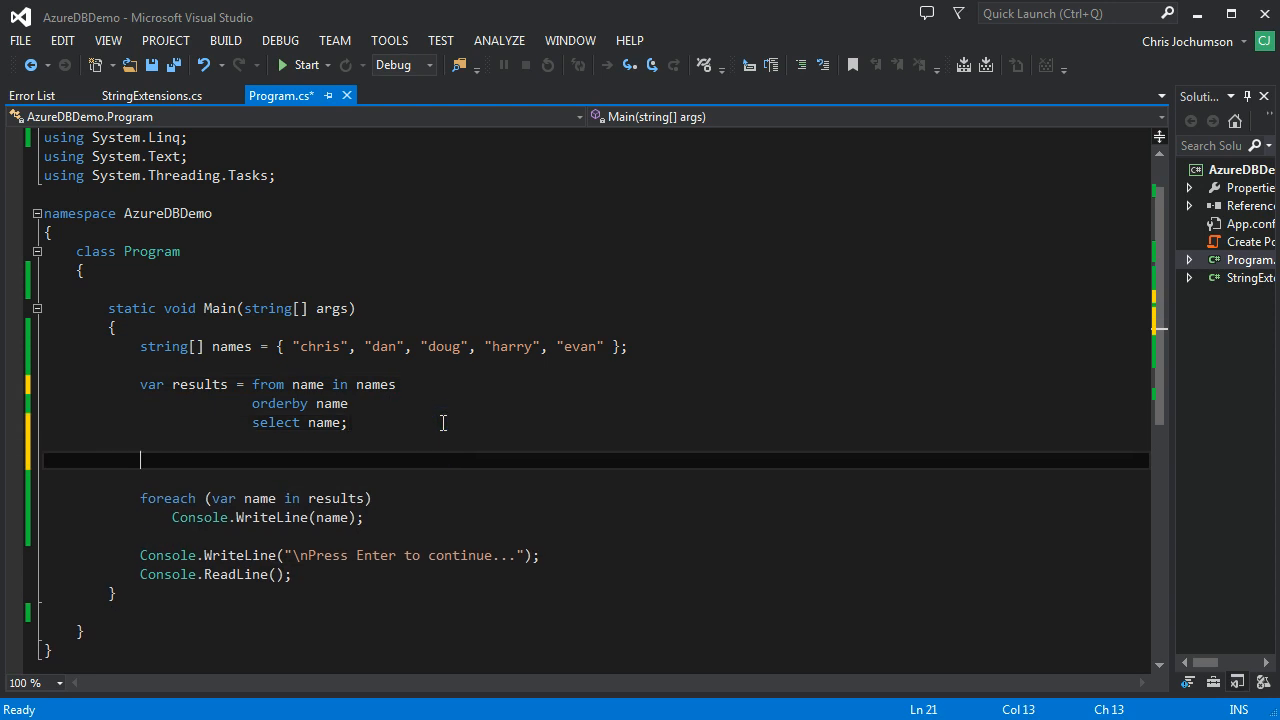
type("re")
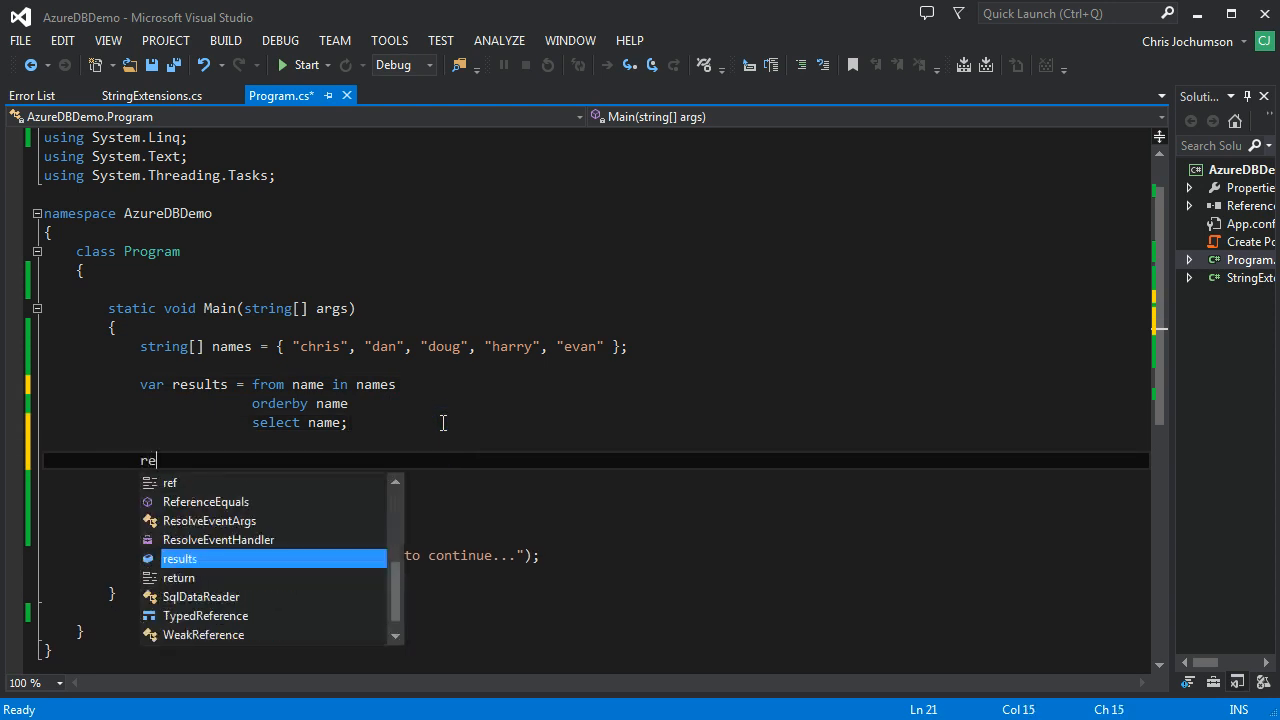
type("sults")
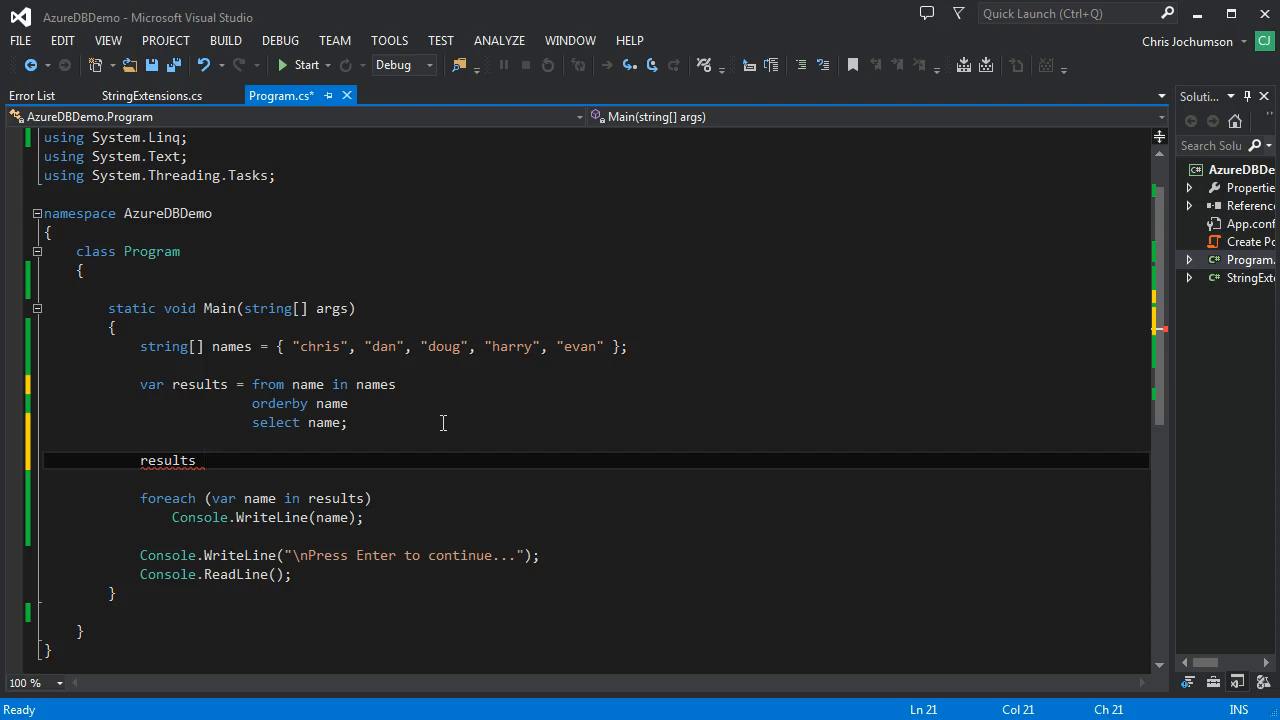
type("= r")
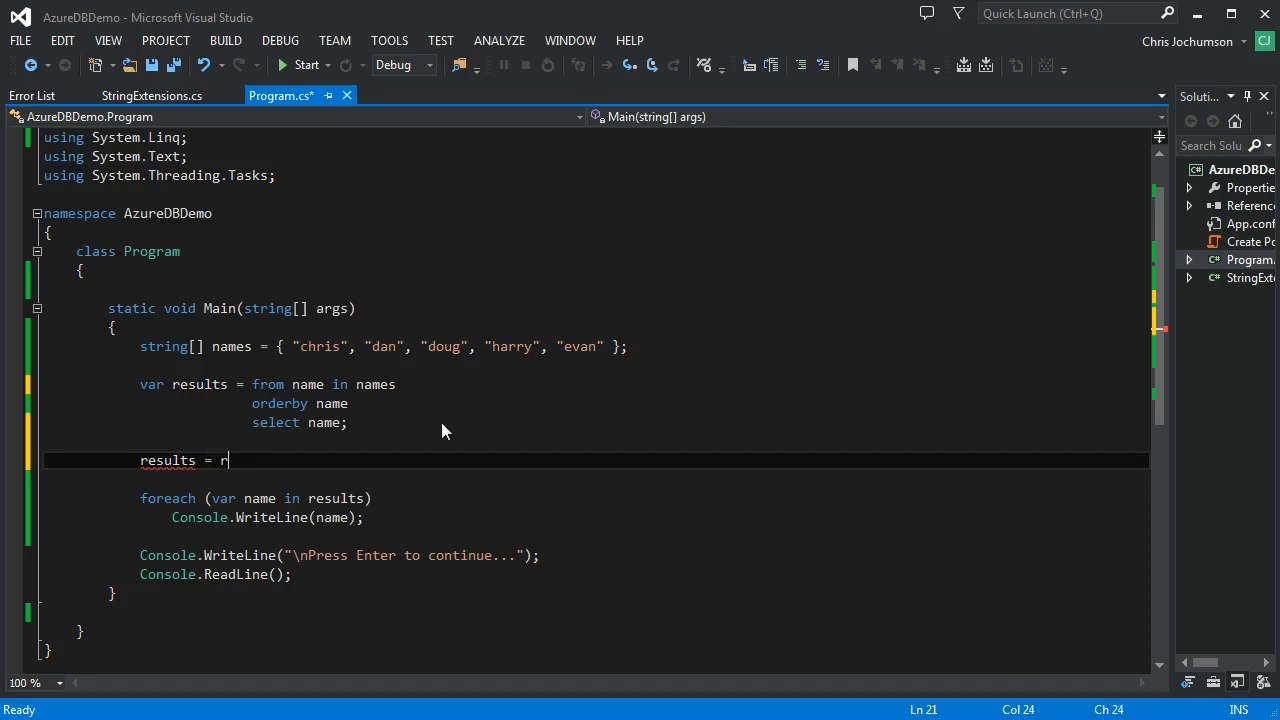
type("esult")
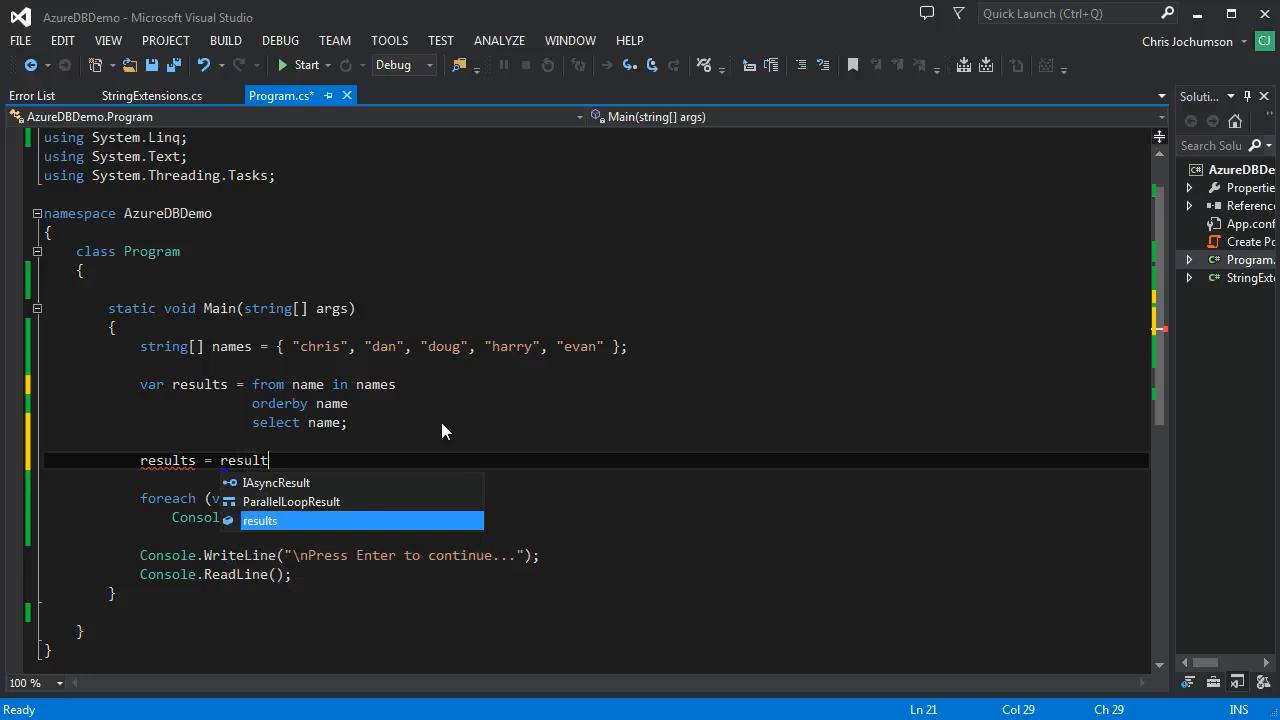
type(".Where")
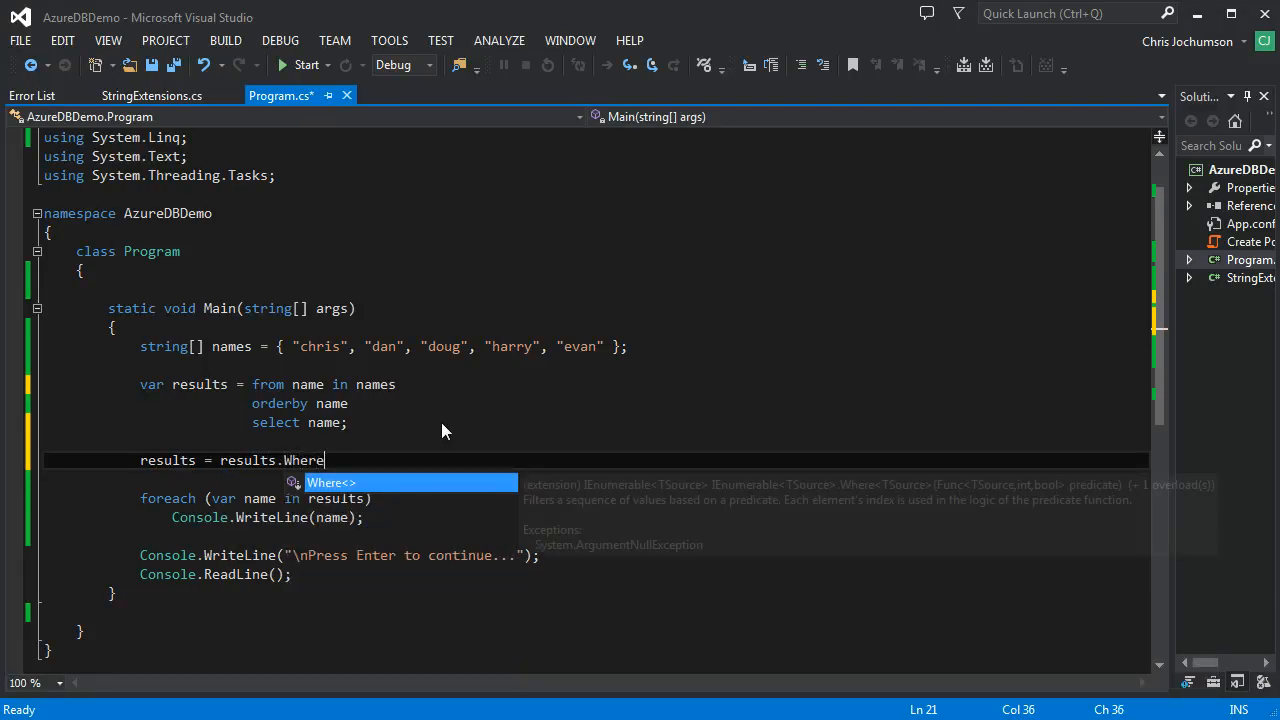
type("(")
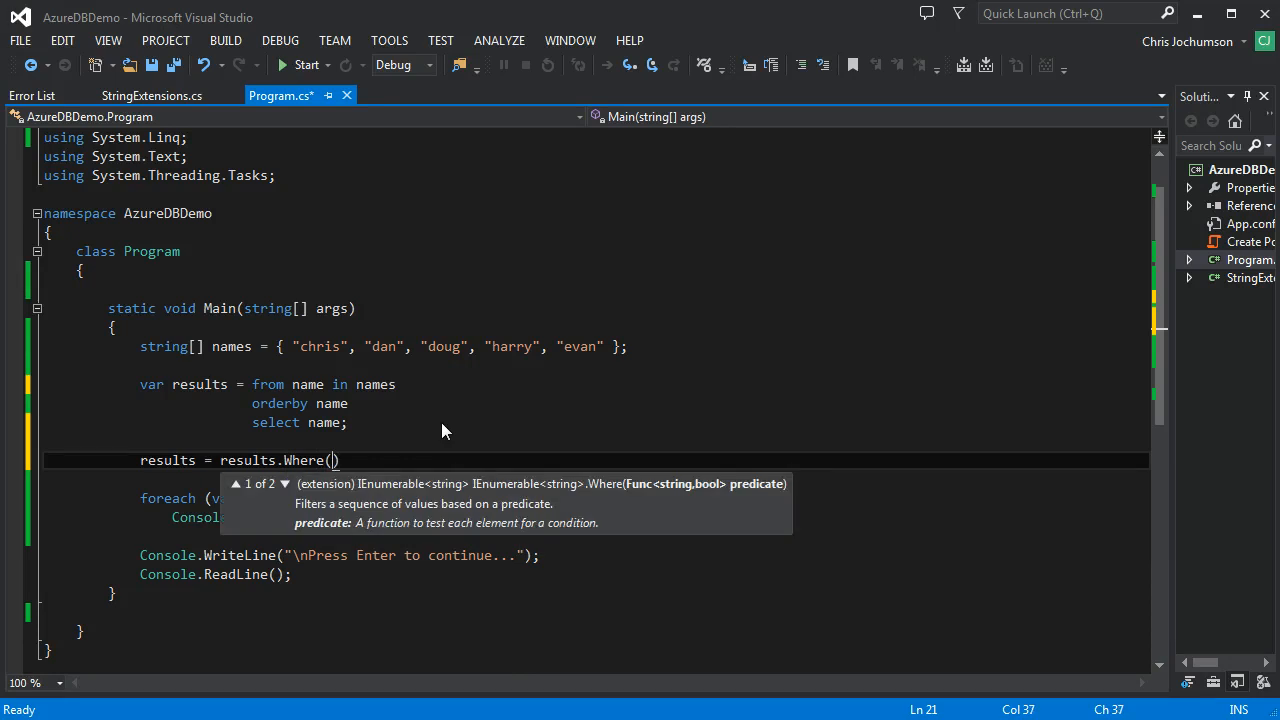
type("n =>")
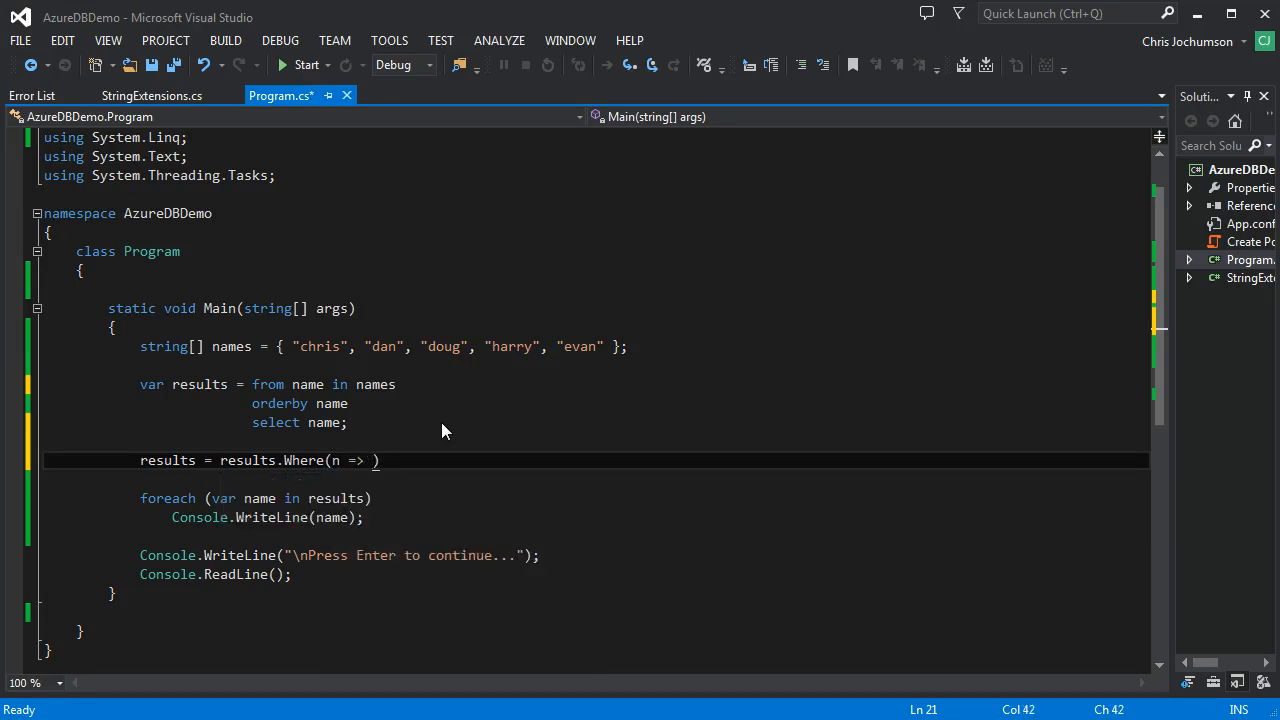
type("n.HasOddLength")
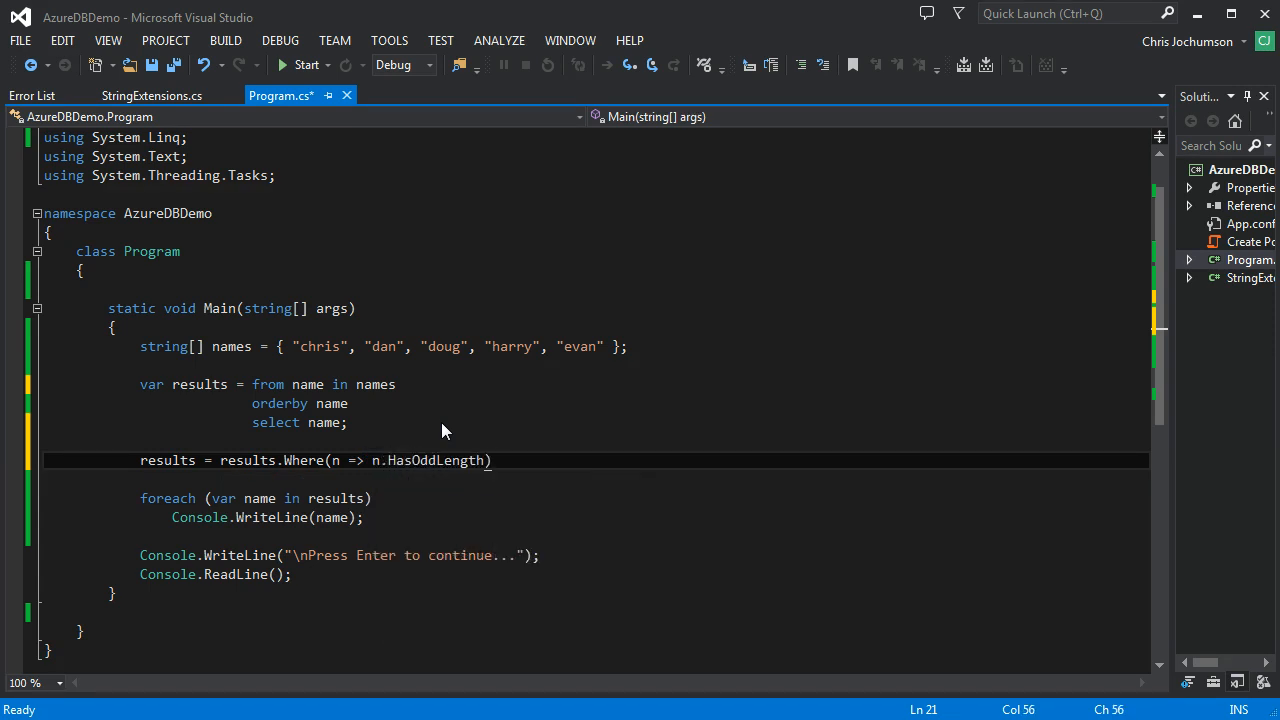
type("()")
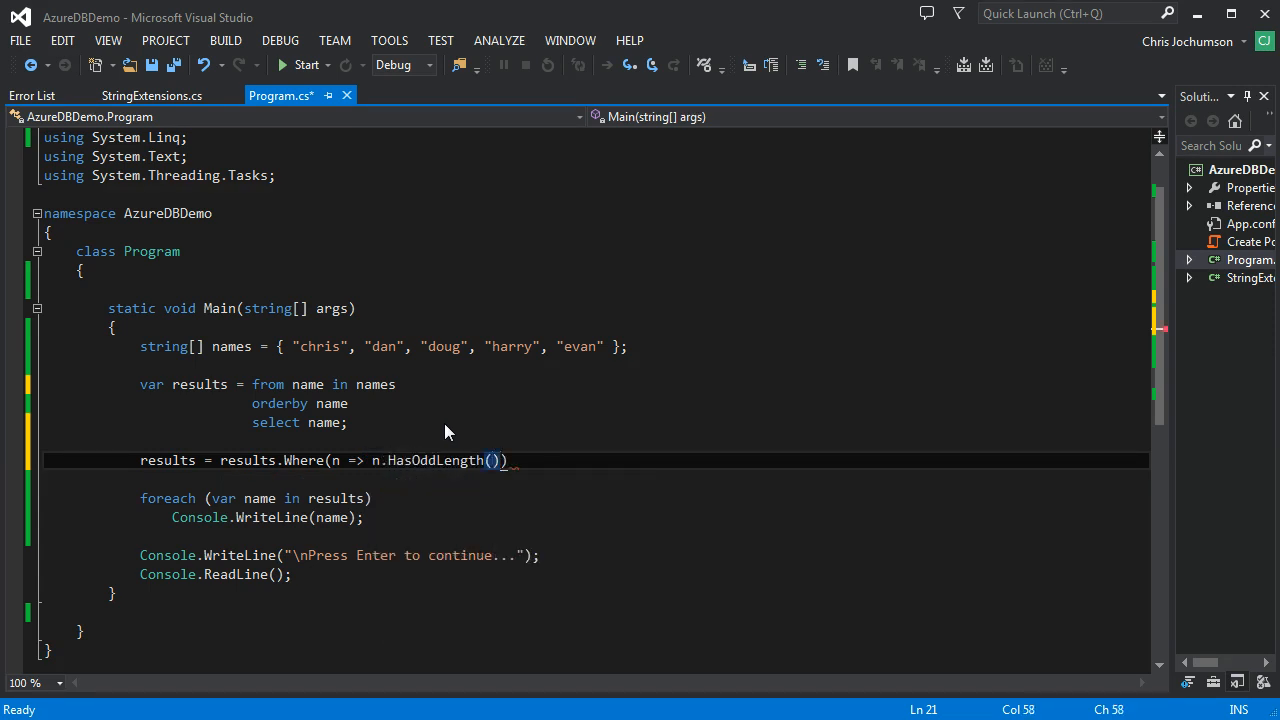
type(";")
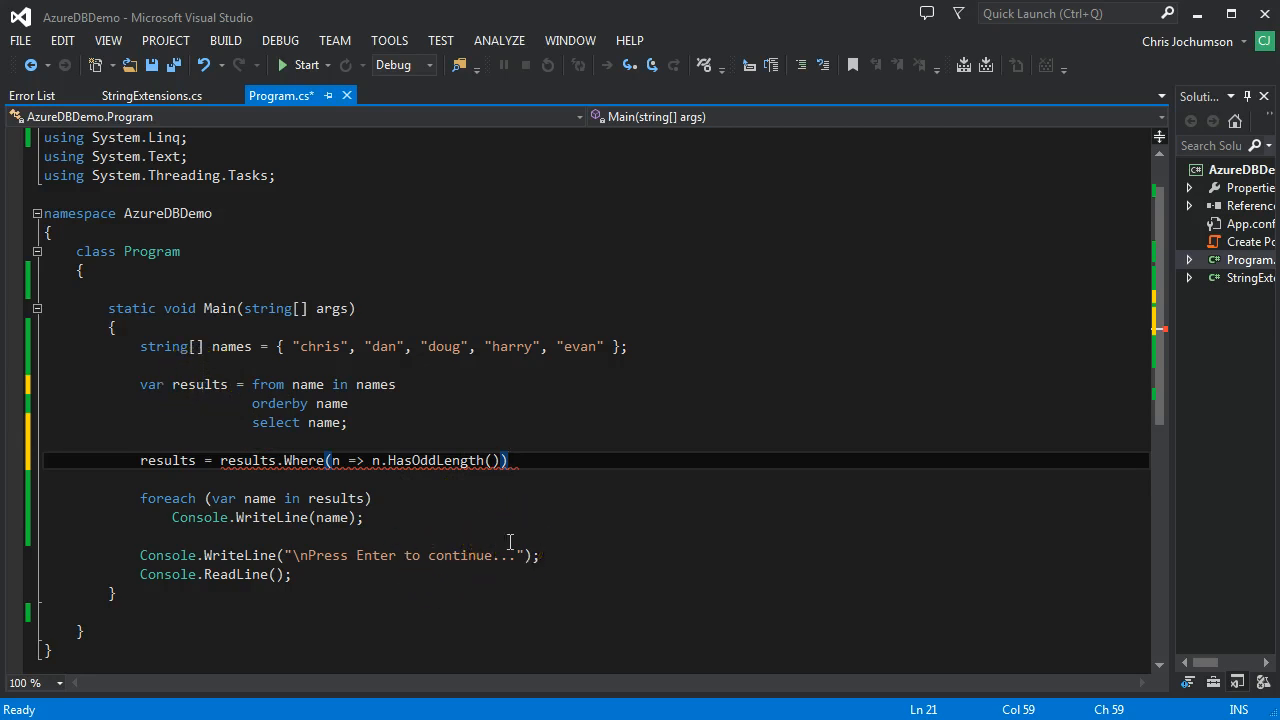
Append .OrderBy(r => names) to the results statement and save.
type(".OrderBy(r -")
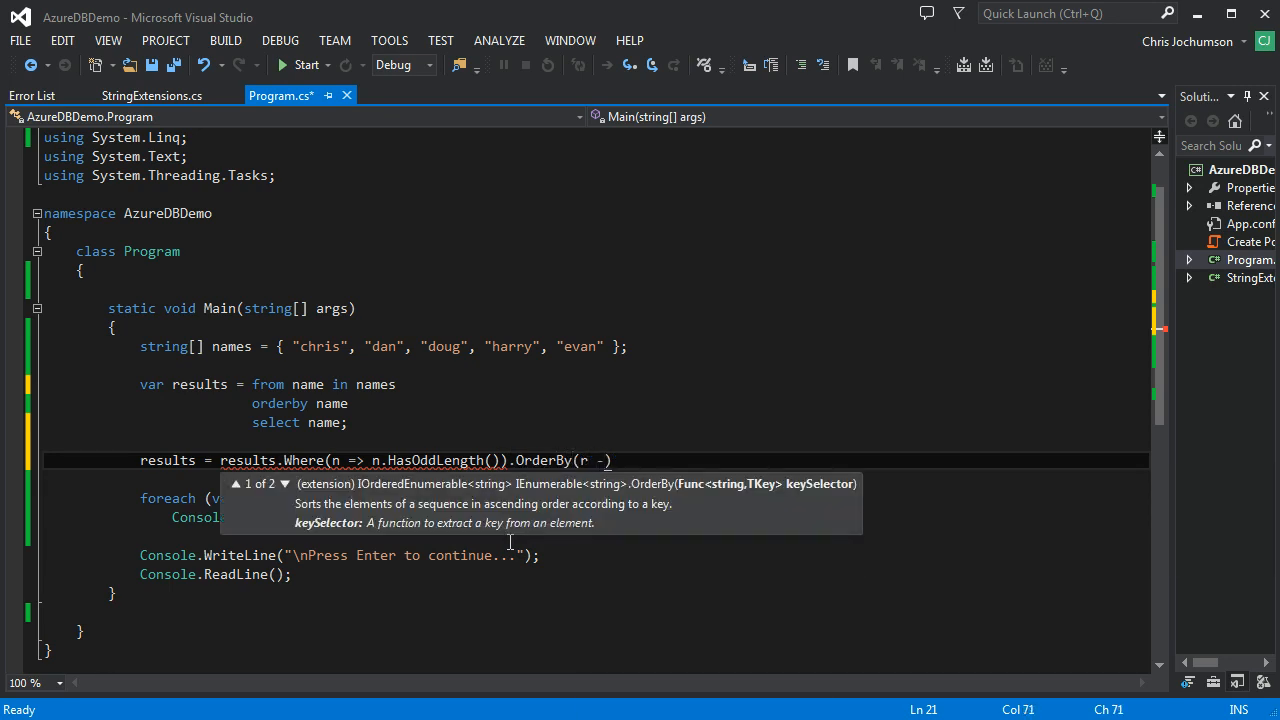
type(">")
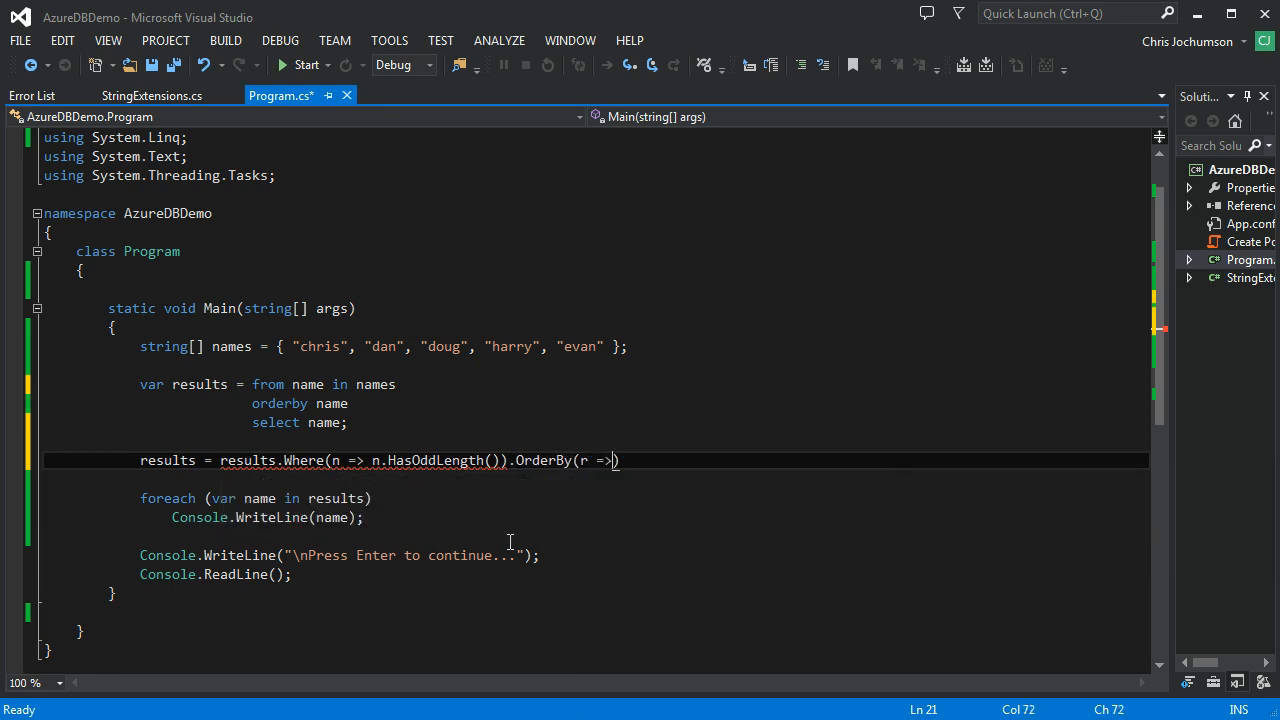
type("name")
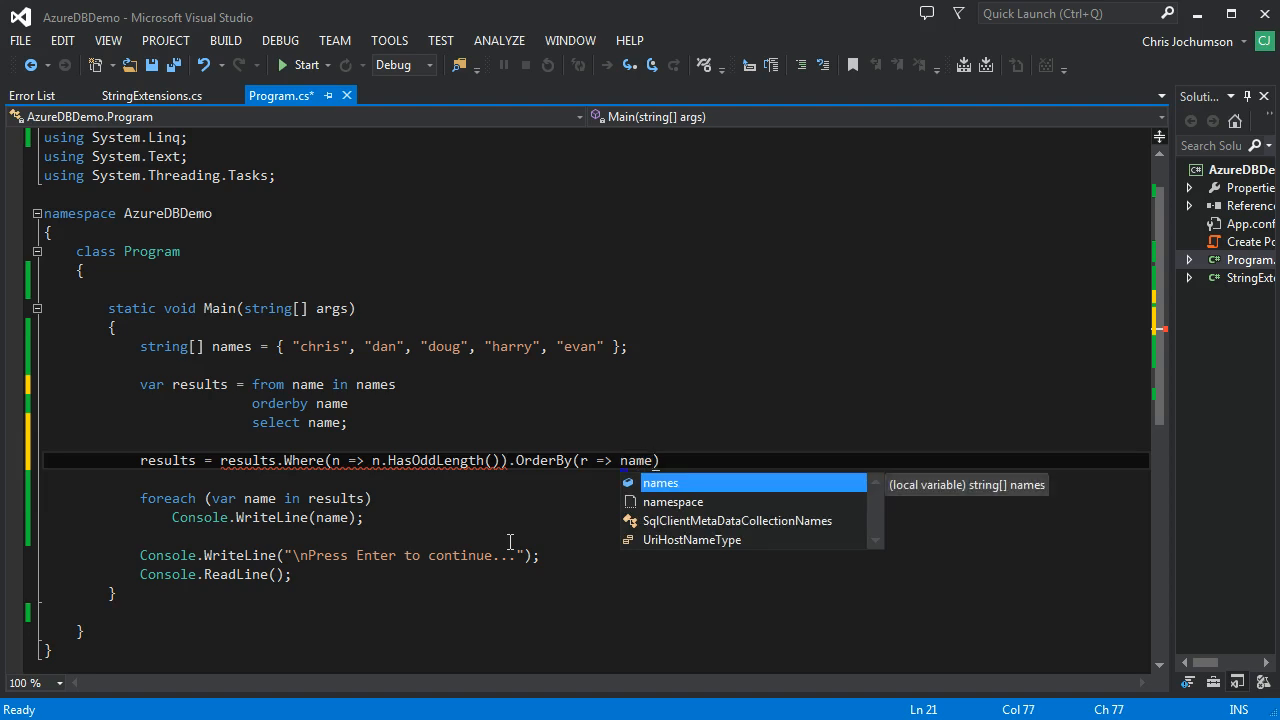
type("s")
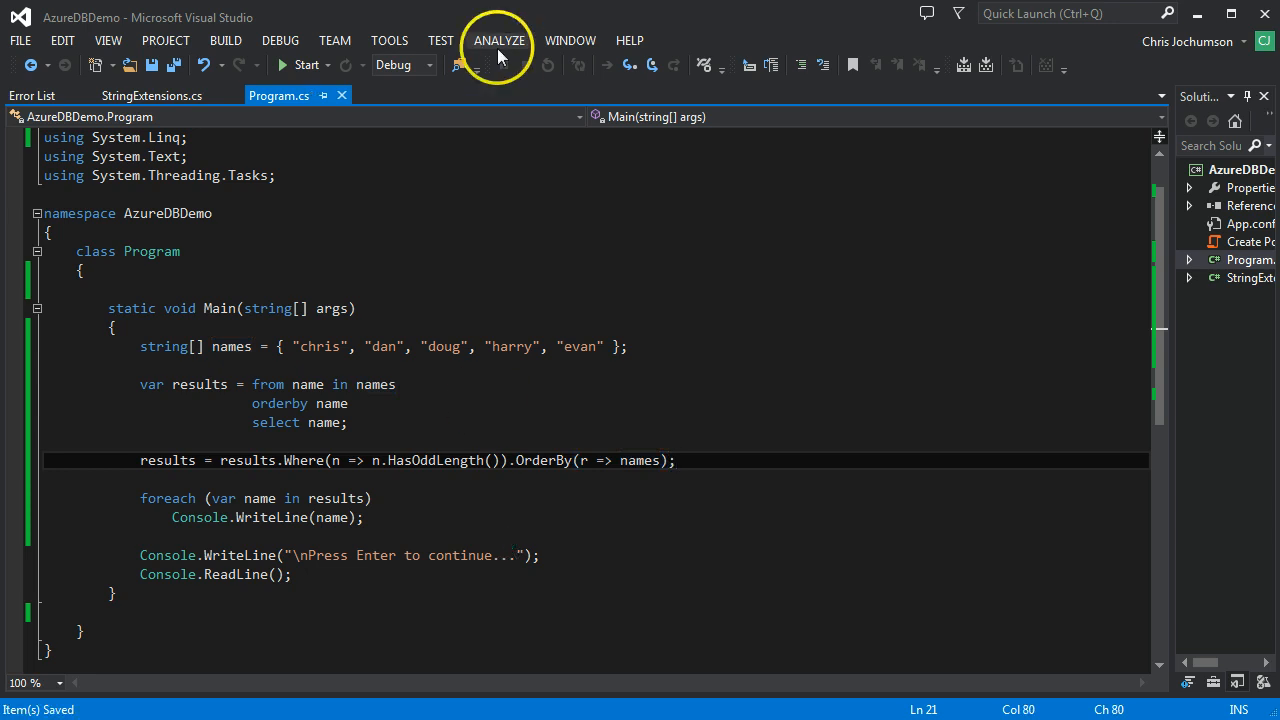
left_click(304, 64)
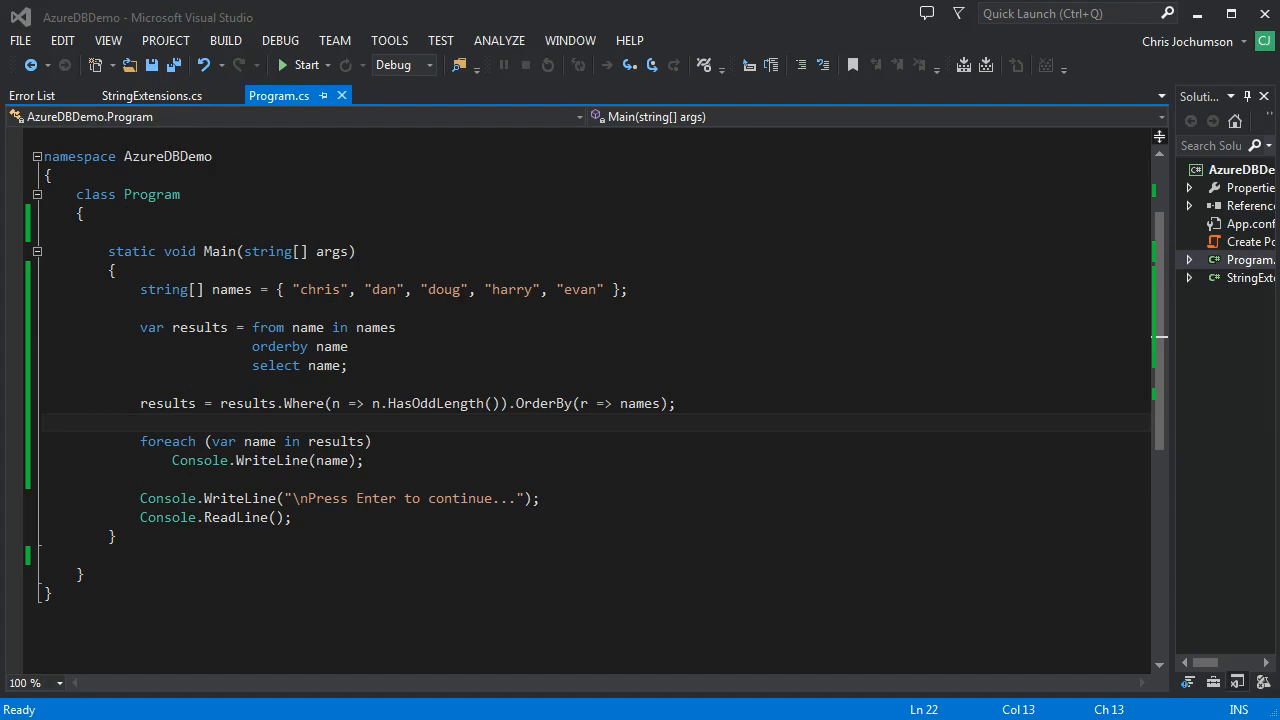
mouse_move(342, 560)
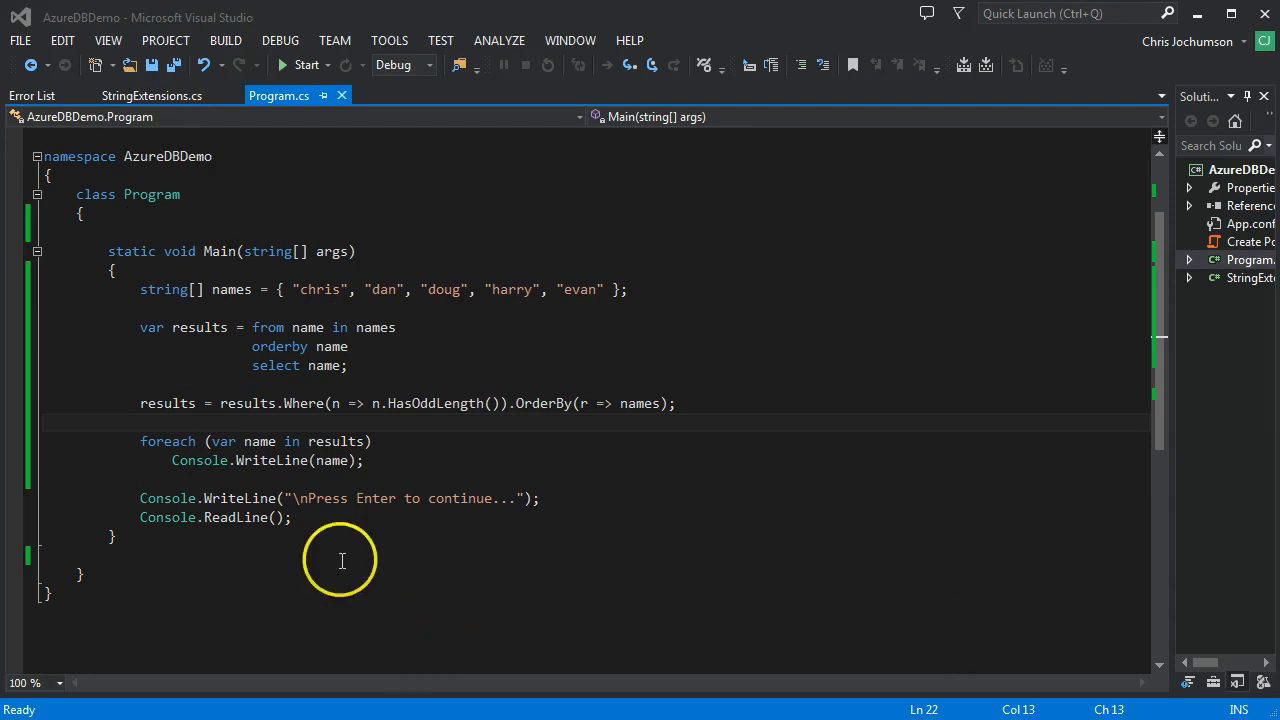
mouse_move(55, 422)
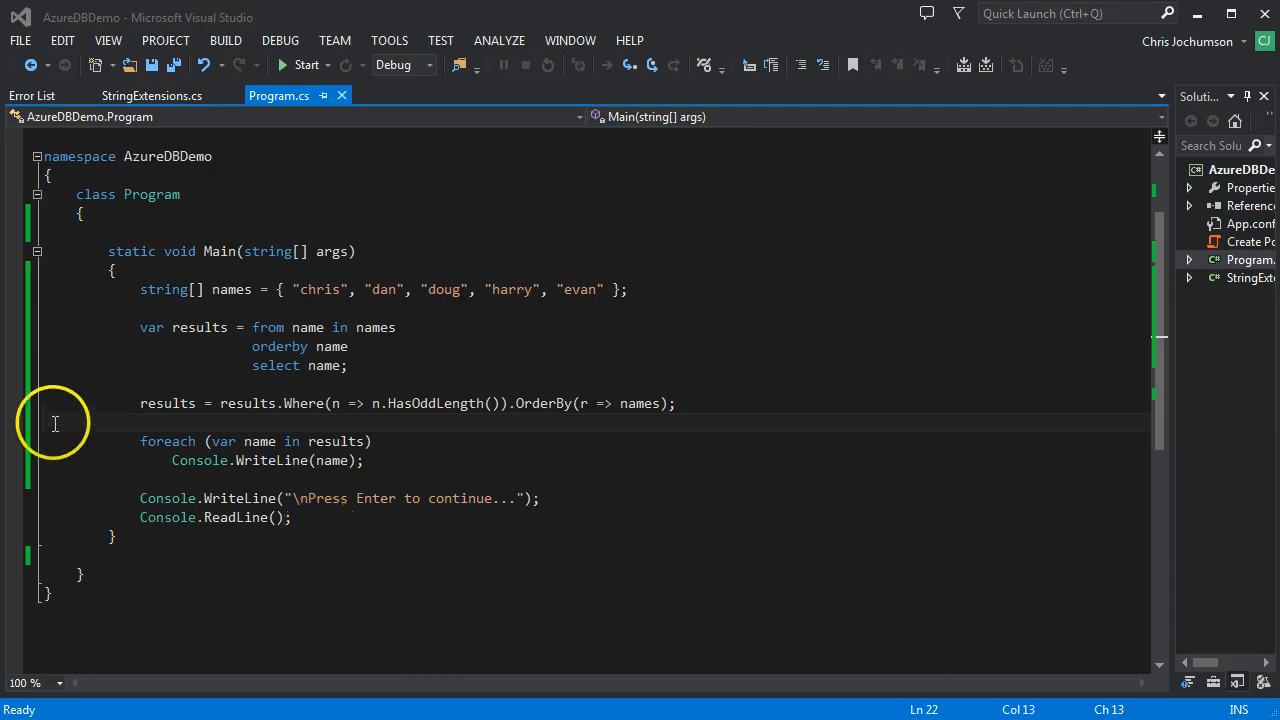
Break on the foreach loop, step into HasOddLength, and continue to print chris, dan, harry.
left_click(14, 441)
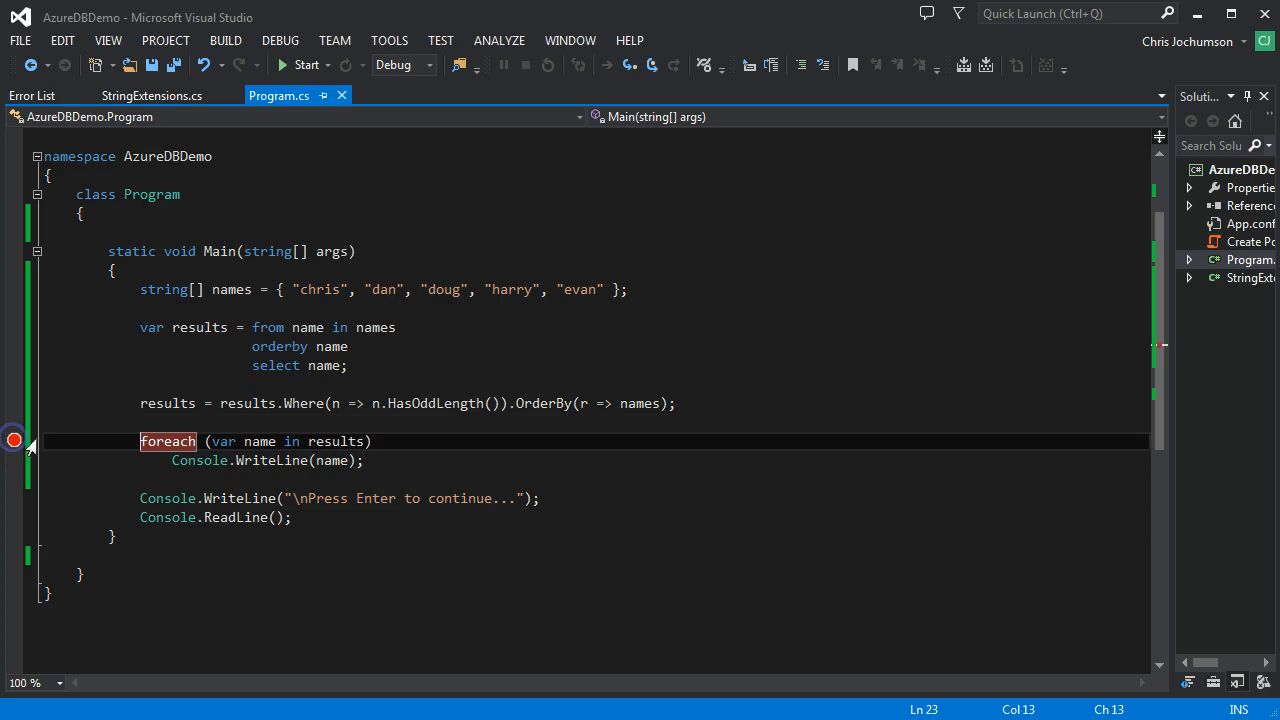
left_click(307, 64)
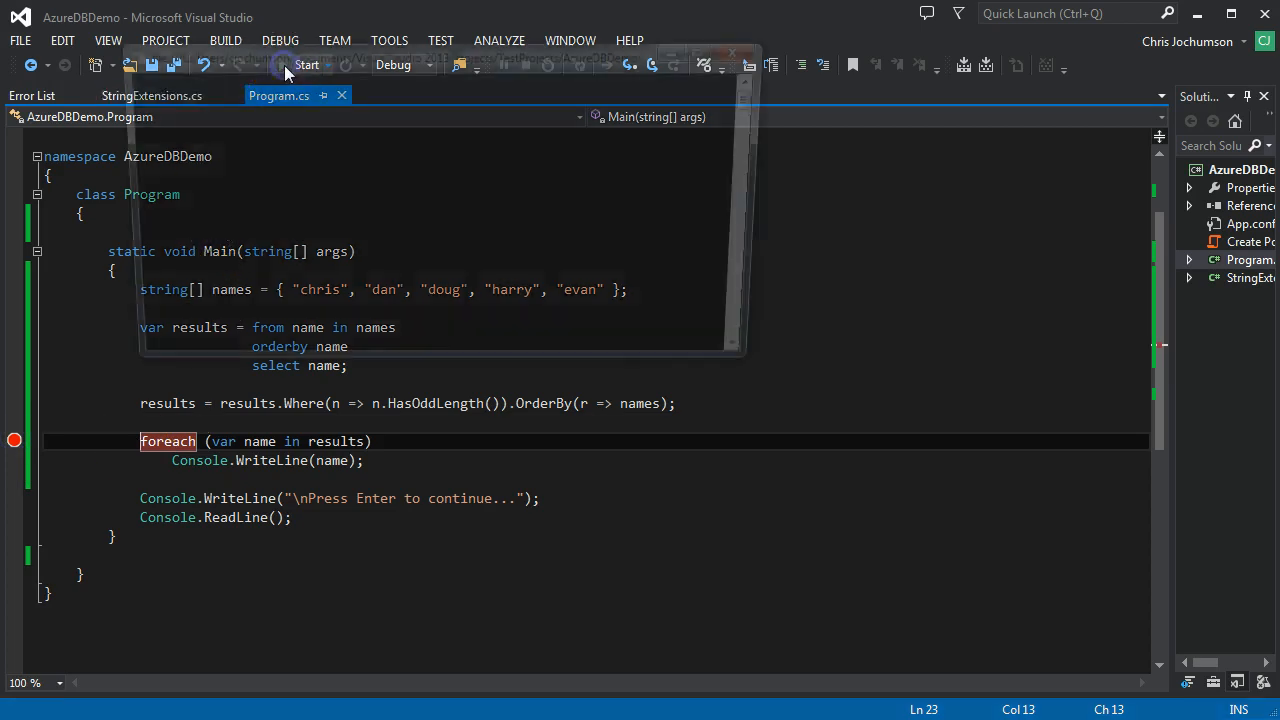
left_click(307, 64)
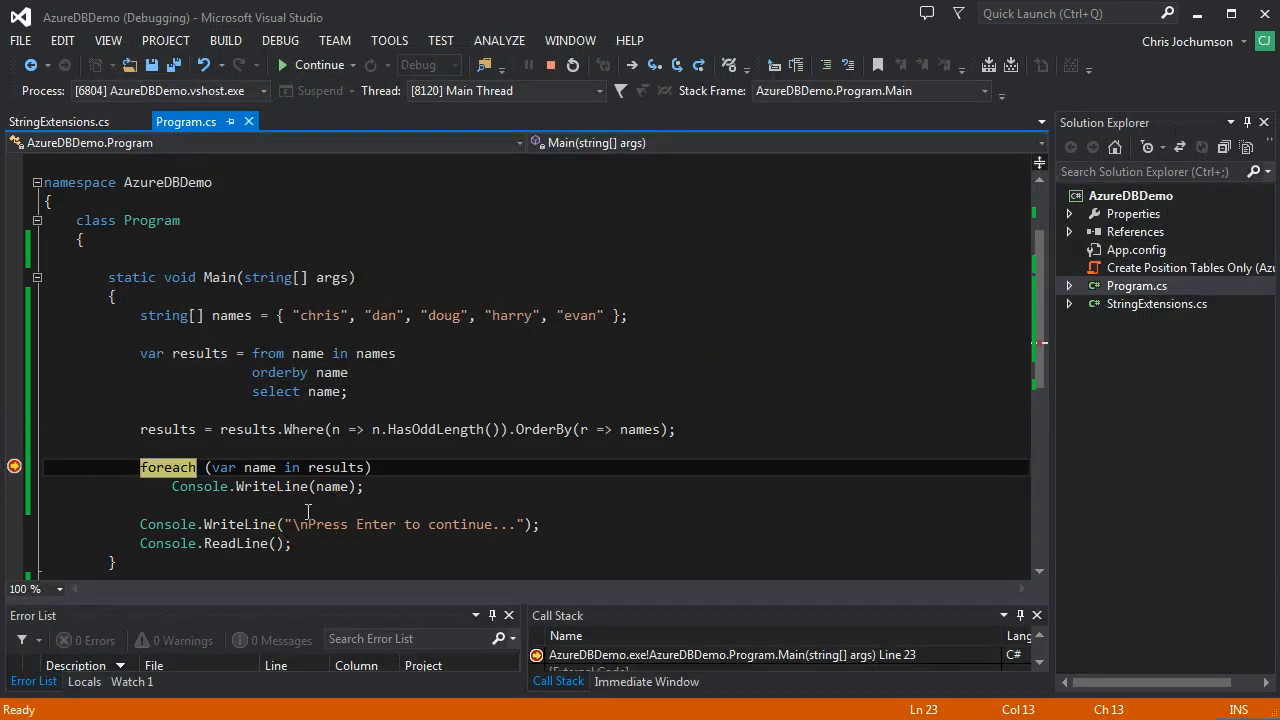
double_click(336, 467)
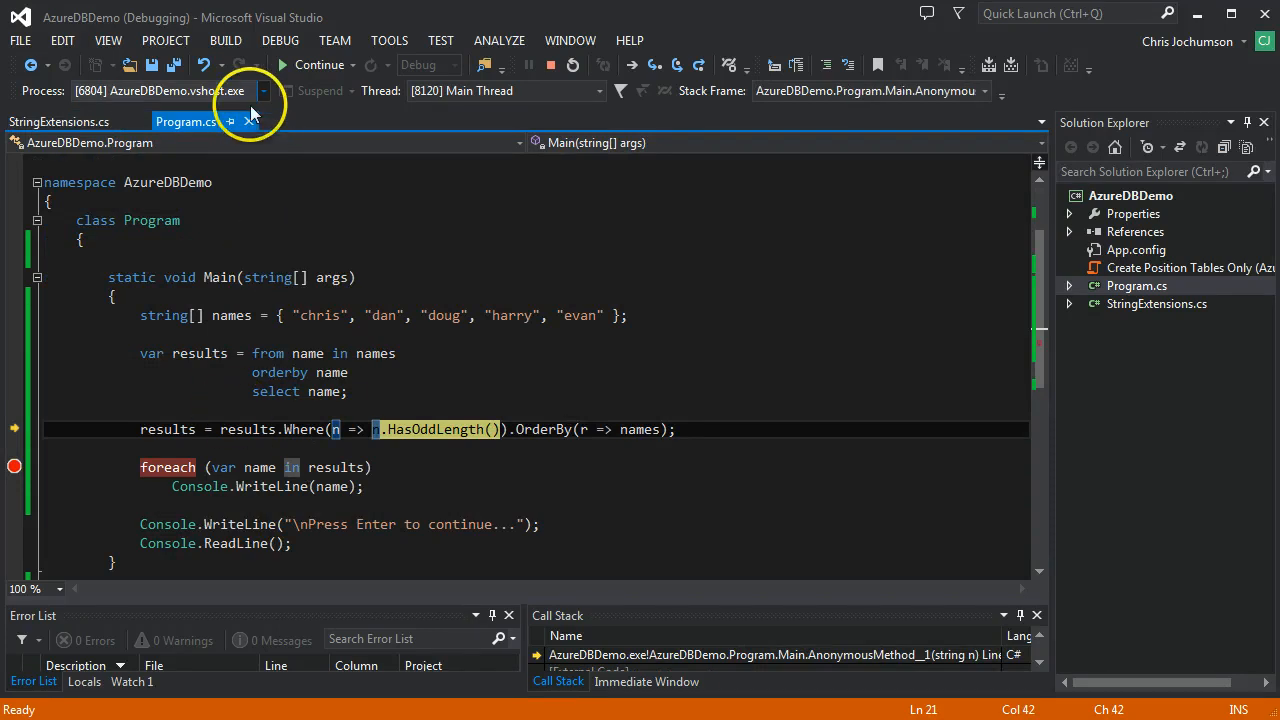
left_click(320, 65)
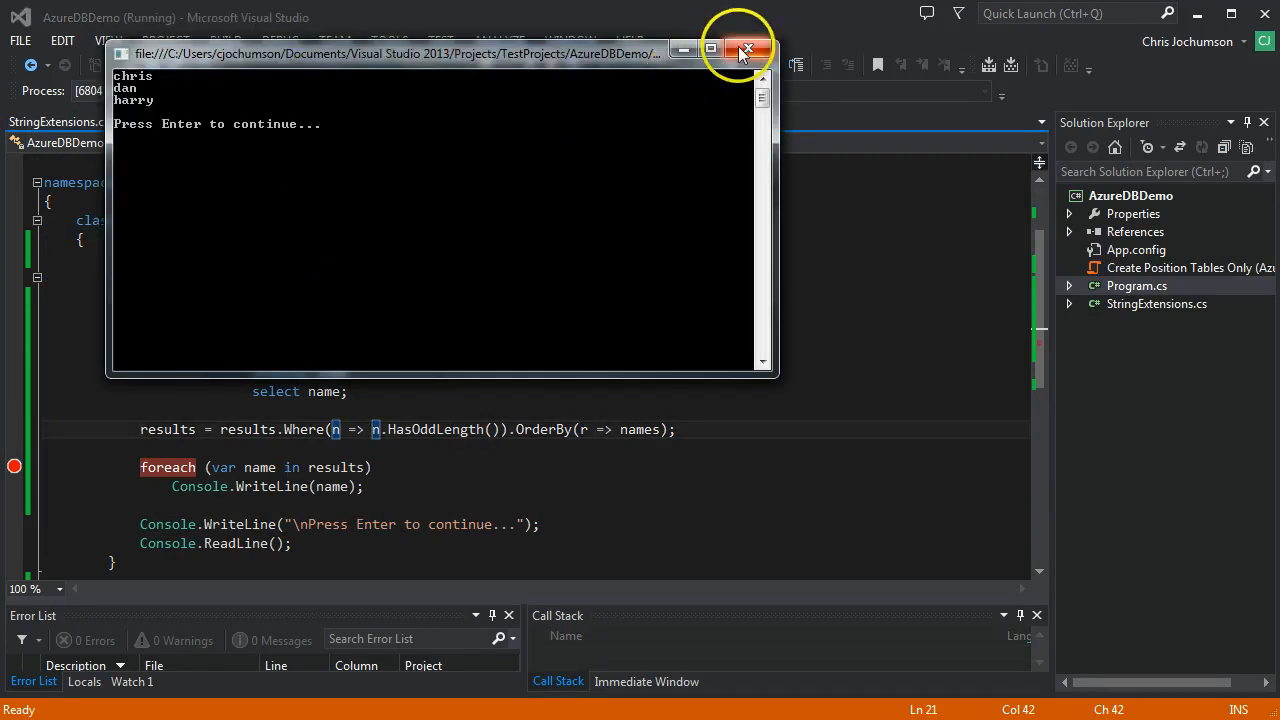
mouse_move(748, 49)
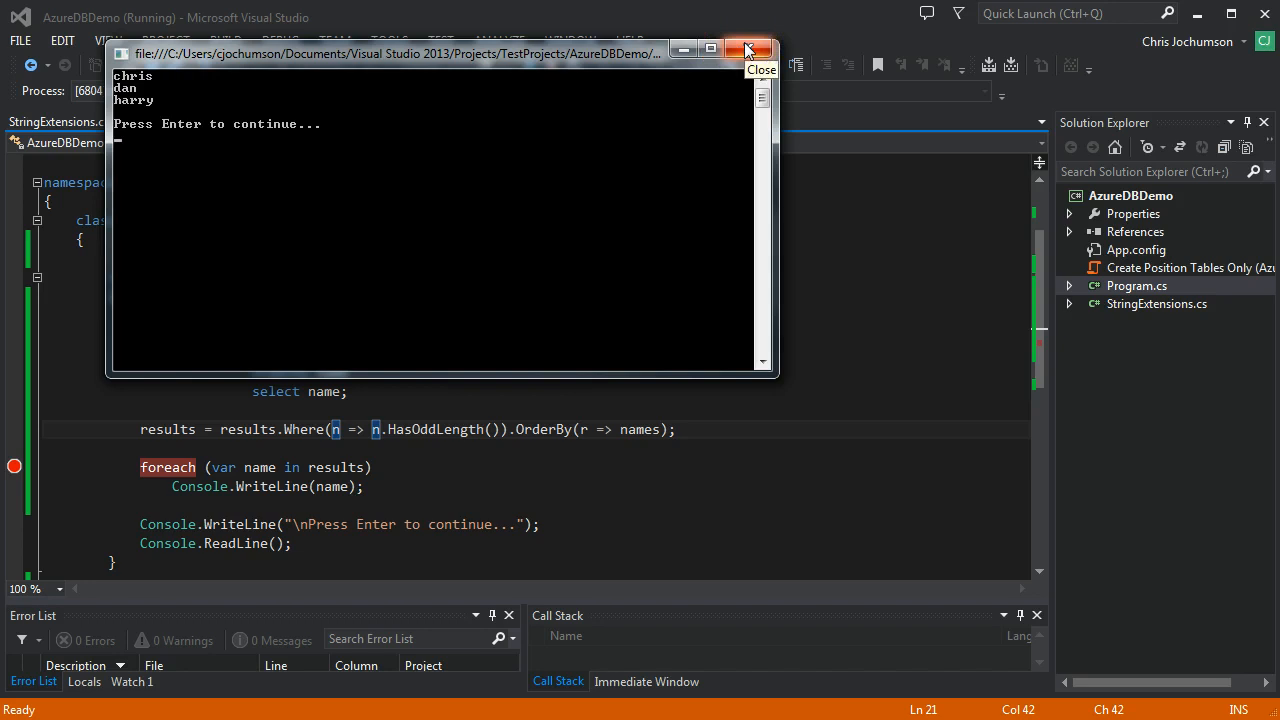